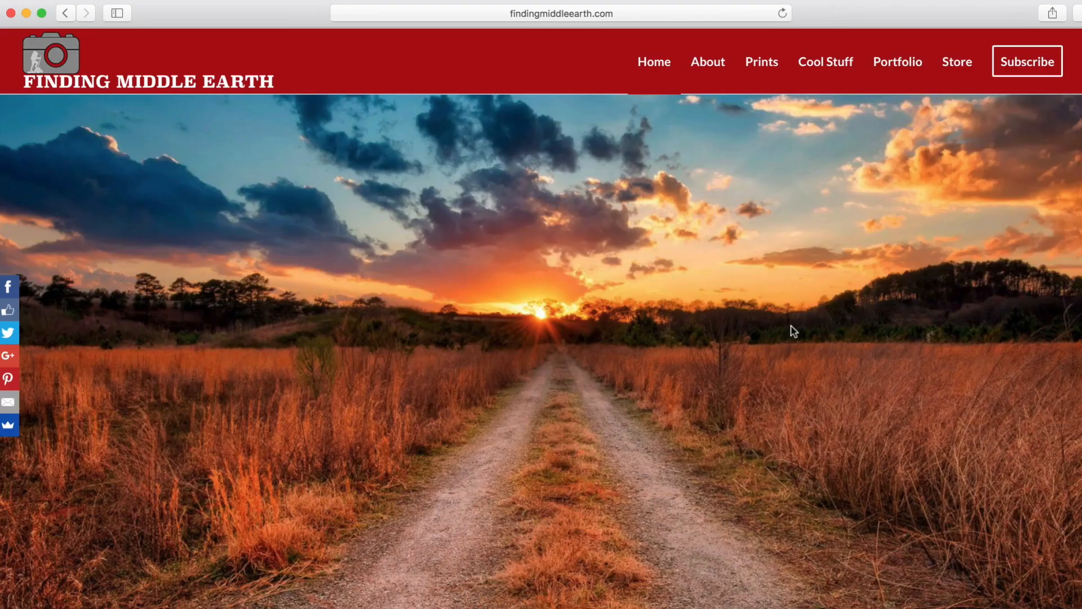
# Step: Send the duplicated lakeside layer to ON1 Effects 2018 from the Filter menu
pyautogui.click(1026, 60)
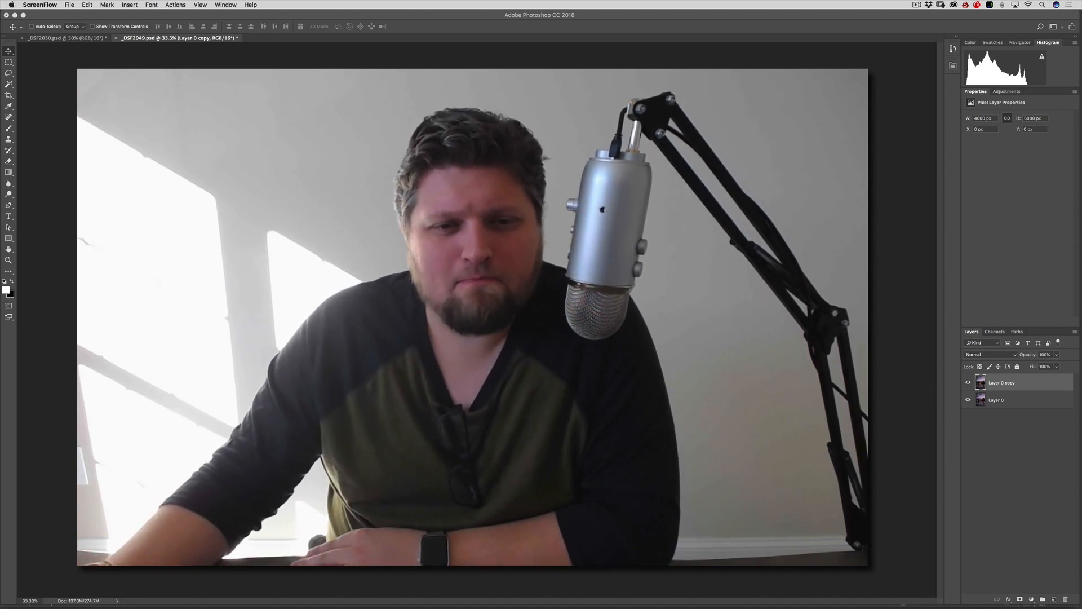
pyautogui.click(208, 5)
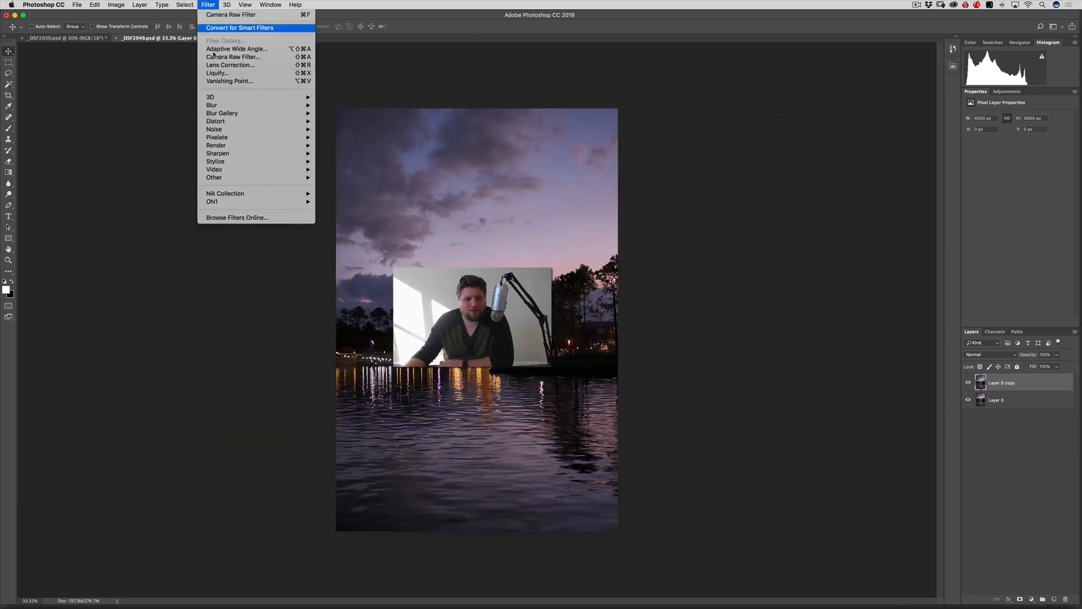
pyautogui.moveTo(234, 201)
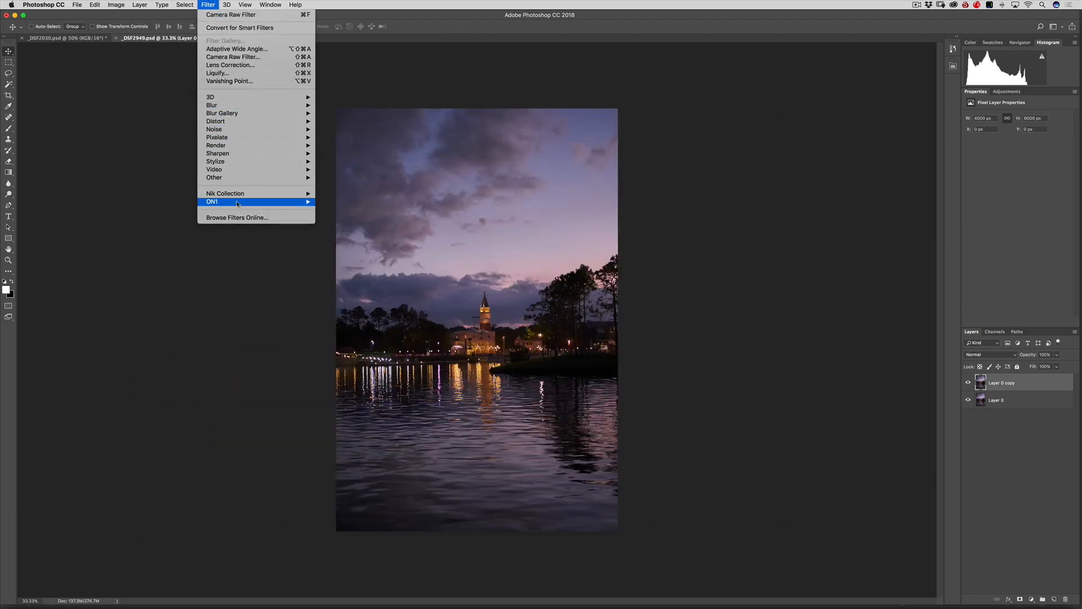
pyautogui.moveTo(211, 202)
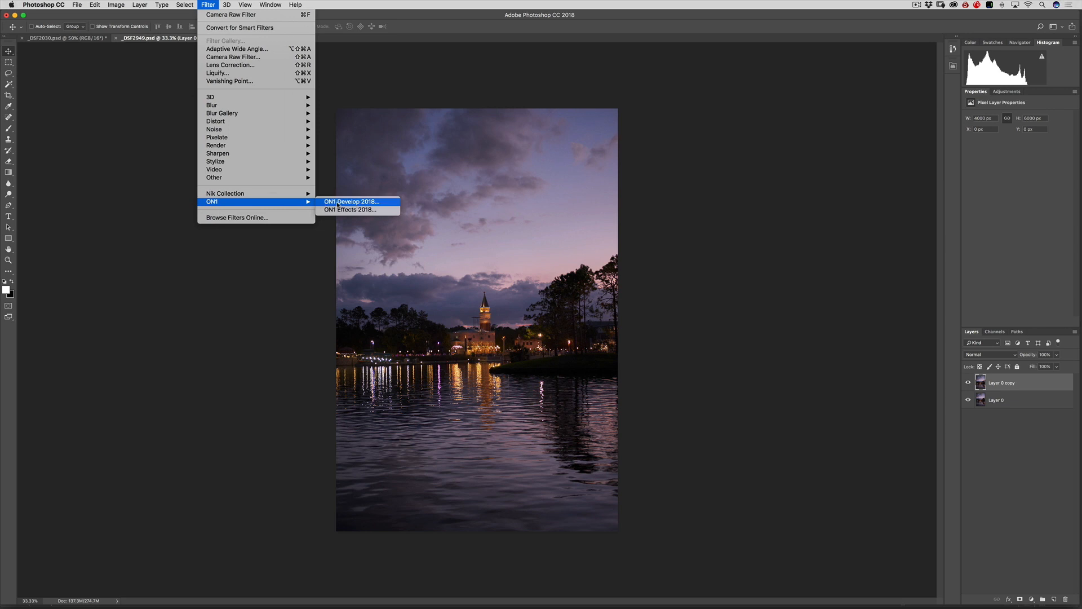
pyautogui.moveTo(350, 209)
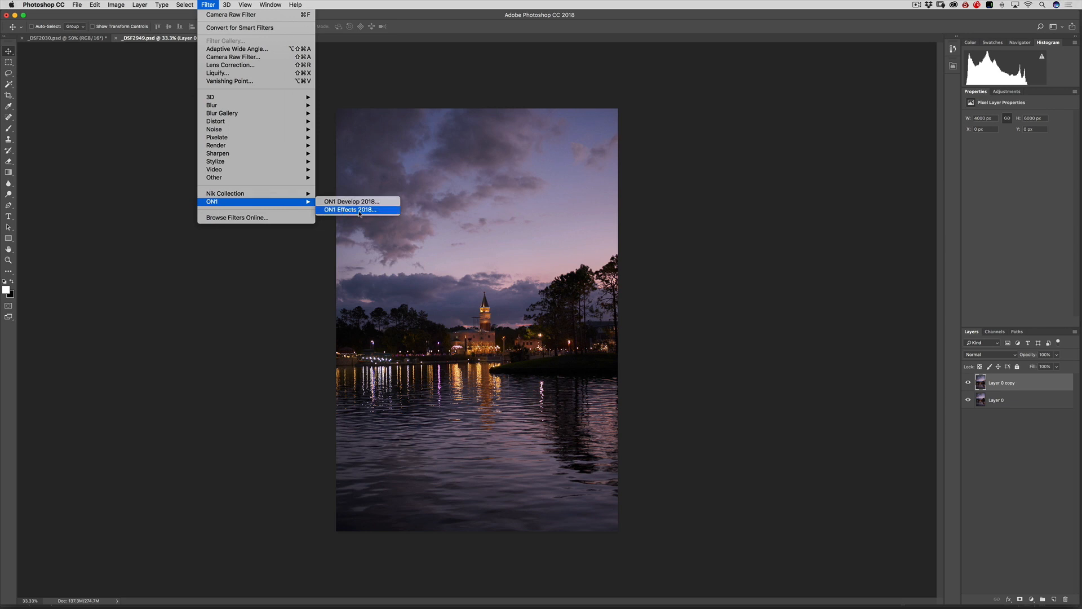
pyautogui.moveTo(430, 154)
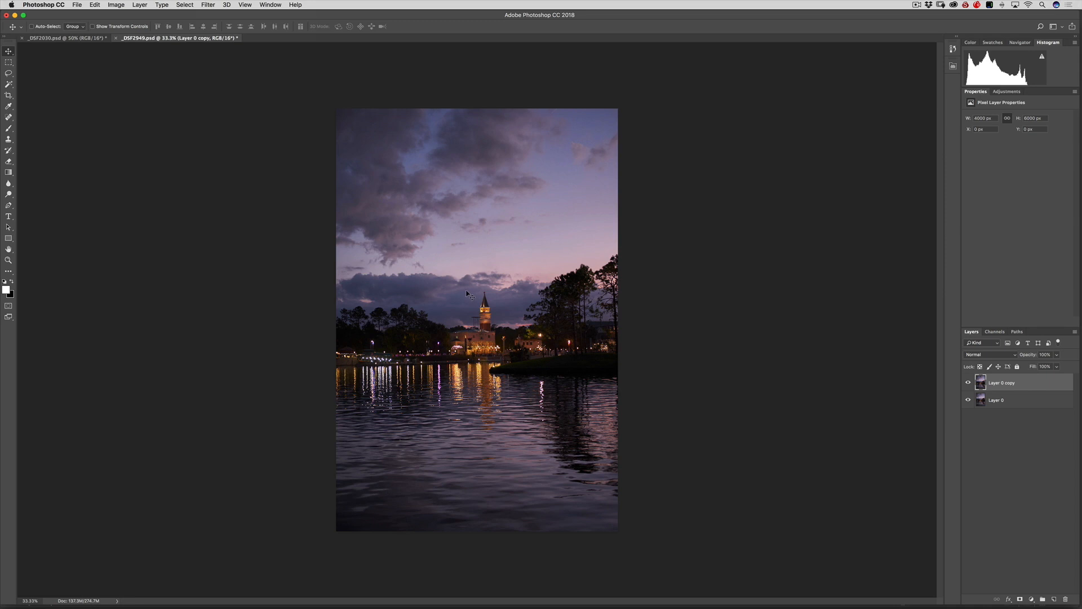
pyautogui.click(208, 5)
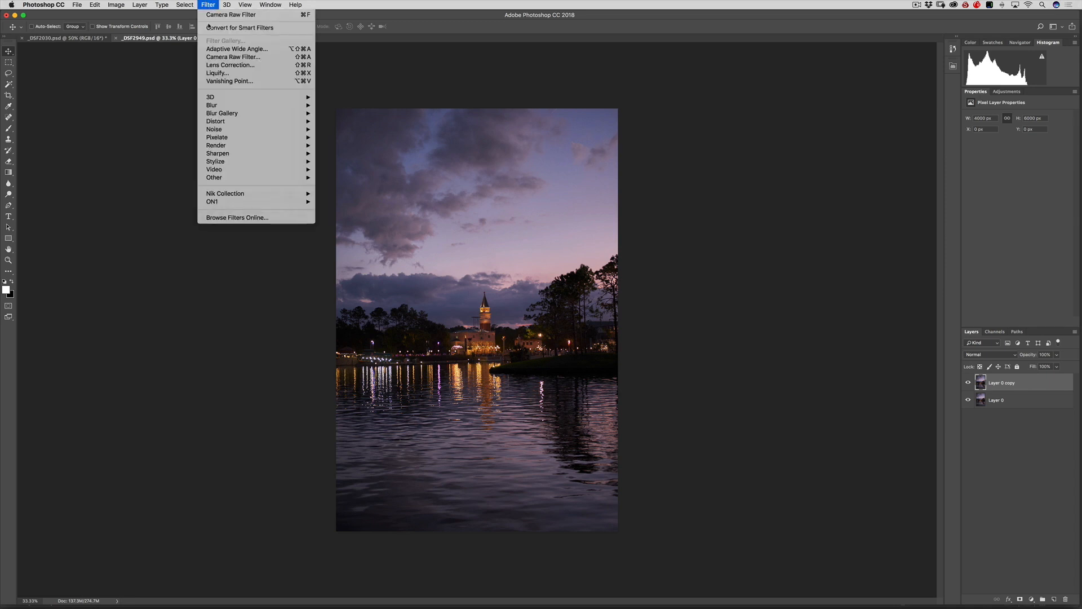
pyautogui.moveTo(339, 209)
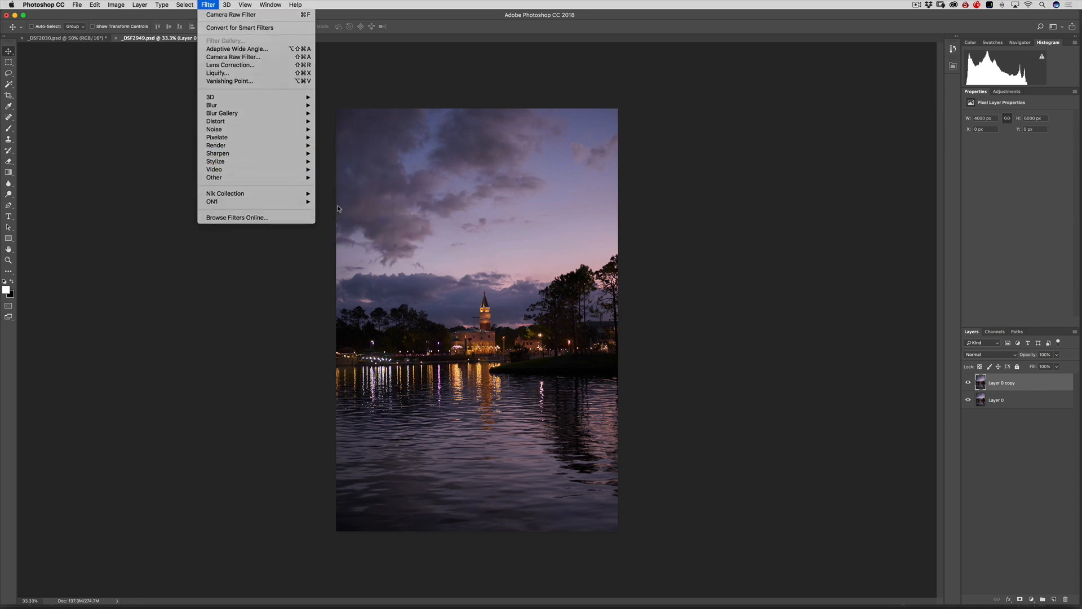
pyautogui.moveTo(212, 202)
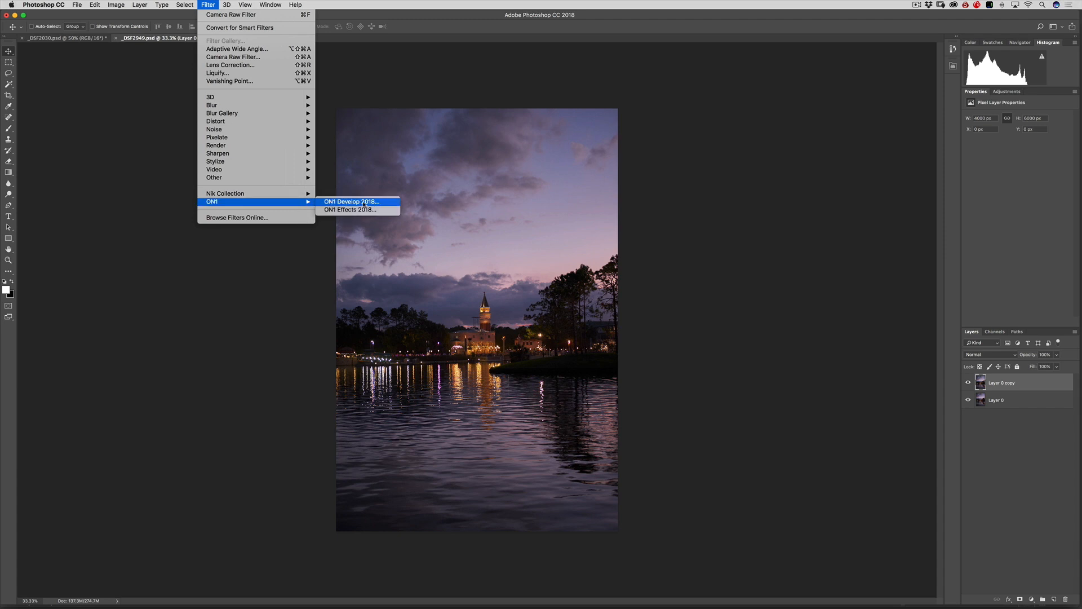
pyautogui.moveTo(350, 210)
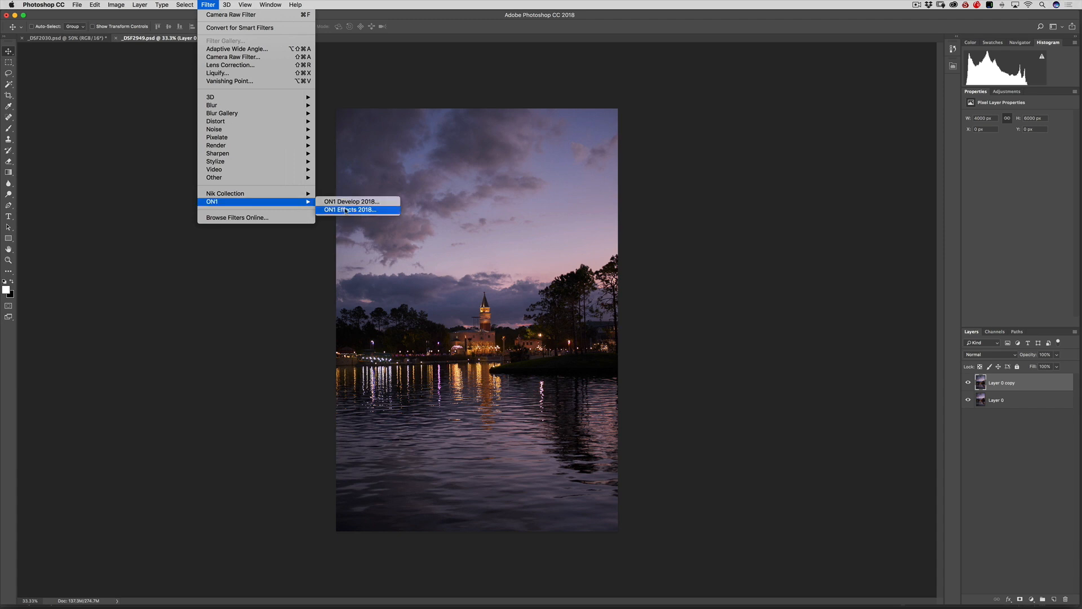
pyautogui.click(348, 210)
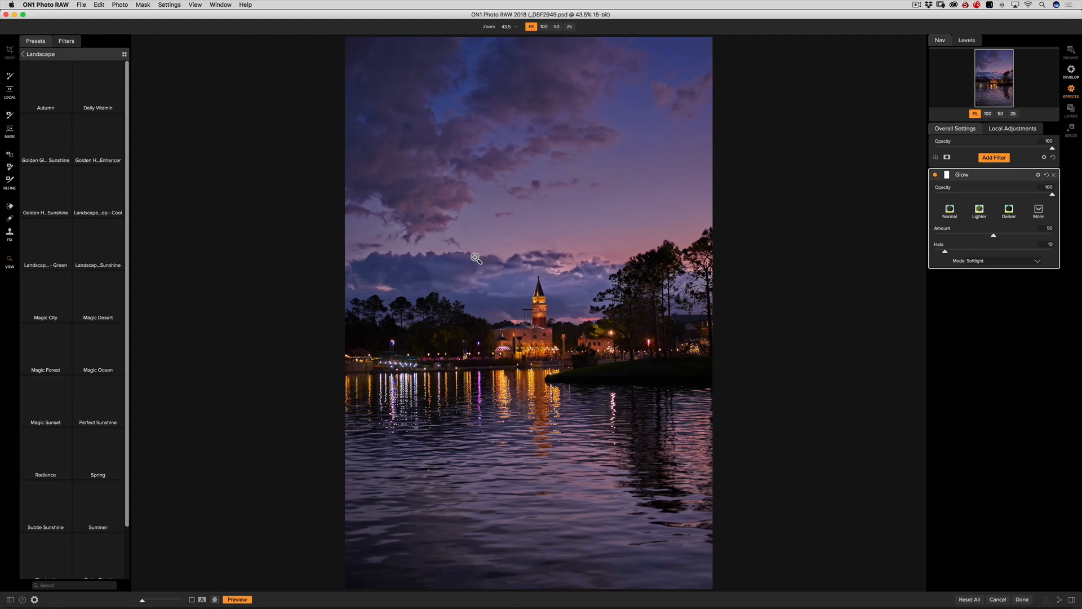
# Step: Check Local Adjustments, then return to Overall Settings with the Glow filter removed
pyautogui.click(1055, 175)
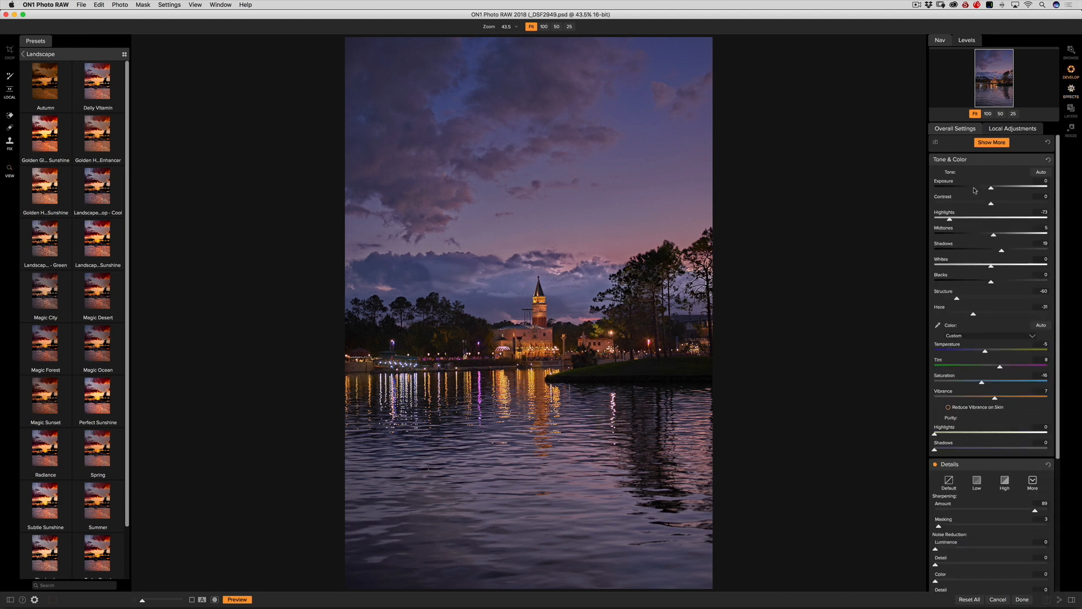
pyautogui.click(1070, 88)
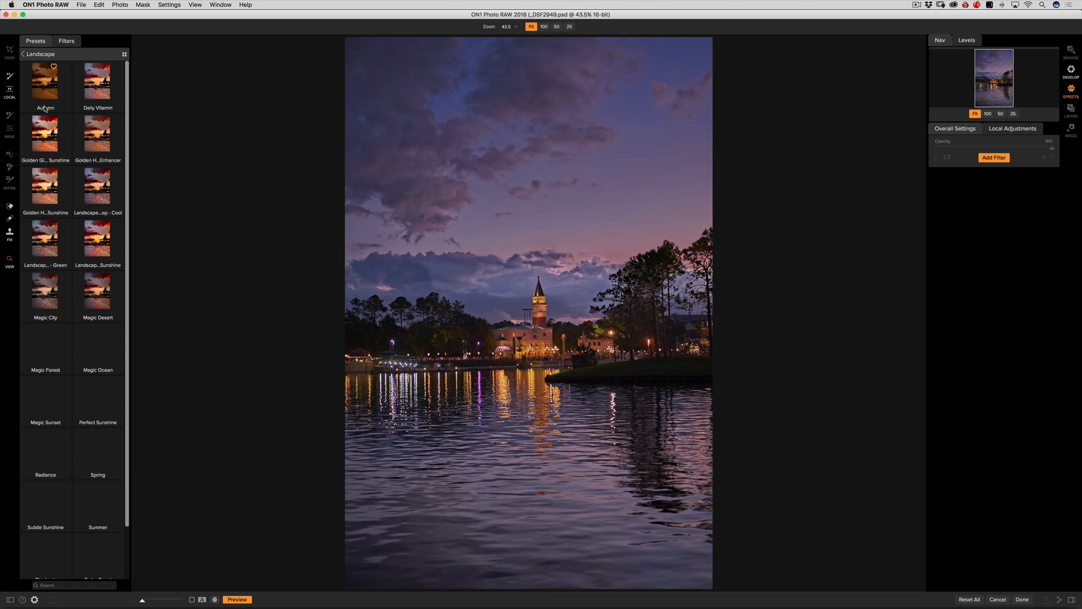
# Step: Return to the preset categories and browse the Glow filter's preset thumbnails
pyautogui.click(22, 54)
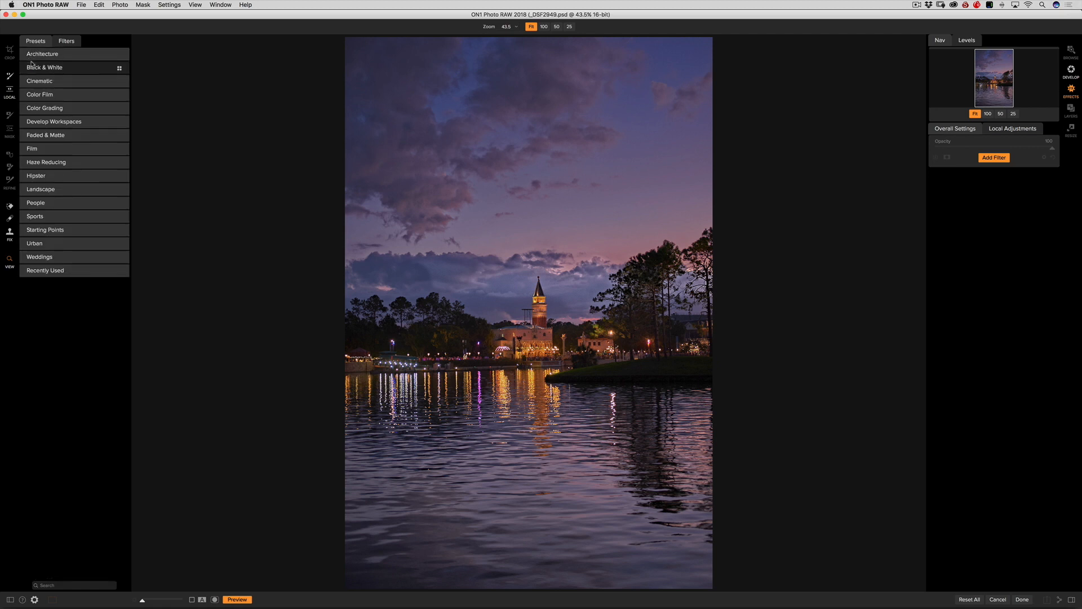
pyautogui.moveTo(102, 137)
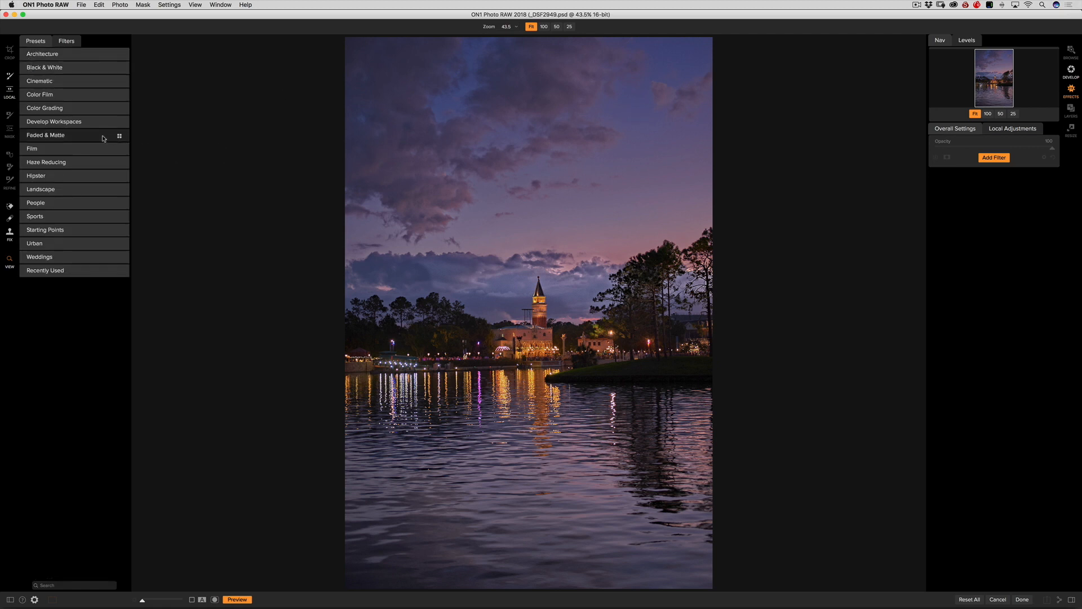
pyautogui.click(65, 40)
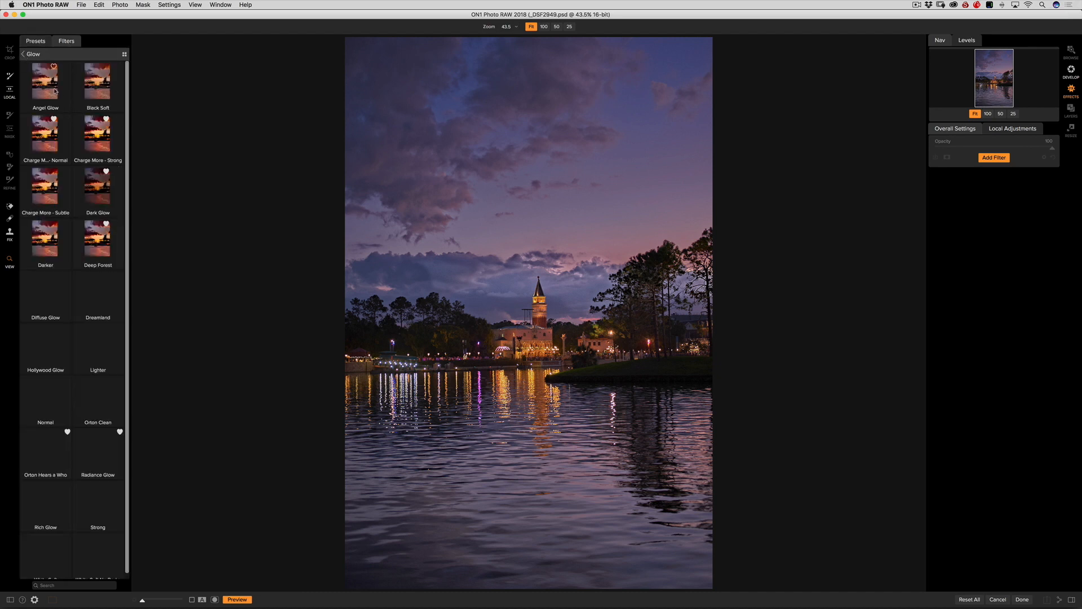
# Step: Try Glow presets Charge More, Dark Glow, Darker, Deep Forest, Dreamland and Diffuse Glow
pyautogui.click(97, 136)
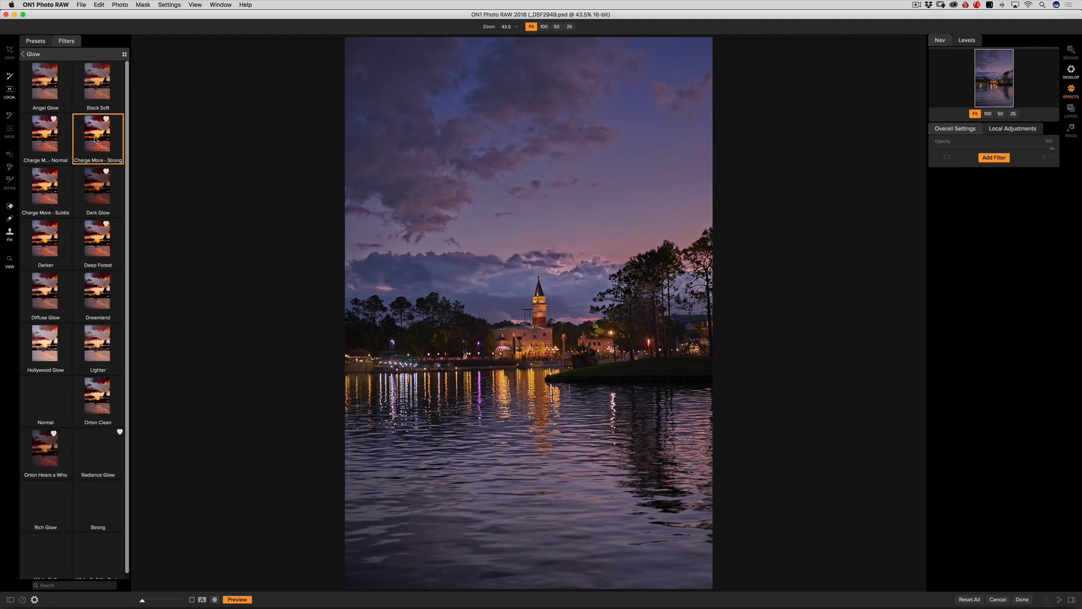
pyautogui.click(97, 190)
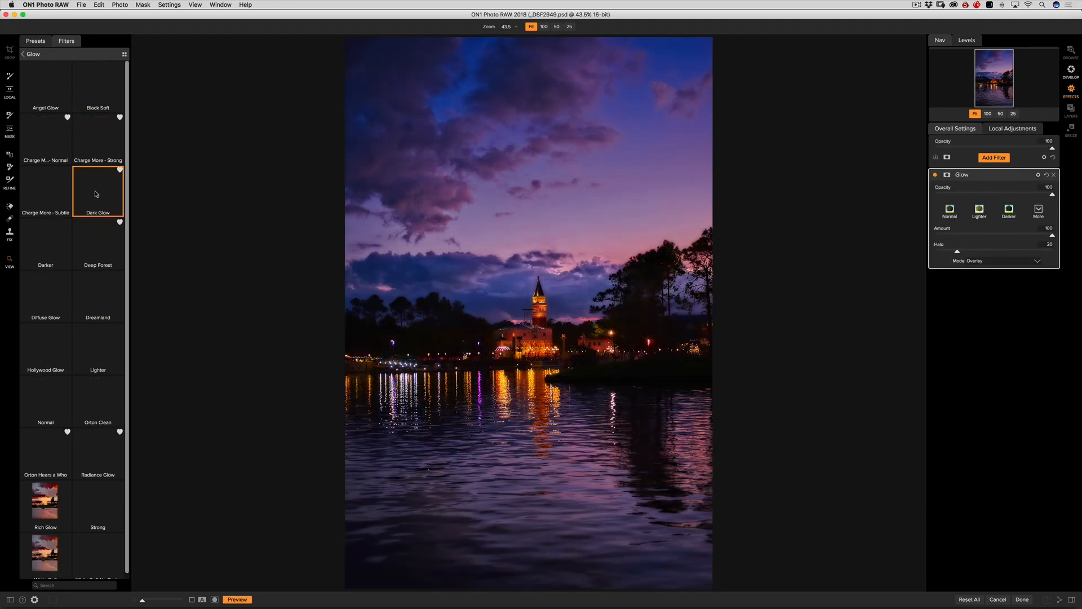
pyautogui.click(97, 138)
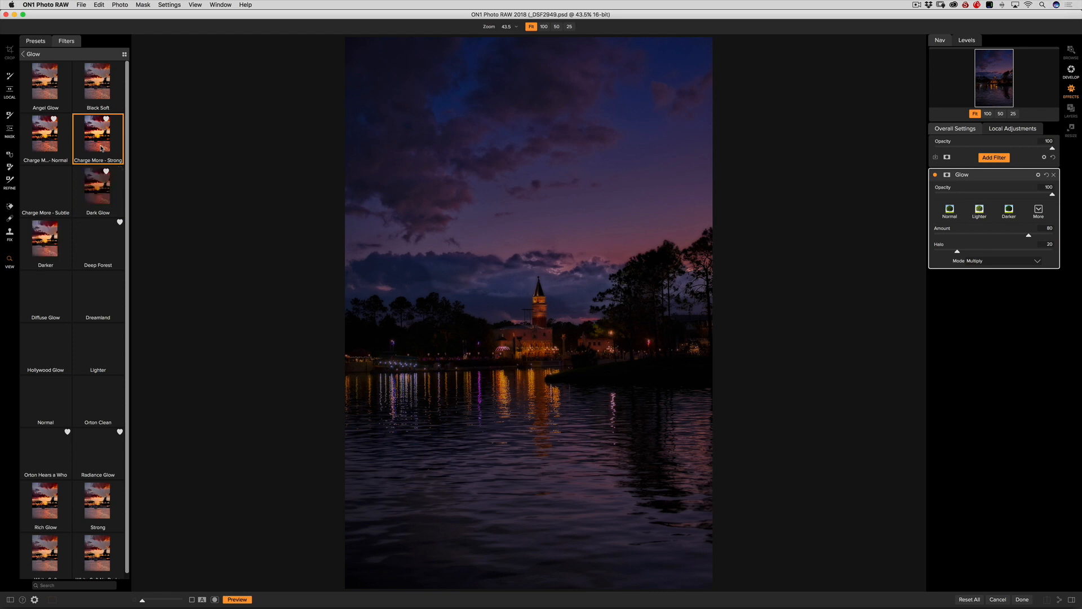
pyautogui.click(44, 137)
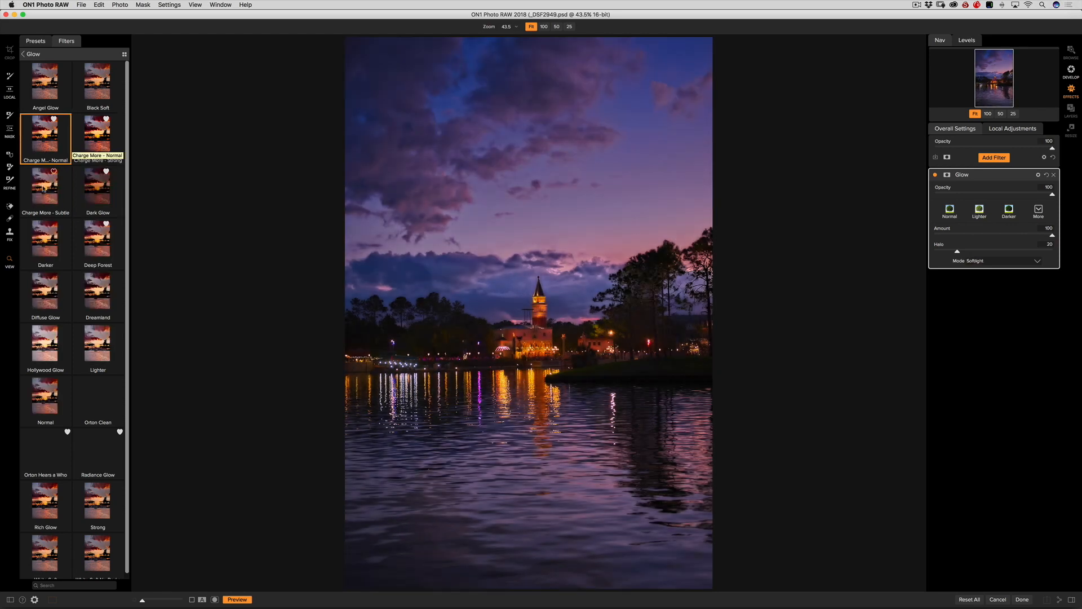
pyautogui.click(45, 183)
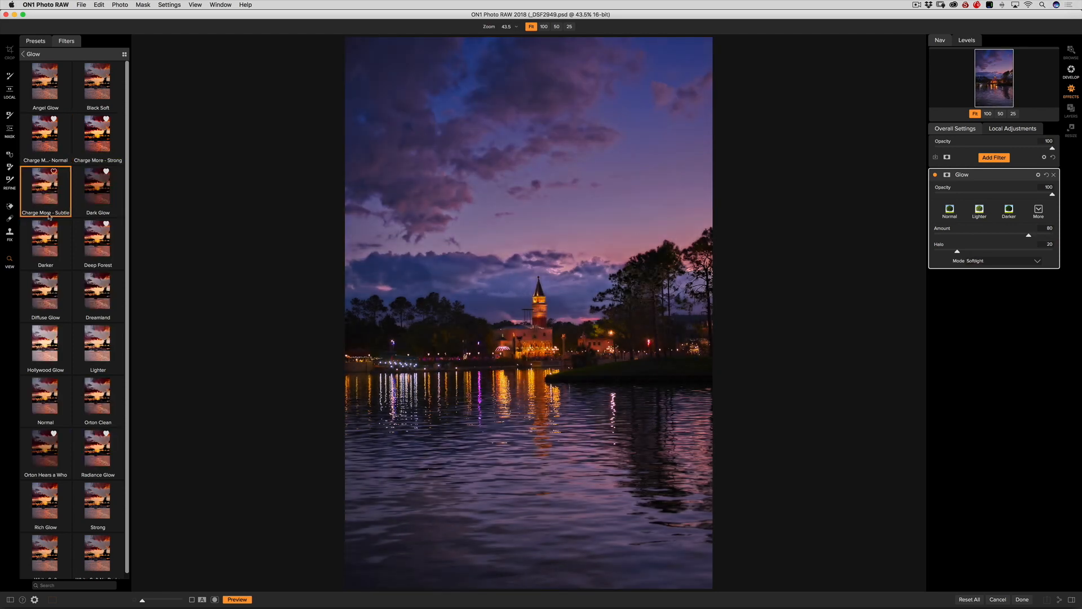
pyautogui.click(45, 244)
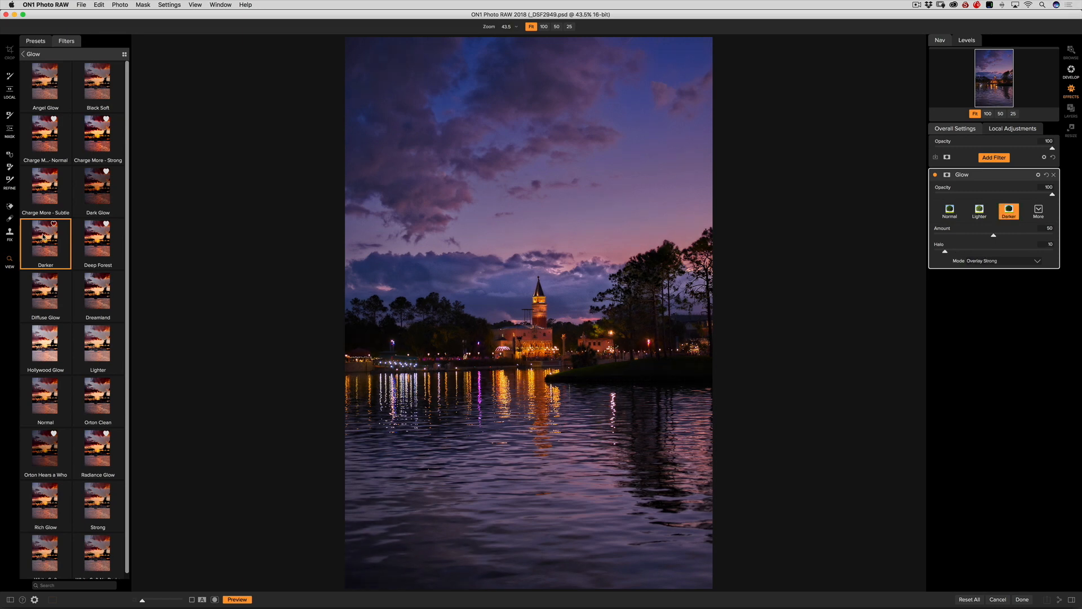
pyautogui.click(97, 241)
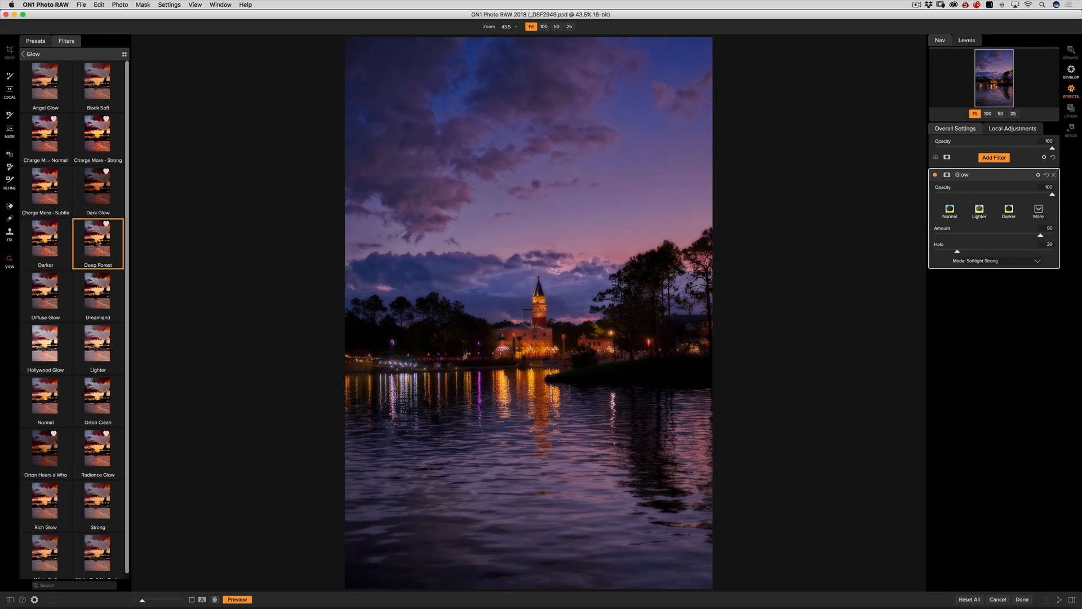
pyautogui.click(97, 292)
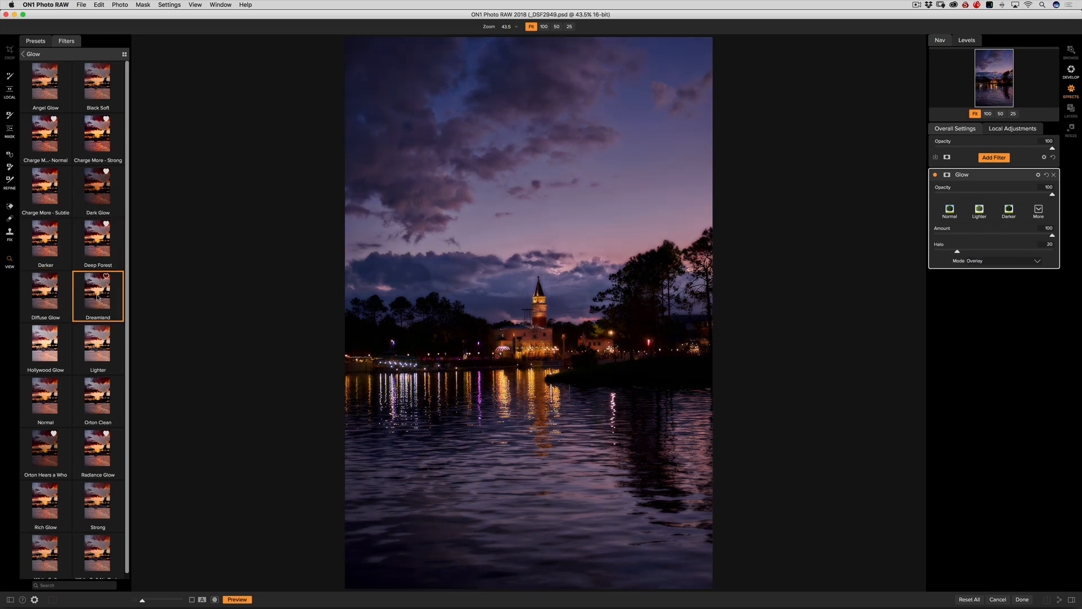
pyautogui.click(44, 290)
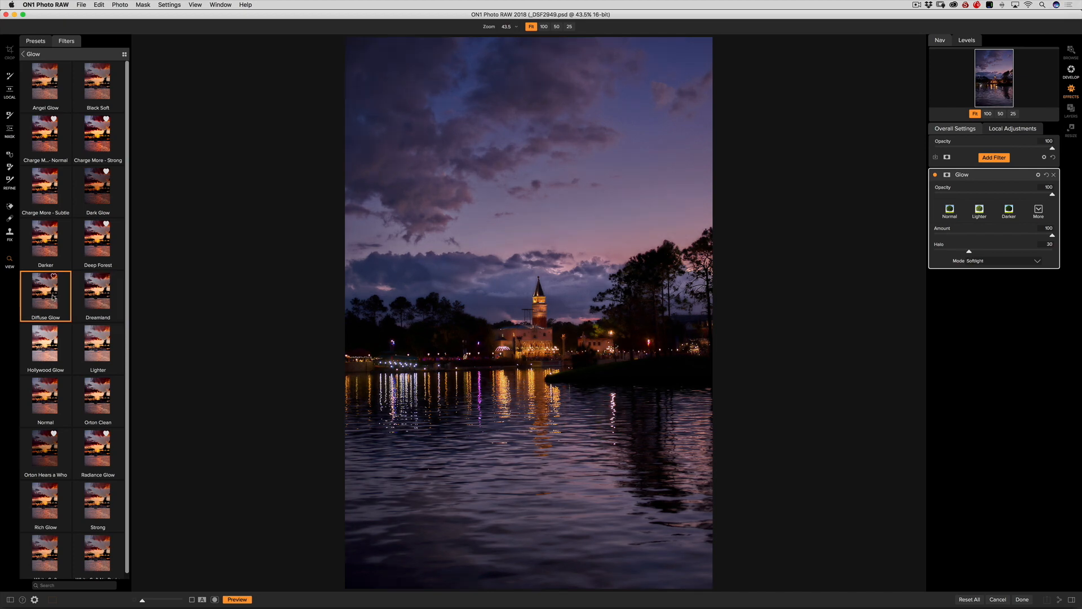
# Step: Try Normal, Orton Clean, Rich Glow and White Soft, then settle on the Deep Forest preset
pyautogui.click(45, 243)
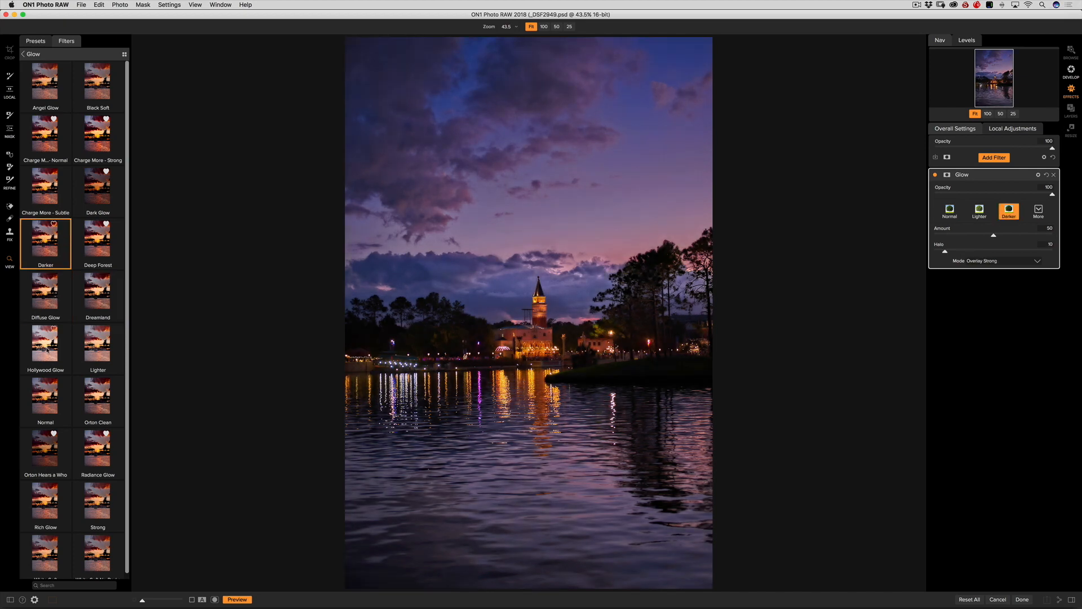
pyautogui.click(45, 399)
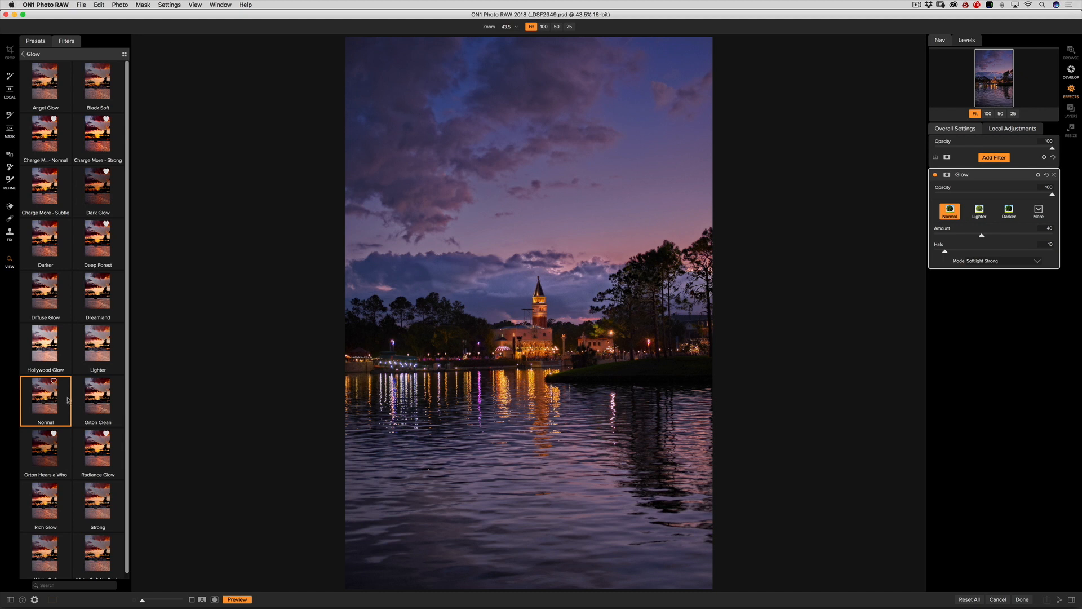
pyautogui.click(97, 398)
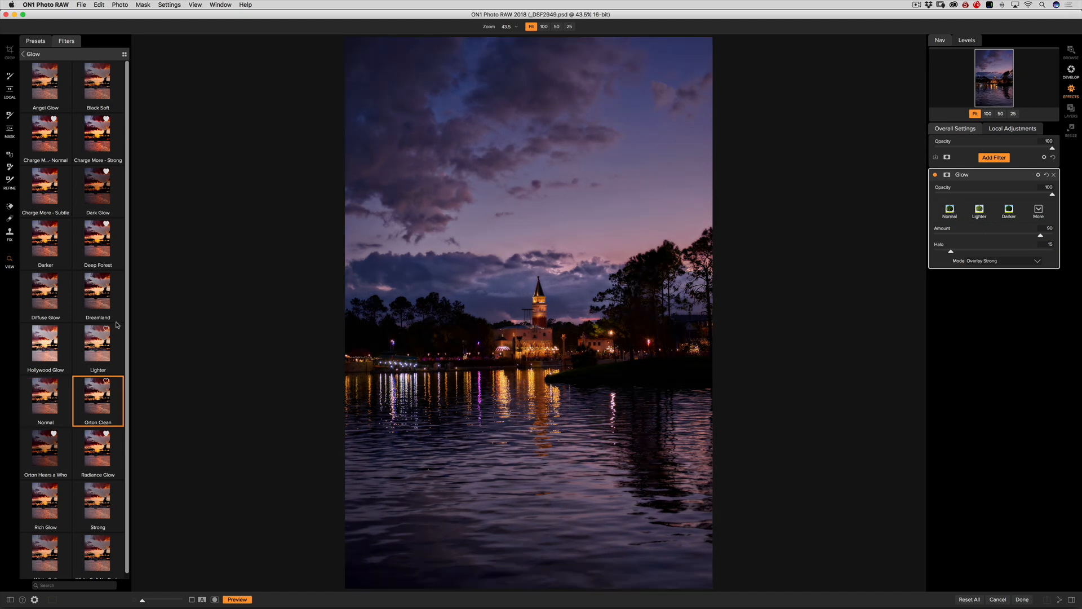
pyautogui.click(97, 289)
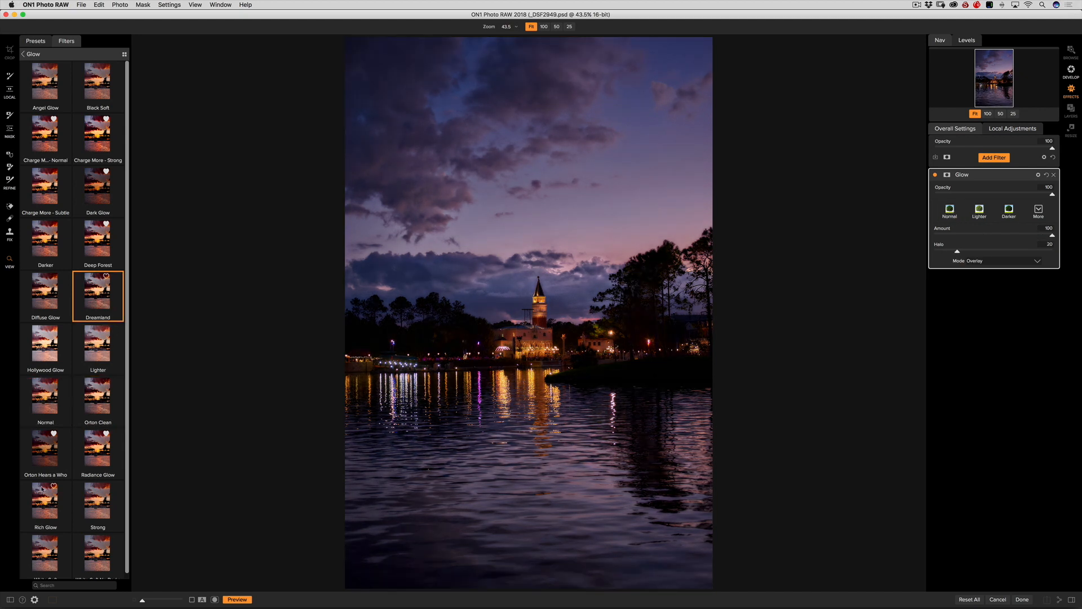
pyautogui.click(44, 501)
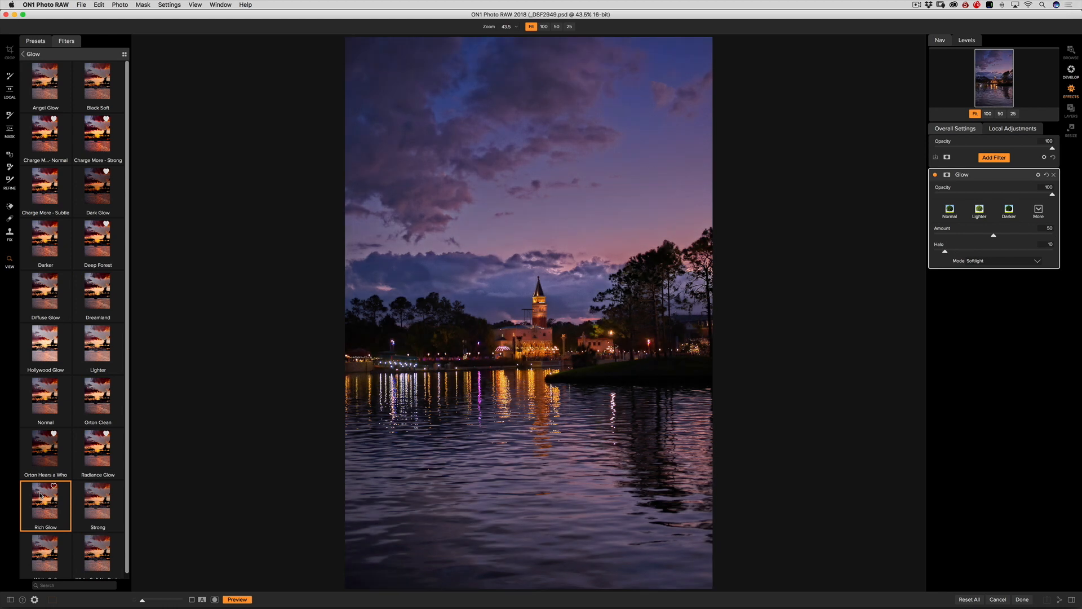
pyautogui.scroll(-3)
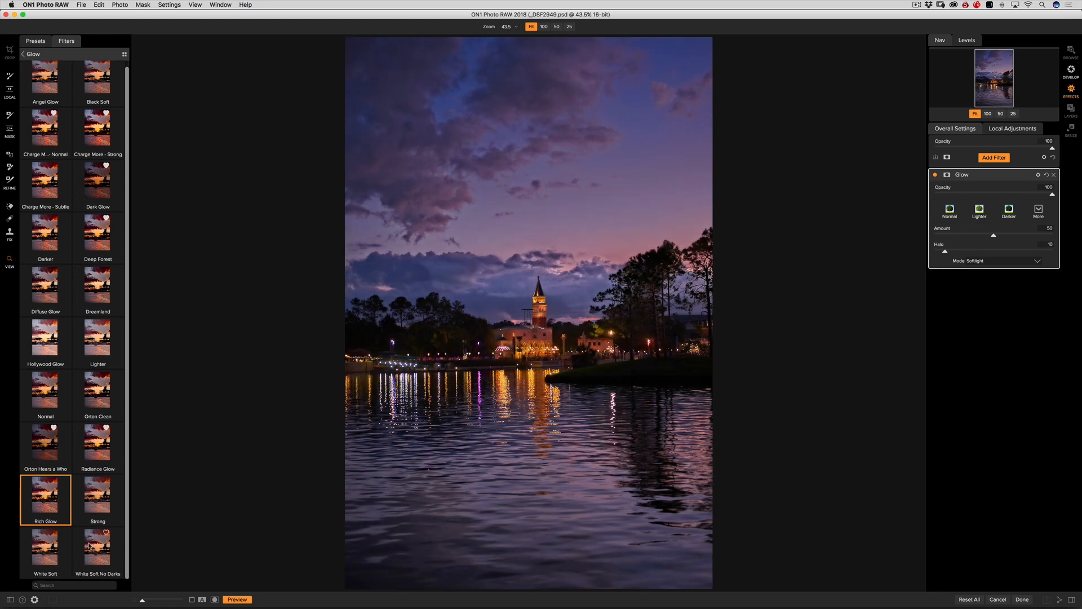
pyautogui.click(43, 549)
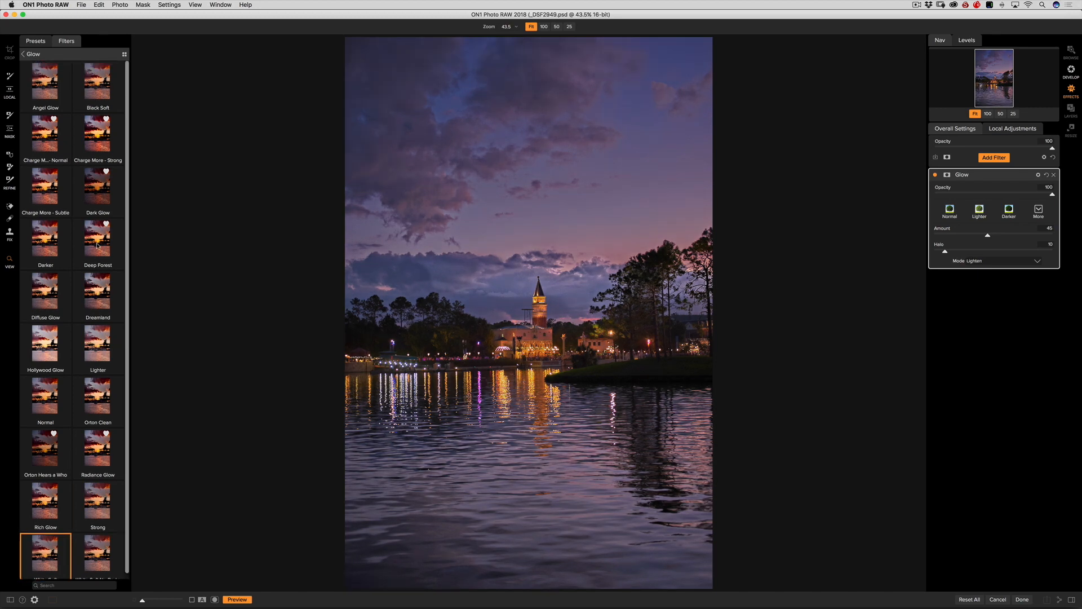
pyautogui.click(97, 241)
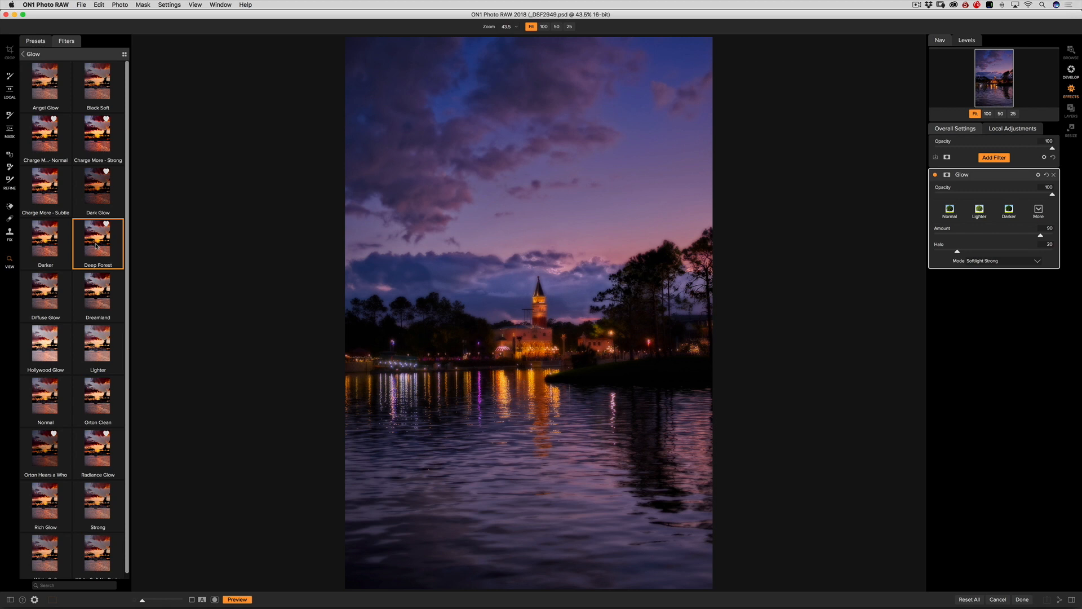
pyautogui.moveTo(954, 192)
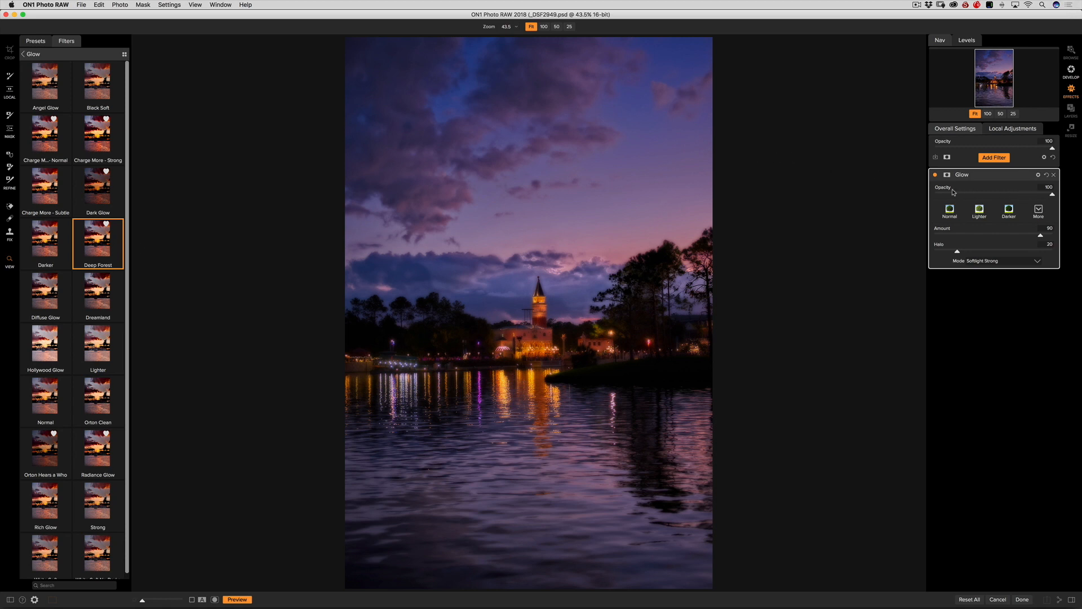
pyautogui.moveTo(1031, 195)
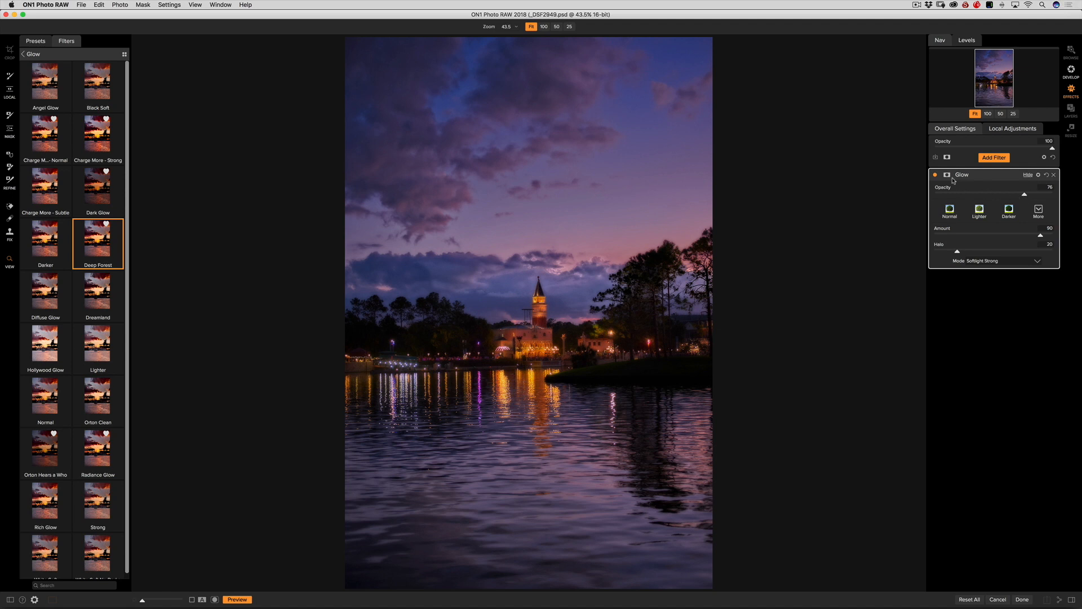
# Step: Mask the glow out of the sky, treeline and water, then set the brush to Paint In
pyautogui.click(947, 175)
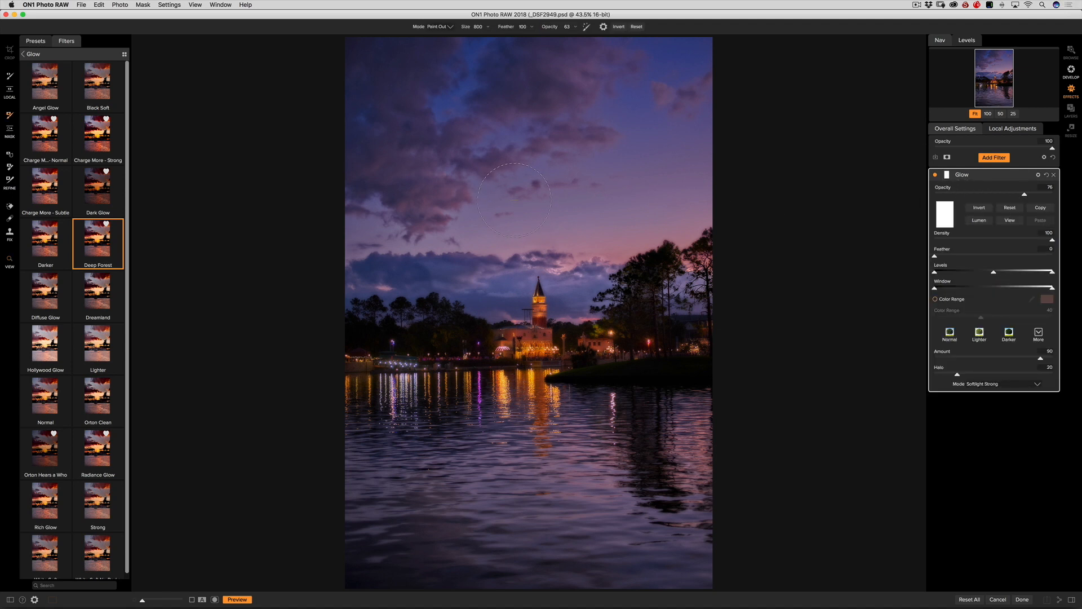
pyautogui.moveTo(449, 41)
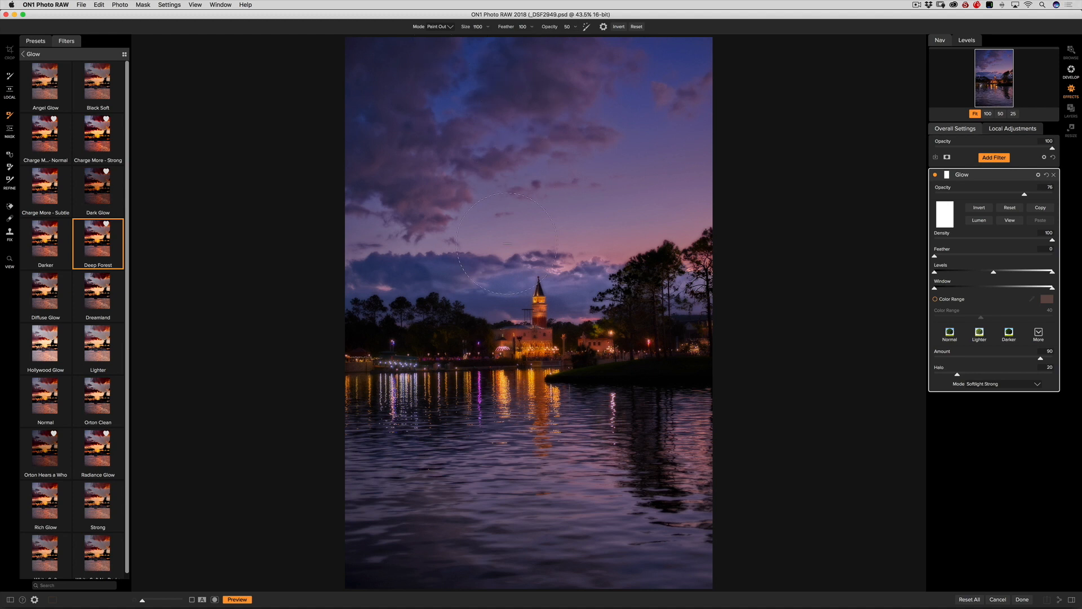
pyautogui.moveTo(508, 343)
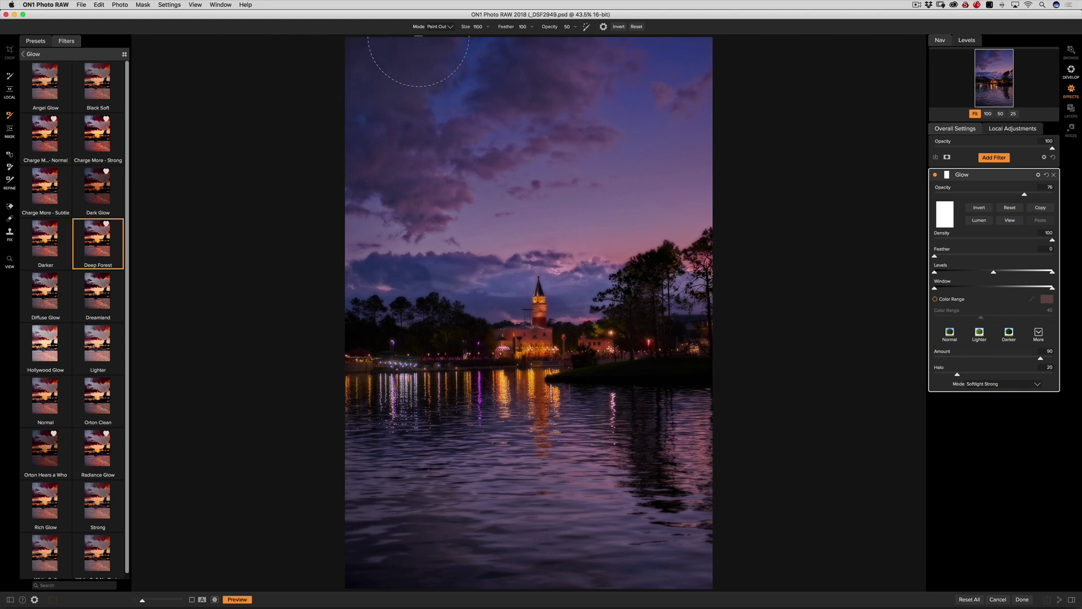
pyautogui.moveTo(318, 206)
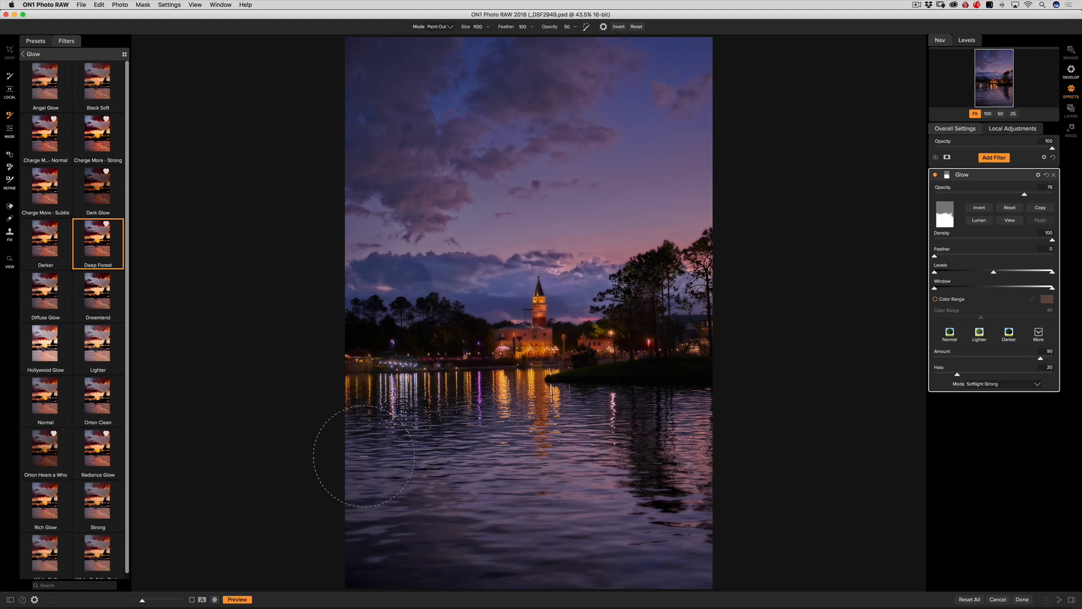
pyautogui.moveTo(773, 559)
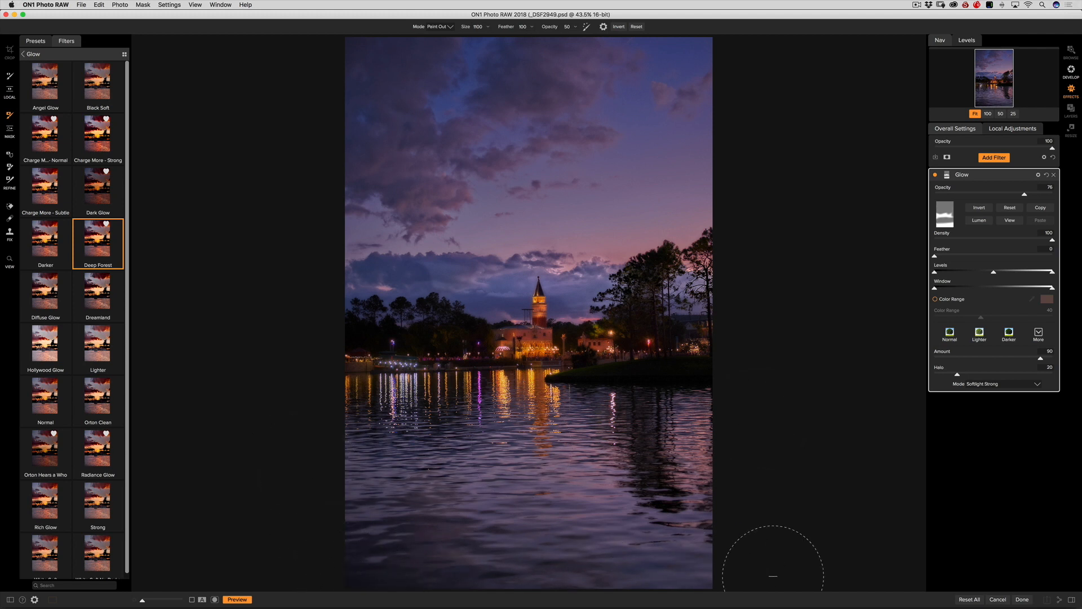
pyautogui.moveTo(589, 366)
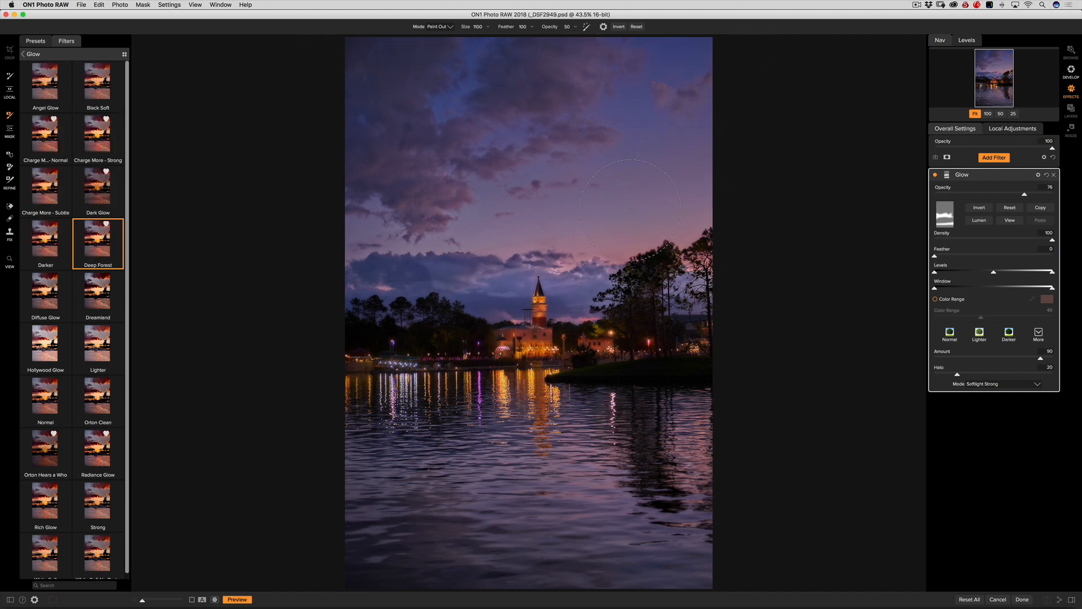
pyautogui.moveTo(370, 262)
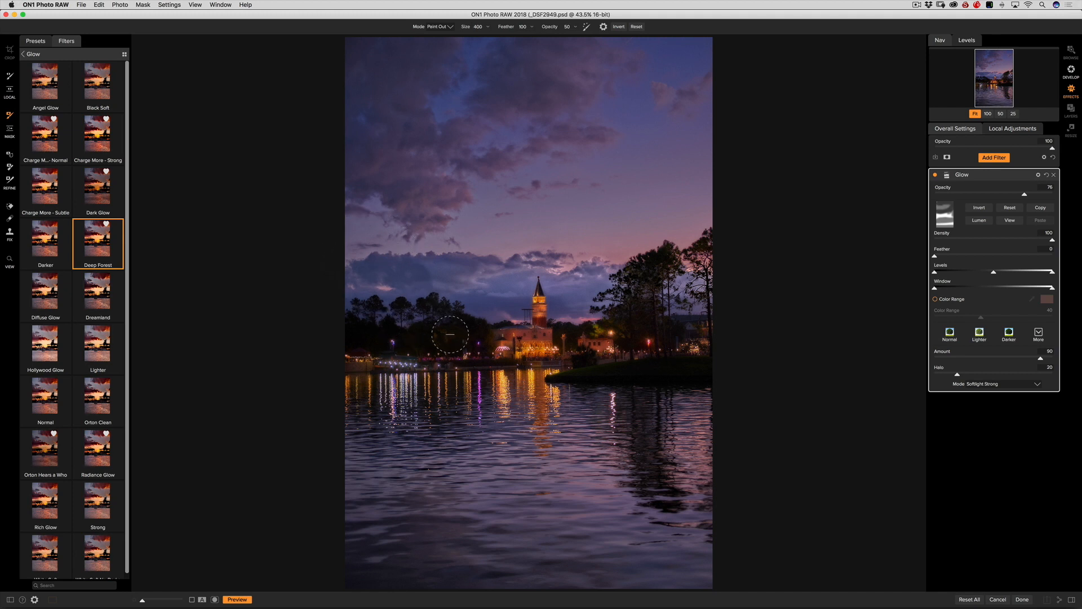
pyautogui.moveTo(358, 319)
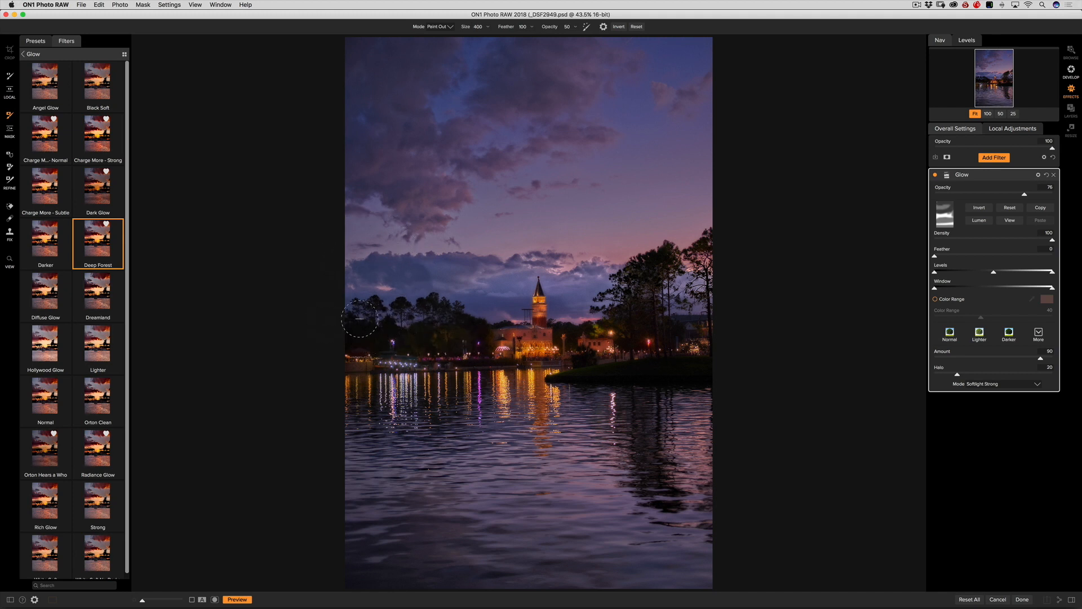
pyautogui.moveTo(460, 318)
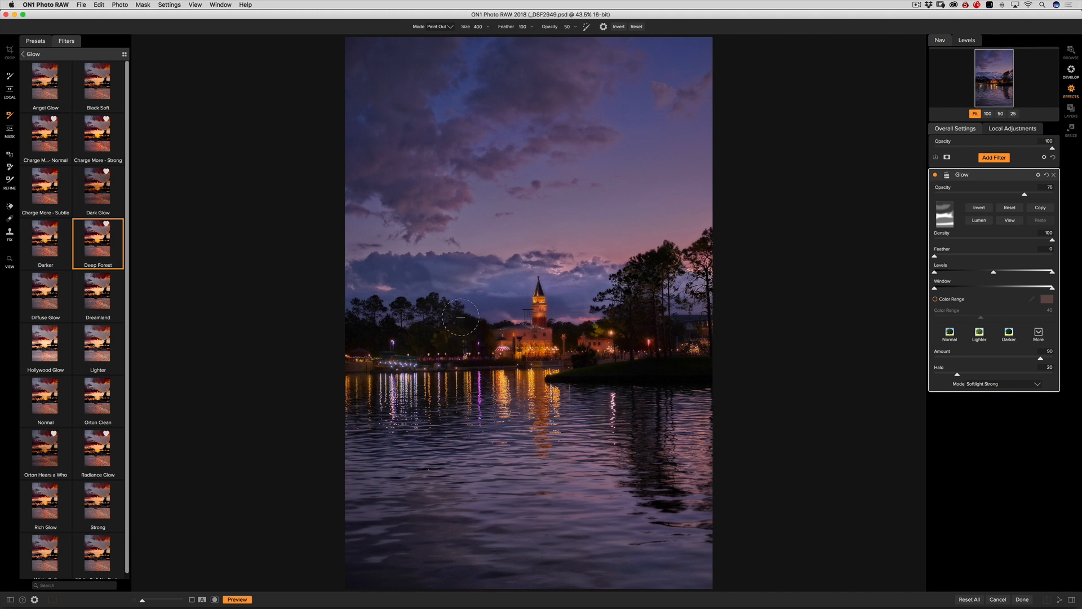
pyautogui.moveTo(647, 279)
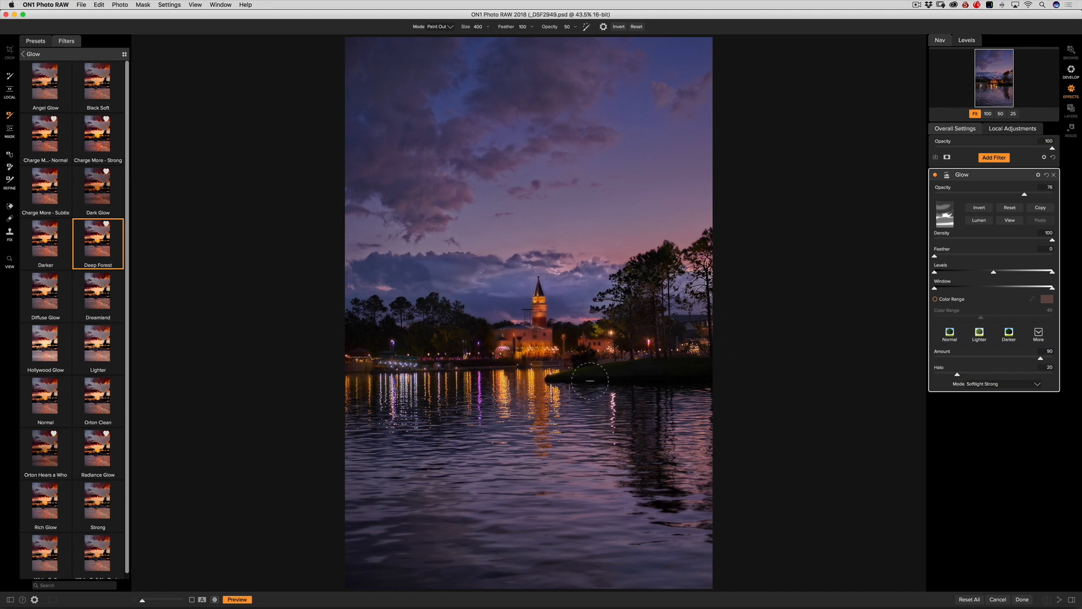
pyautogui.moveTo(497, 43)
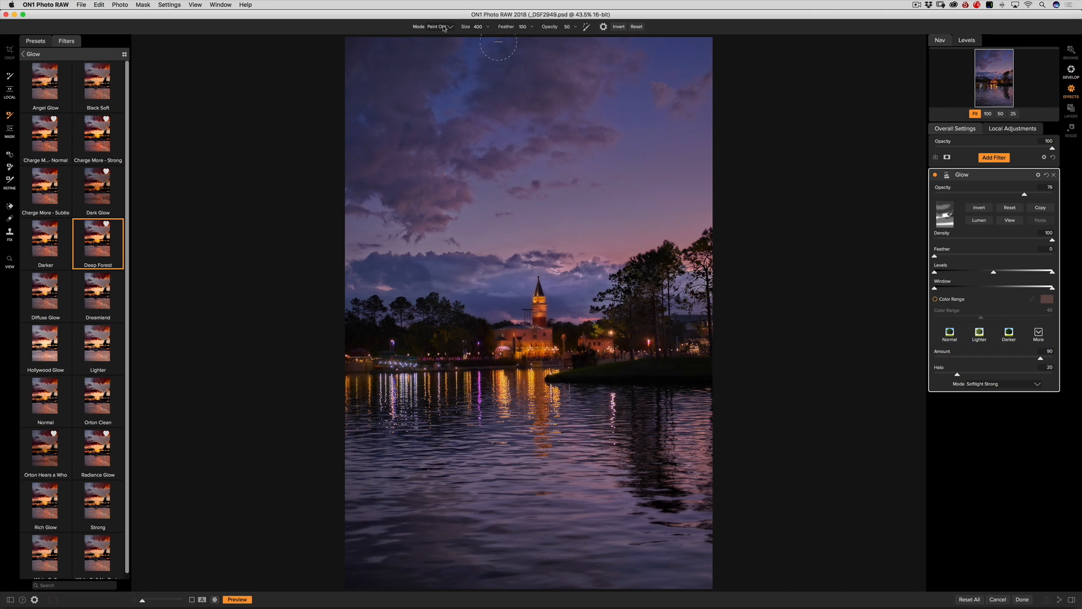
pyautogui.click(435, 25)
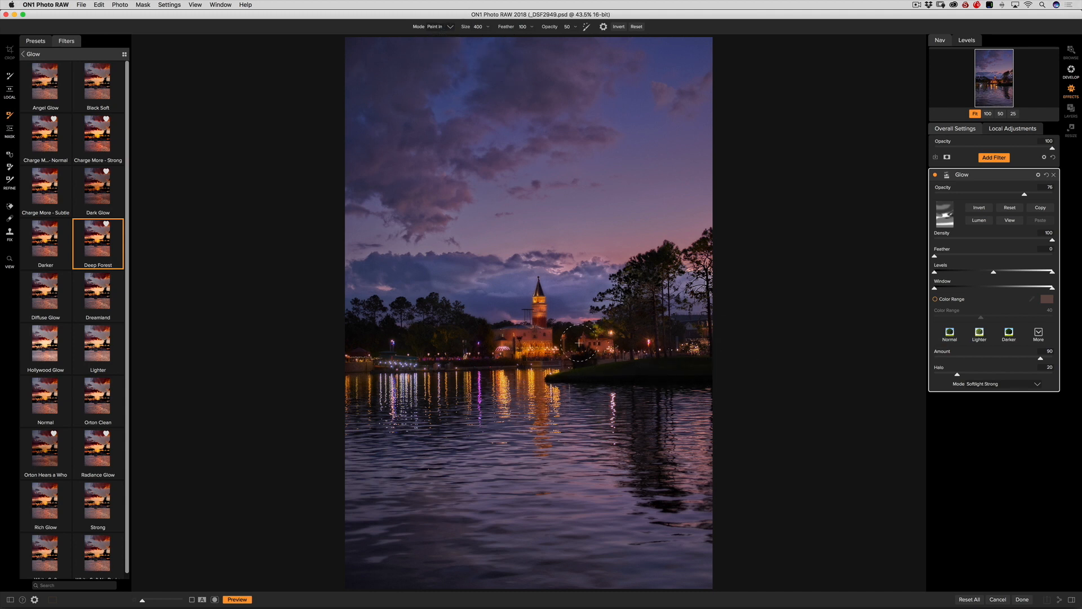
pyautogui.moveTo(468, 343)
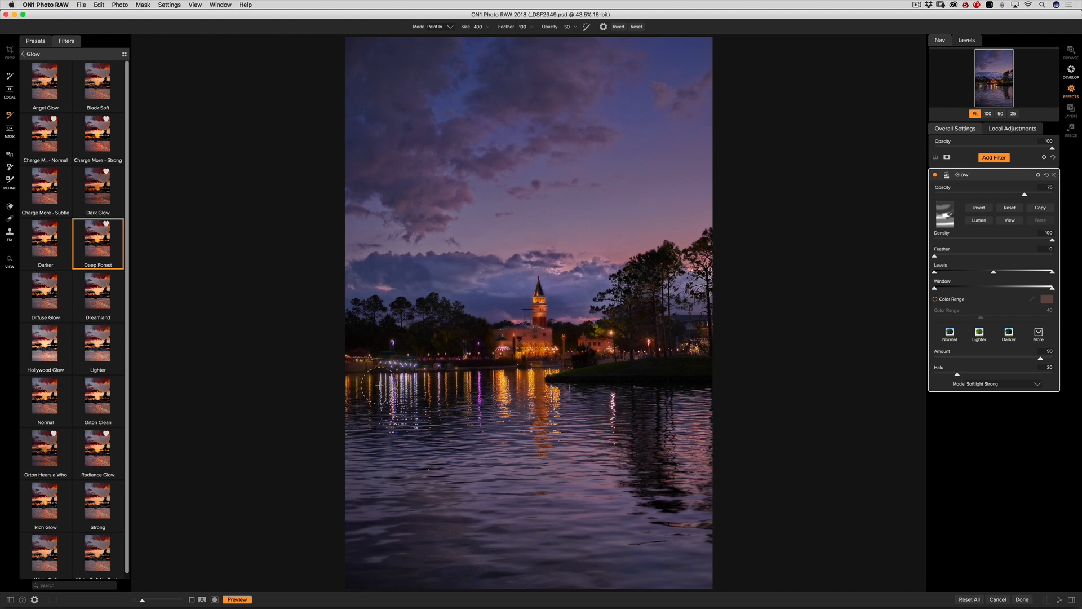
pyautogui.moveTo(919, 331)
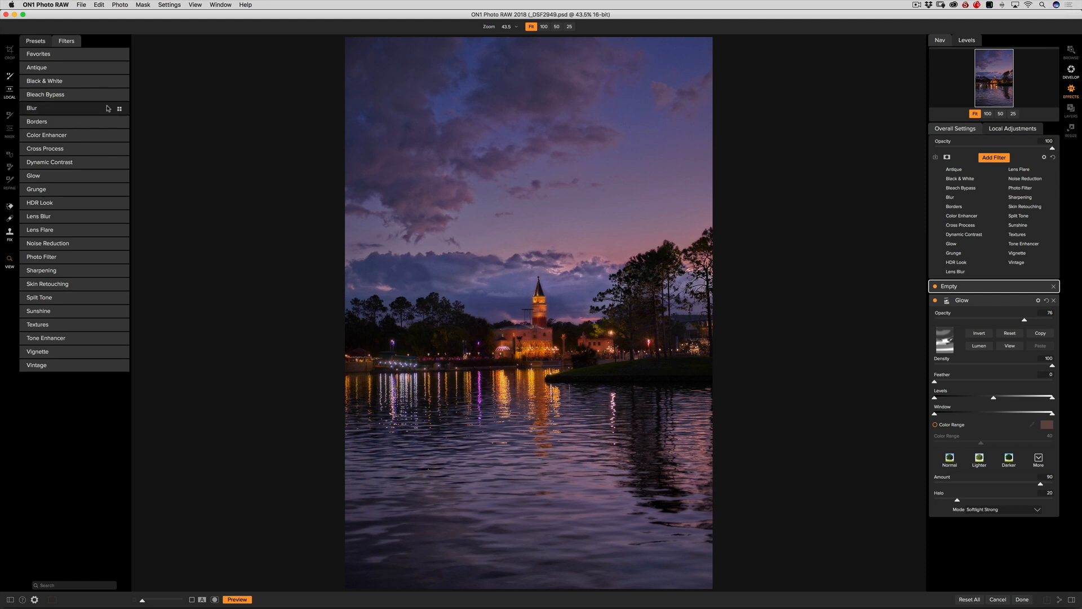
pyautogui.moveTo(49, 202)
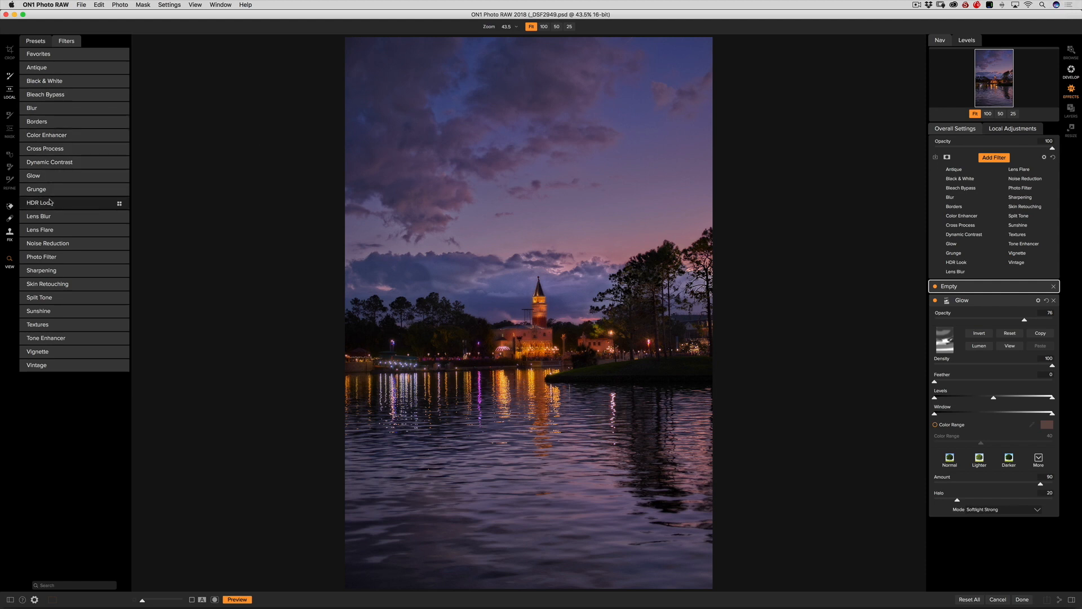
pyautogui.moveTo(53, 312)
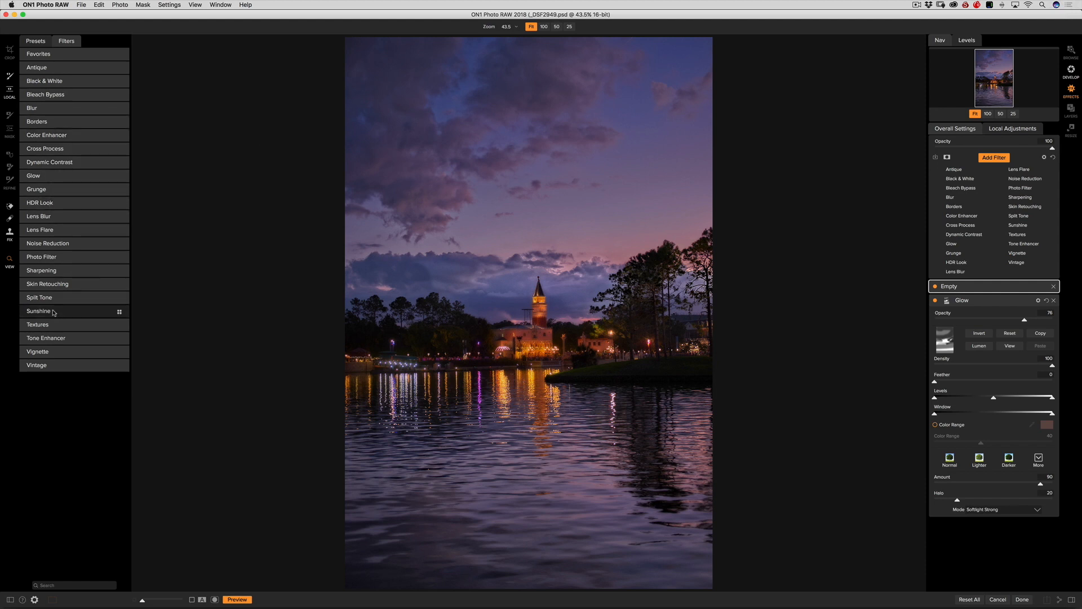
# Step: Add a Sunshine filter, try Glow, Sunshine and Radiance variants, and keep the Strong variant
pyautogui.click(38, 311)
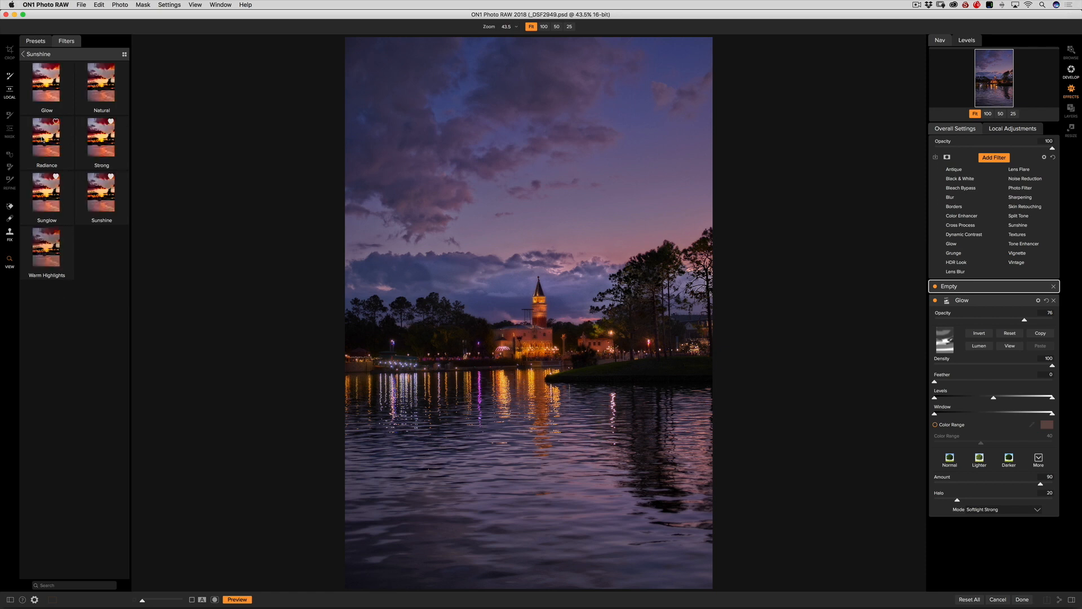
pyautogui.click(1016, 226)
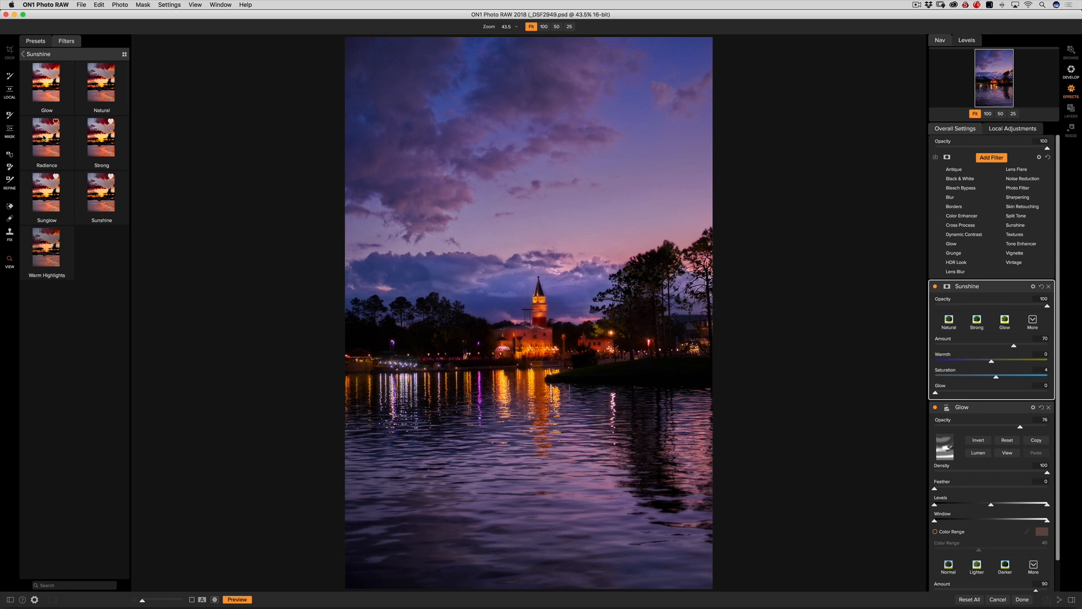
pyautogui.click(100, 136)
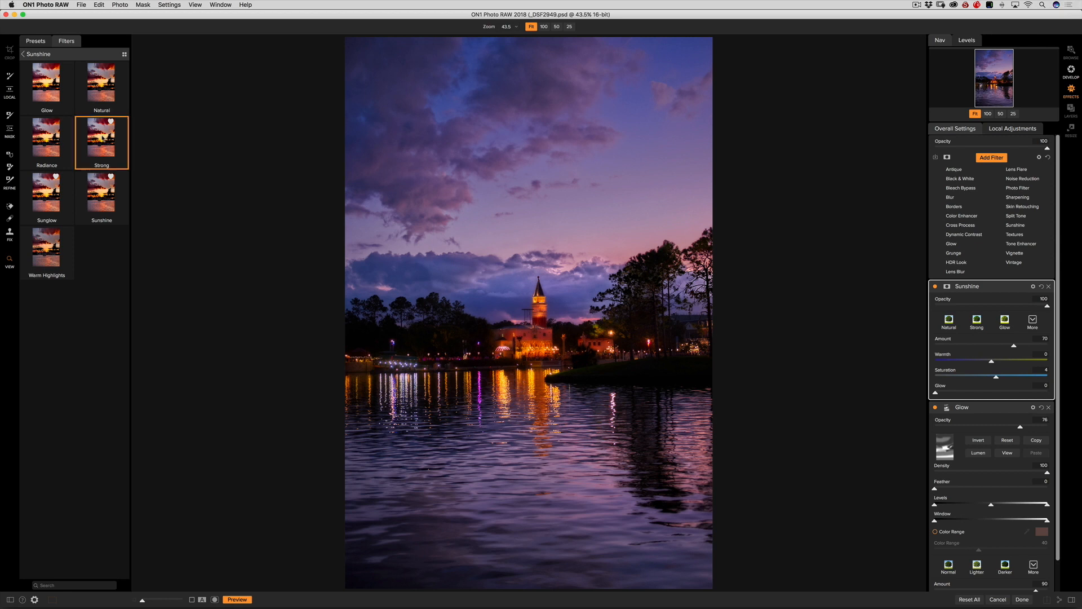
pyautogui.click(976, 318)
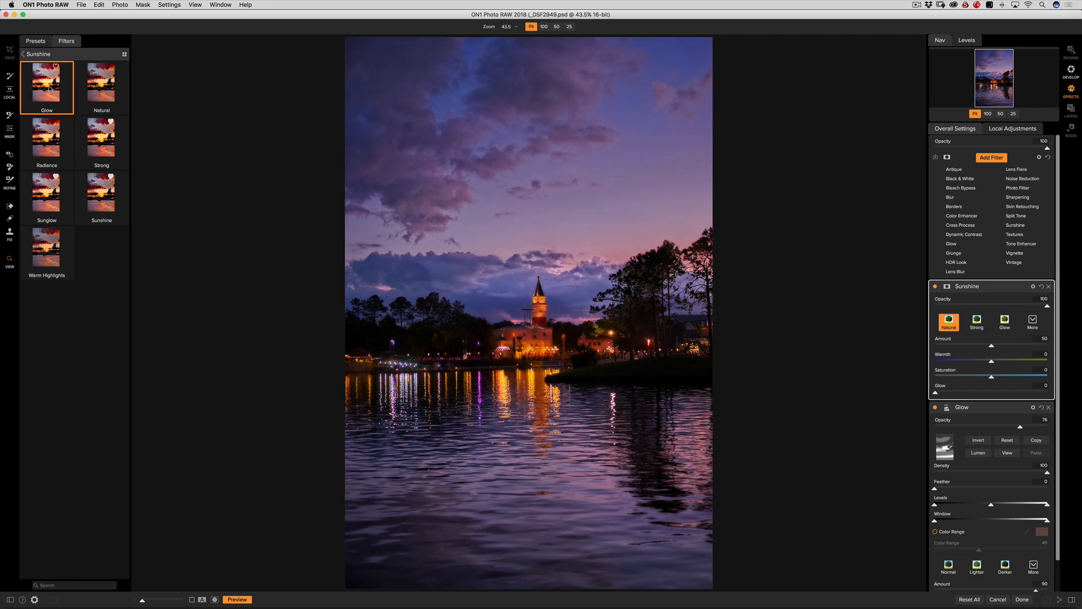
pyautogui.click(100, 196)
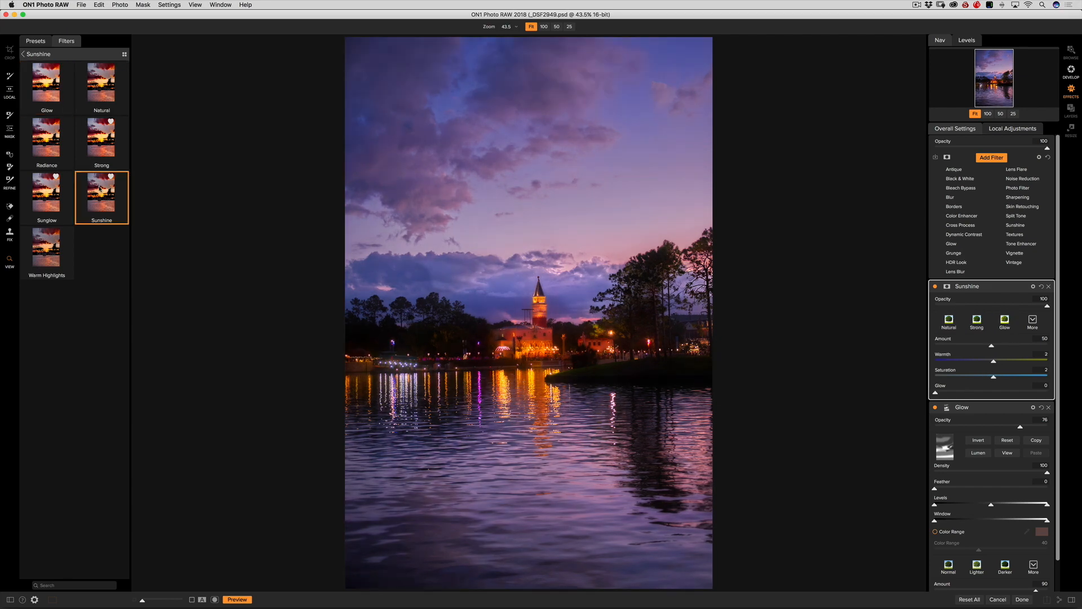
pyautogui.click(46, 142)
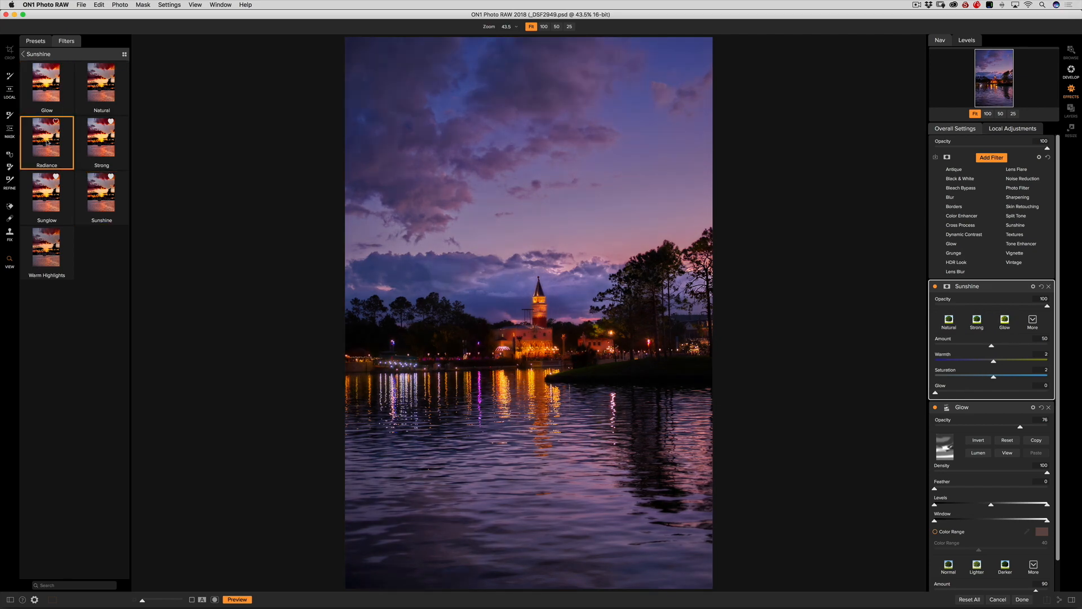
pyautogui.click(101, 138)
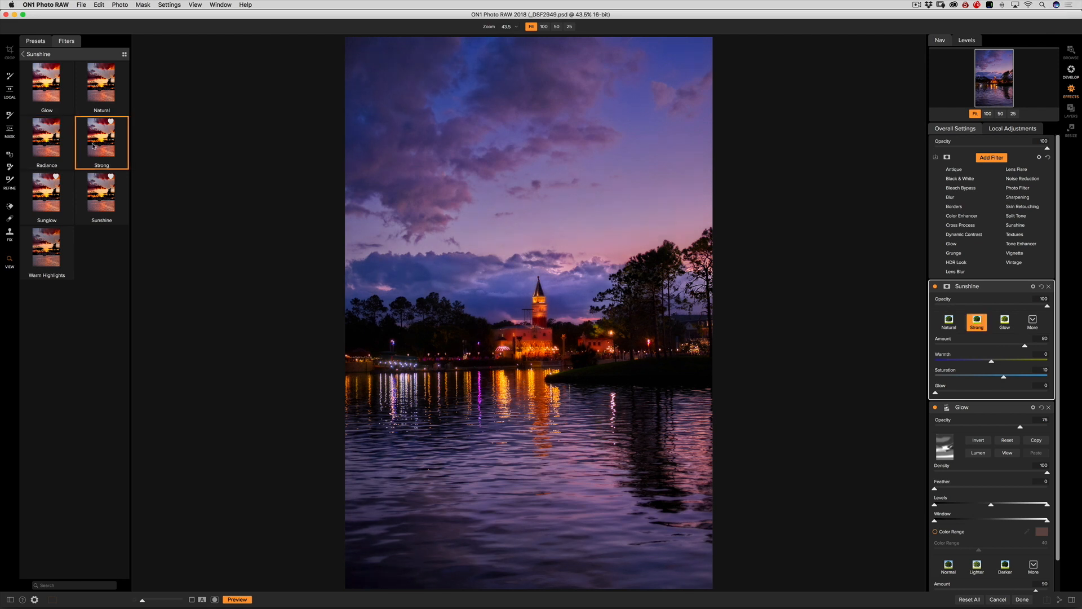
pyautogui.moveTo(878, 309)
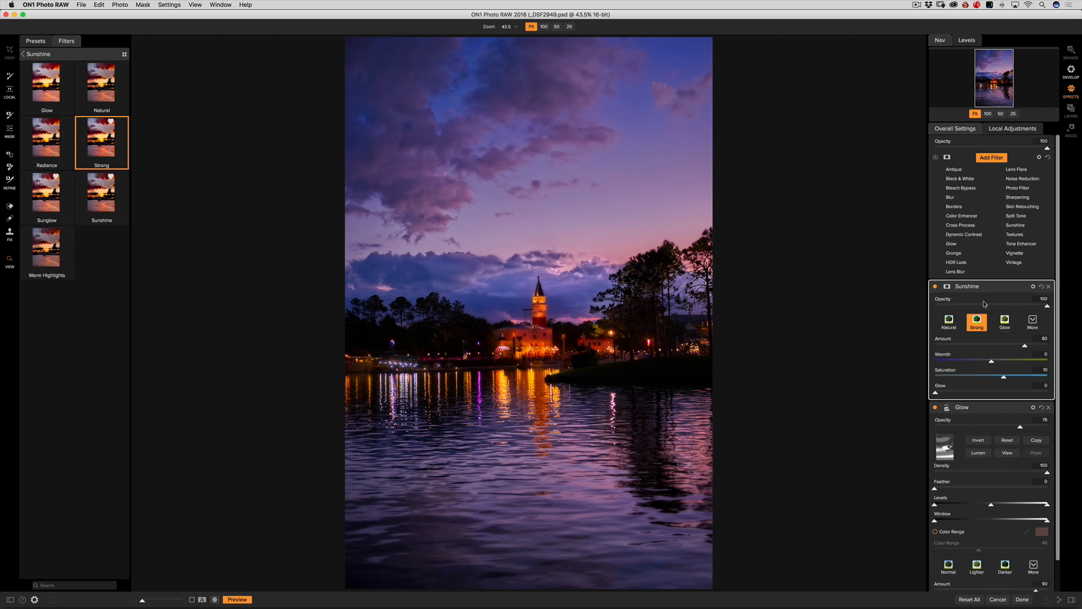
pyautogui.moveTo(992, 362)
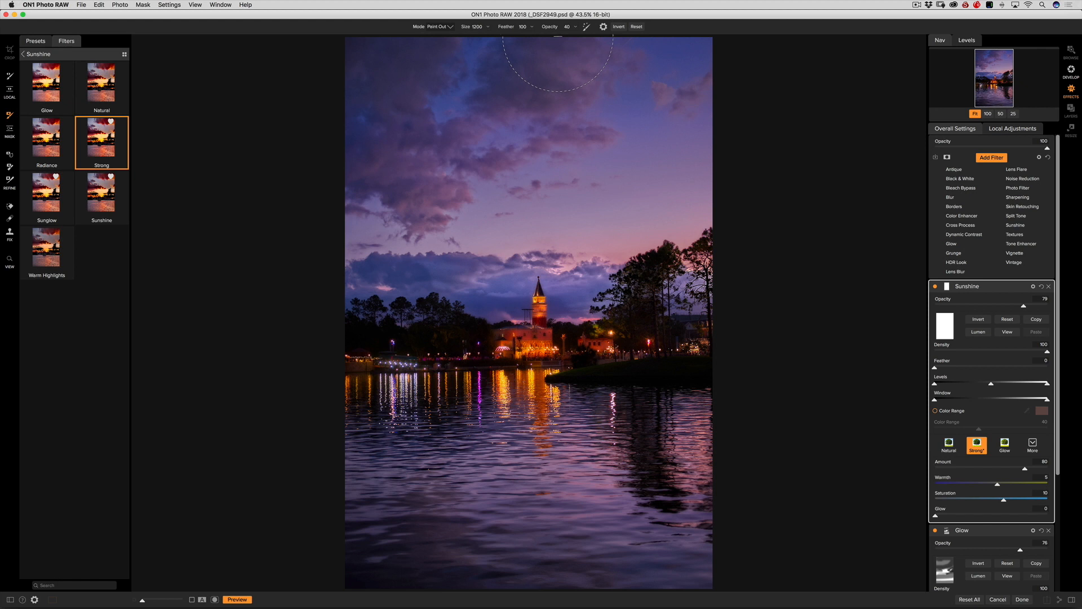
pyautogui.moveTo(829, 555)
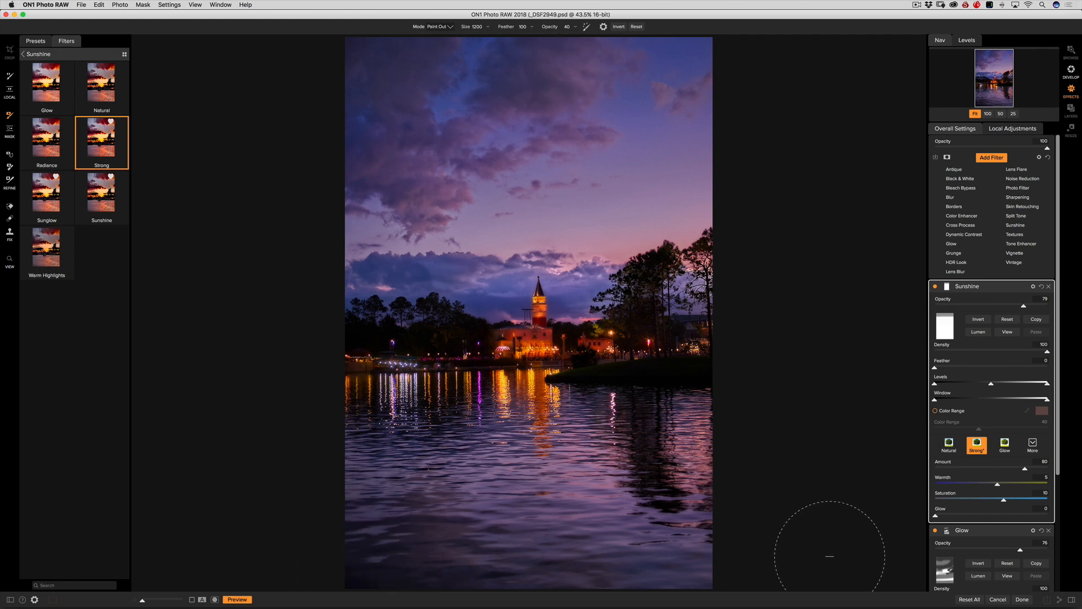
pyautogui.moveTo(780, 566)
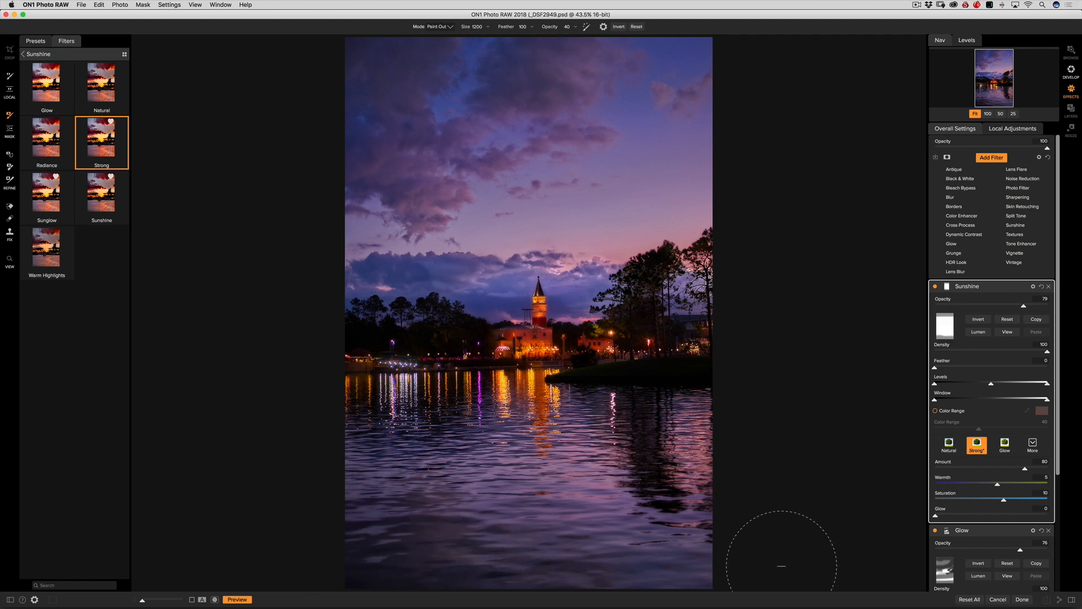
pyautogui.moveTo(377, 52)
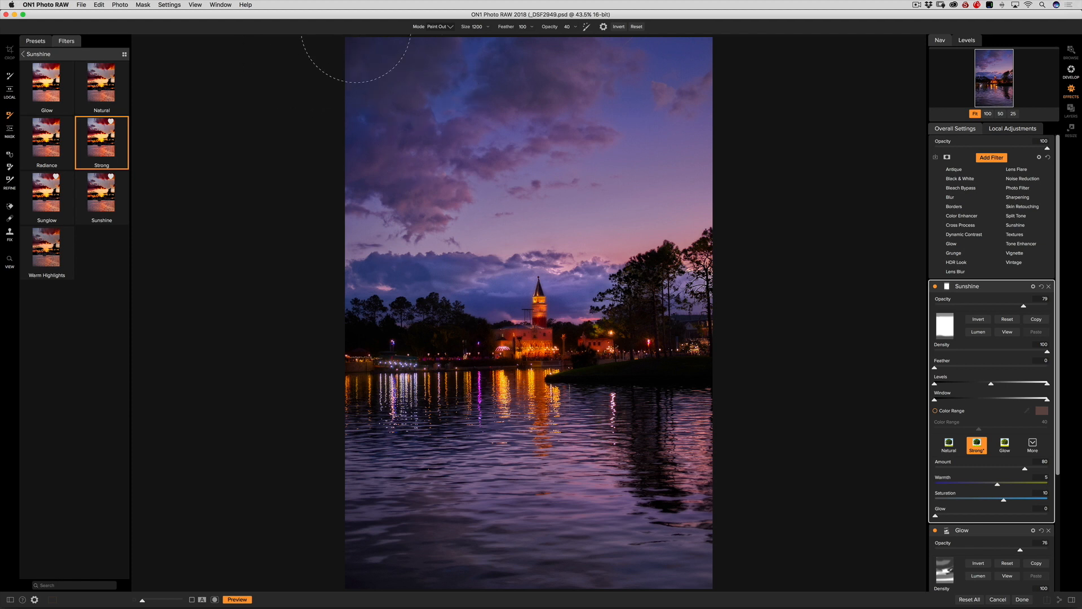
pyautogui.moveTo(722, 355)
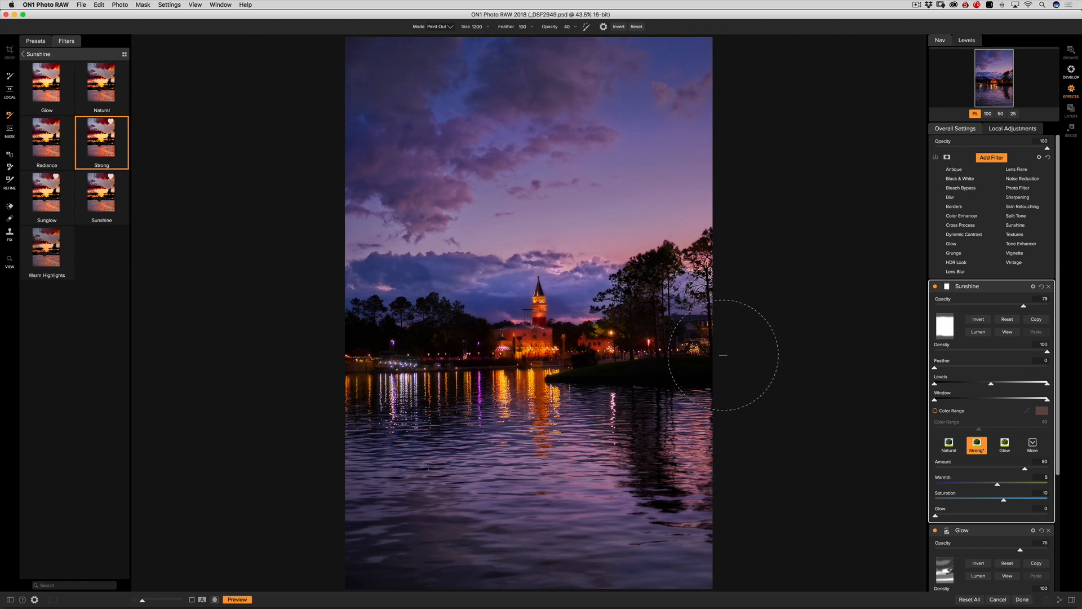
pyautogui.moveTo(890, 296)
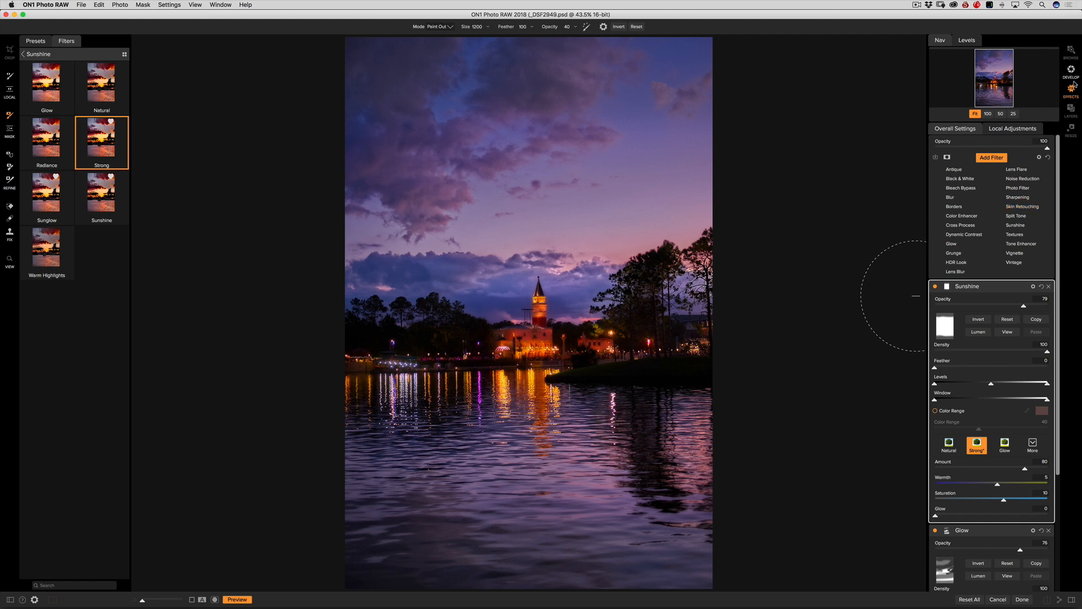
# Step: Return to the overall Develop adjustments after lowering the Sunshine opacity to 79
pyautogui.click(1072, 71)
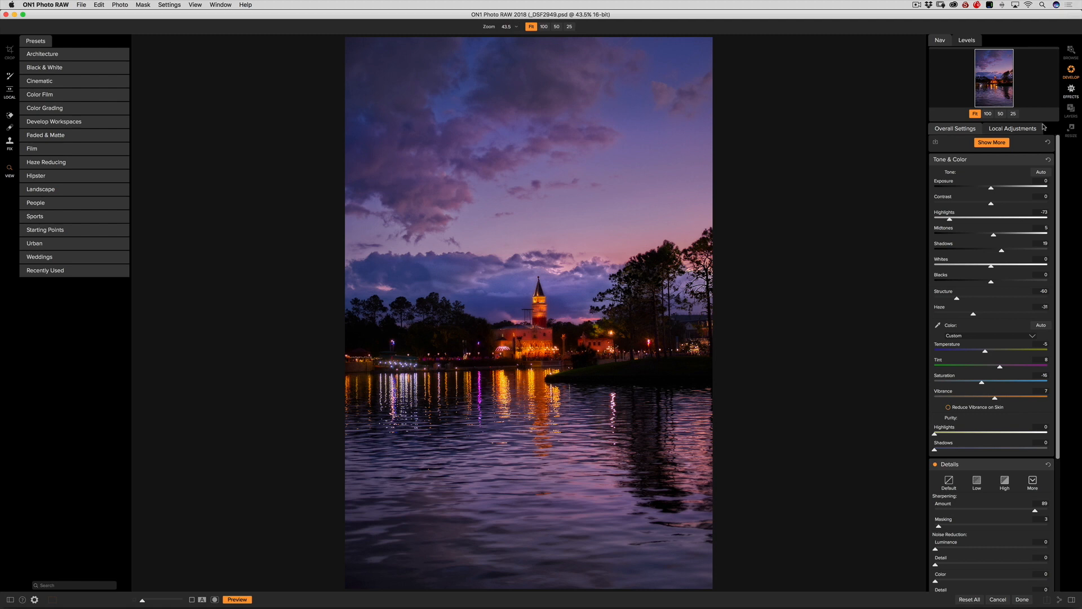
pyautogui.moveTo(1043, 76)
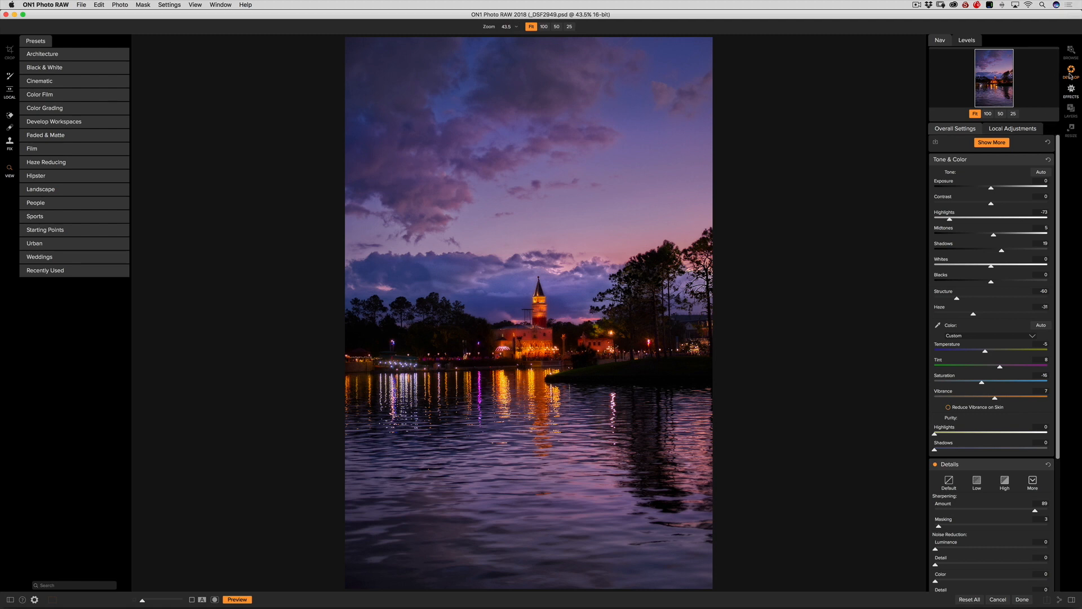
pyautogui.moveTo(976, 297)
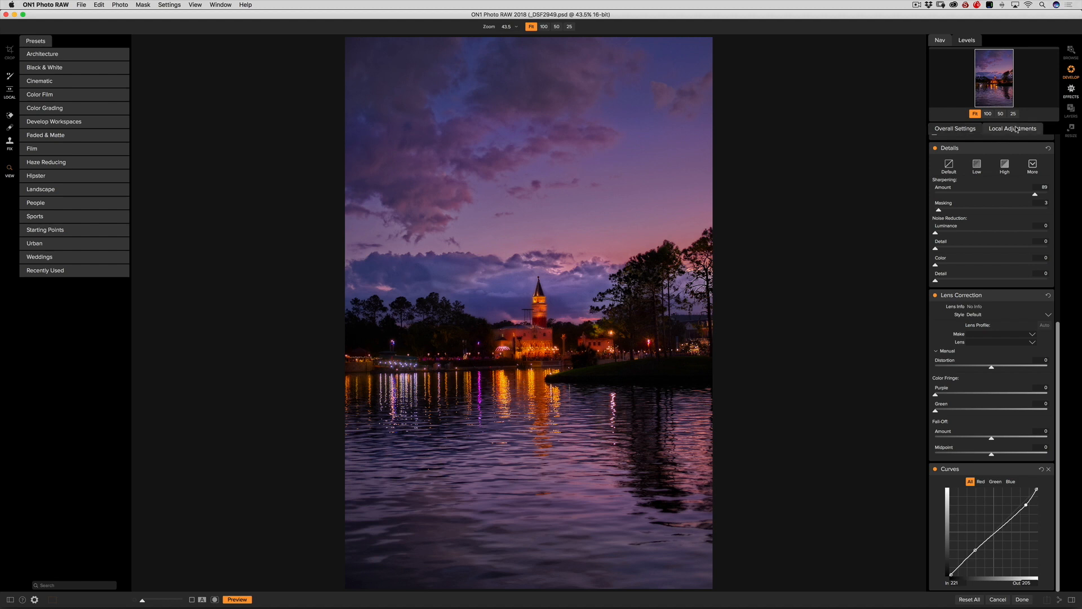
pyautogui.moveTo(449, 113)
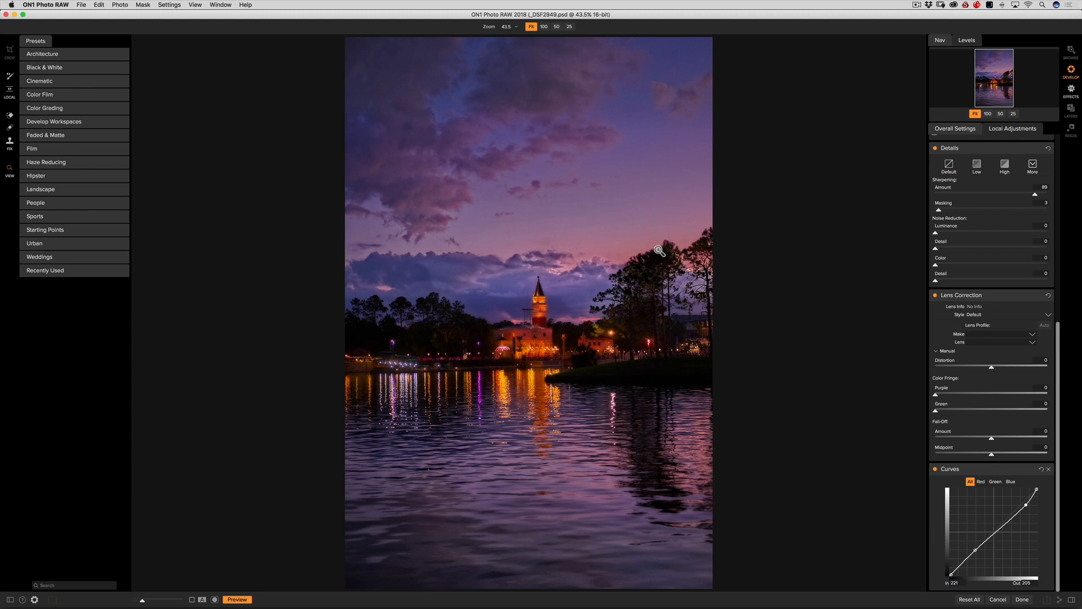
pyautogui.moveTo(989, 181)
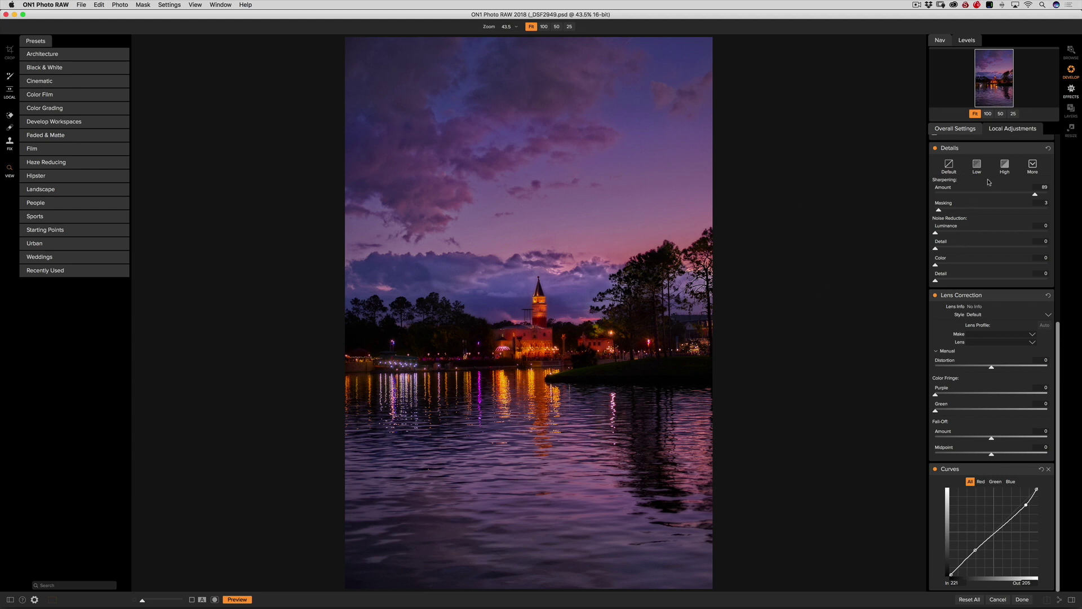
# Step: Add a brushed local adjustment layer with exposure 0.35 for the hotel by the water
pyautogui.click(1012, 128)
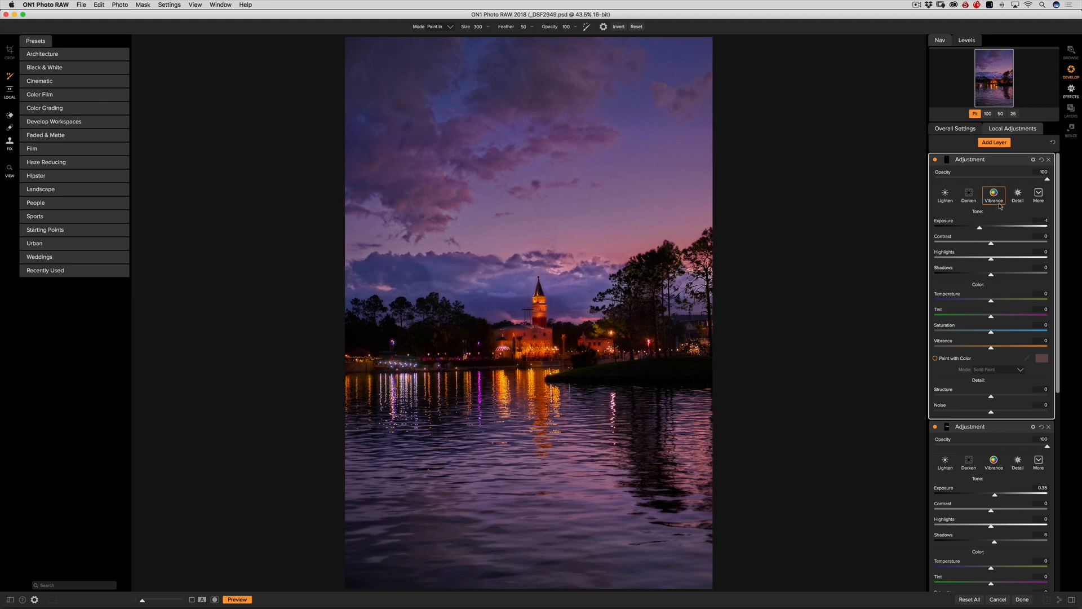
pyautogui.moveTo(948, 224)
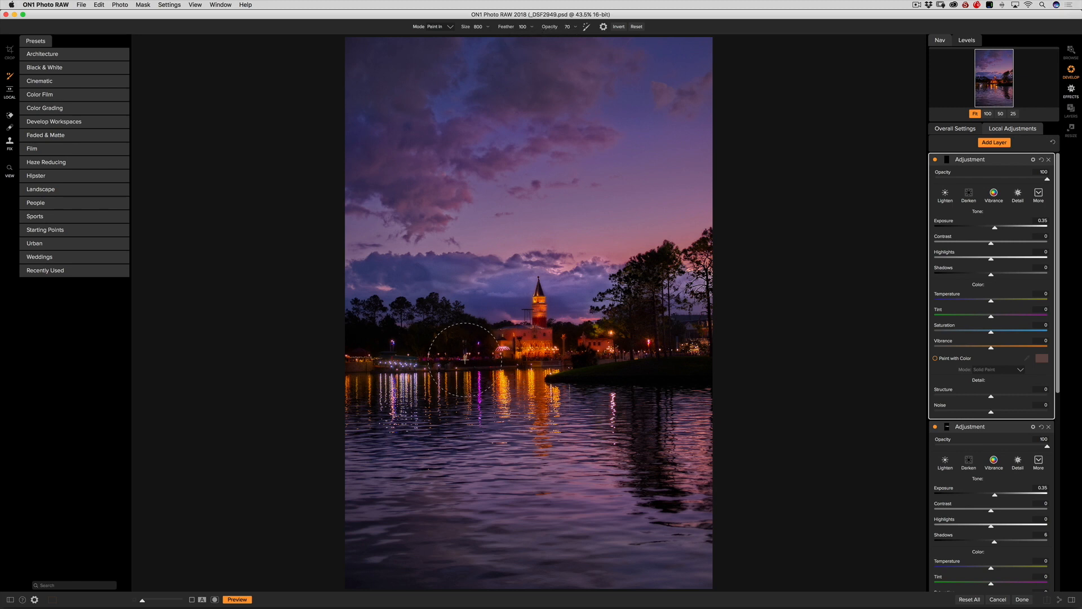
pyautogui.moveTo(769, 349)
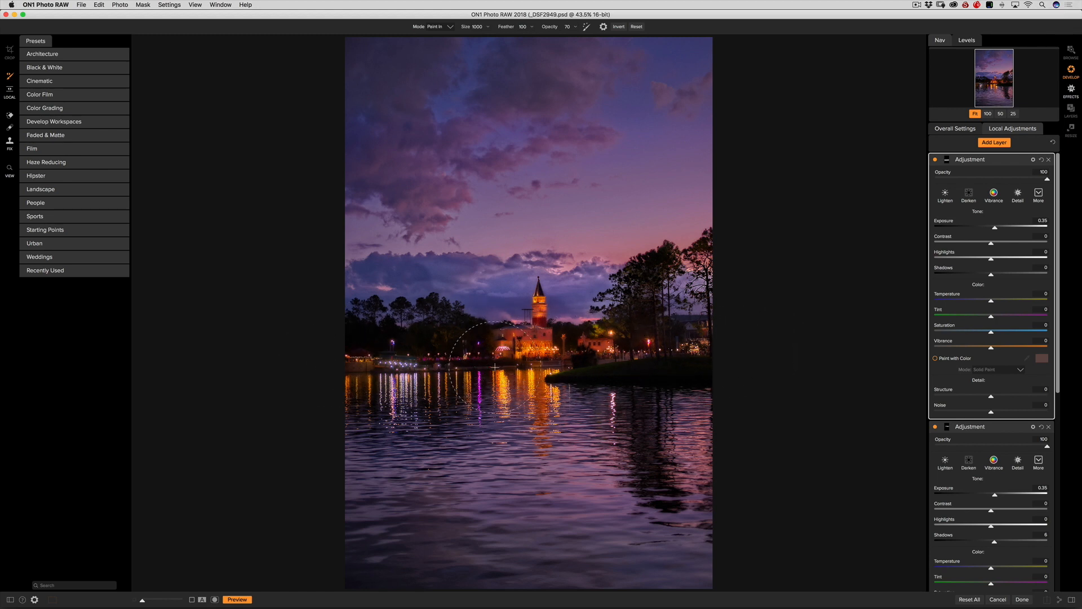
pyautogui.moveTo(843, 311)
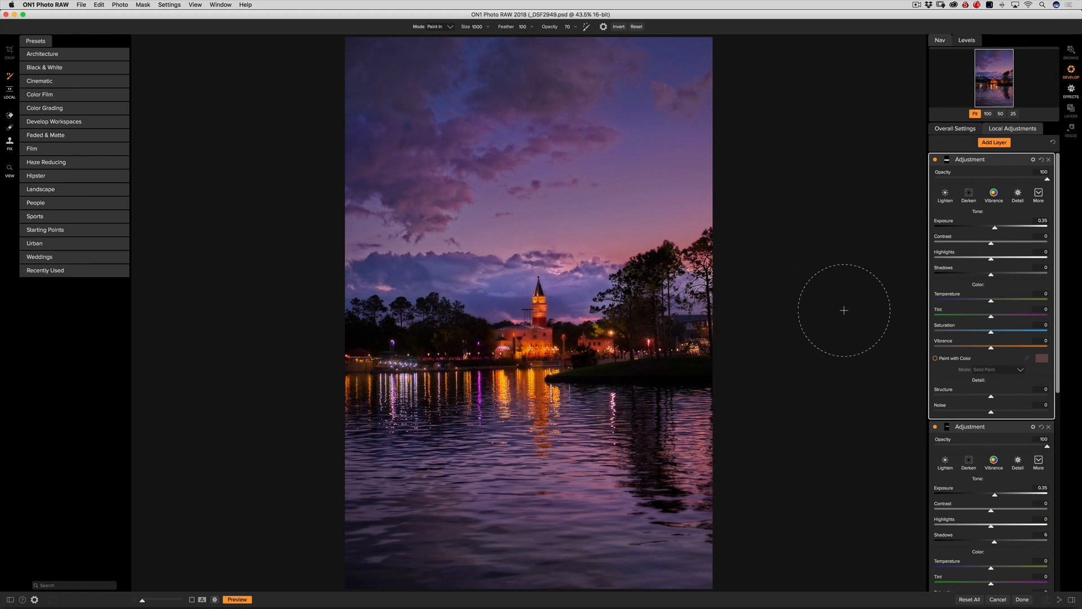
pyautogui.moveTo(589, 305)
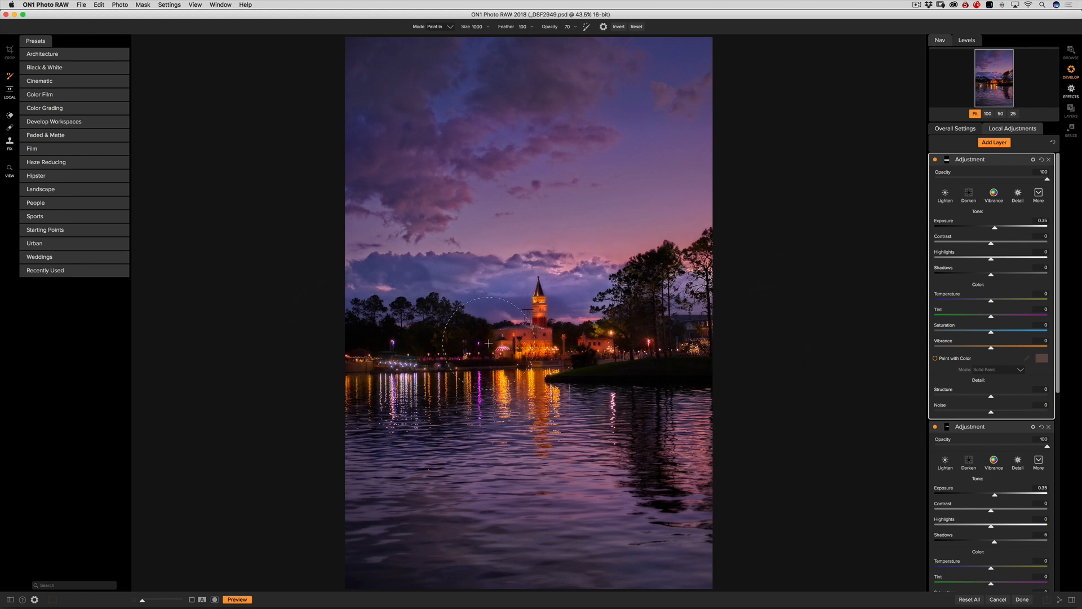
pyautogui.moveTo(788, 283)
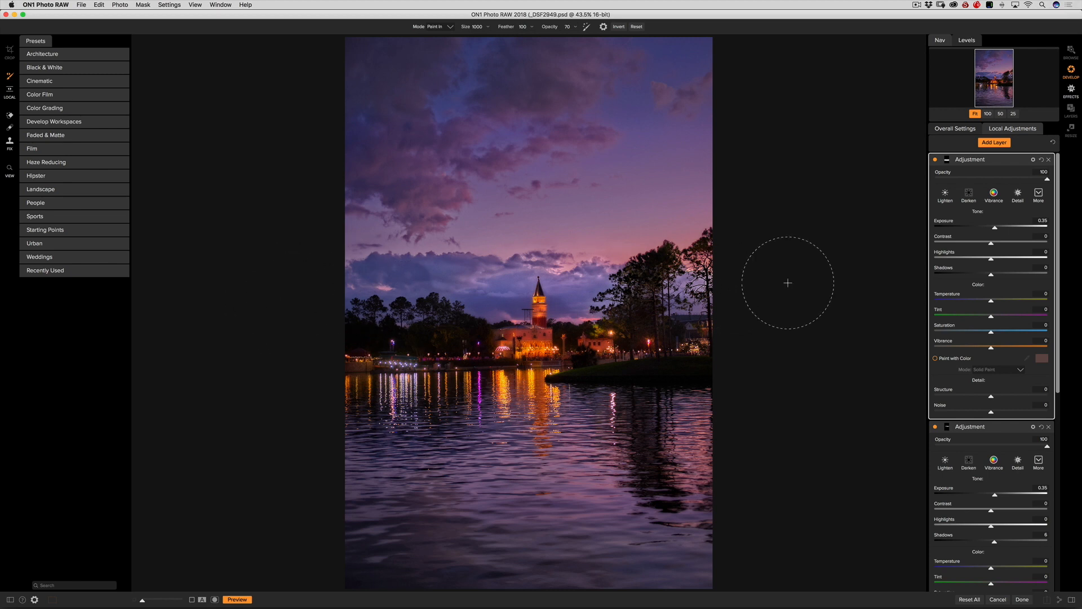
pyautogui.moveTo(319, 312)
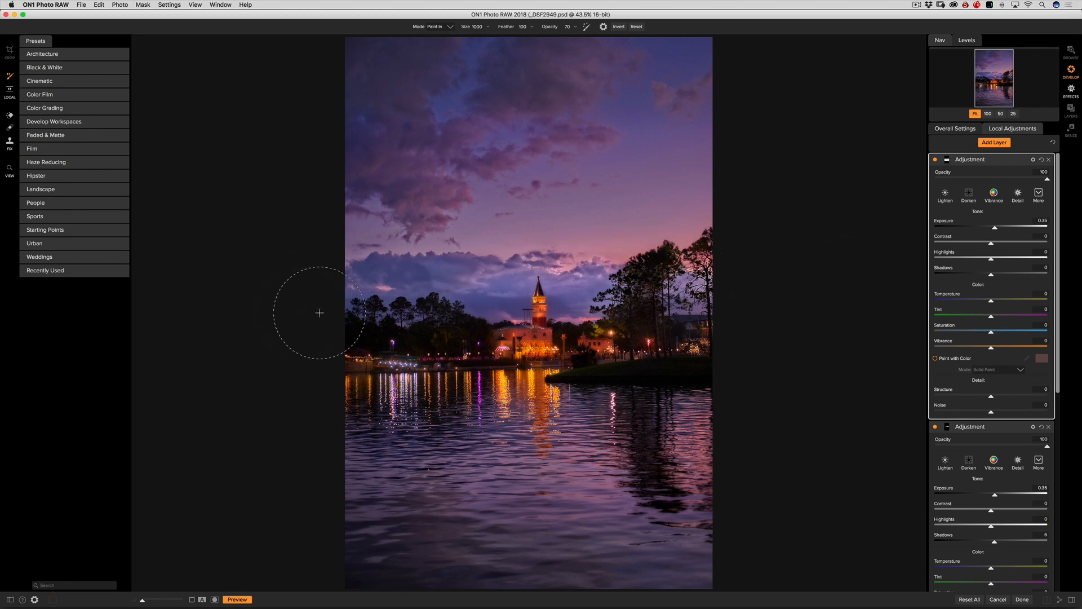
pyautogui.moveTo(780, 335)
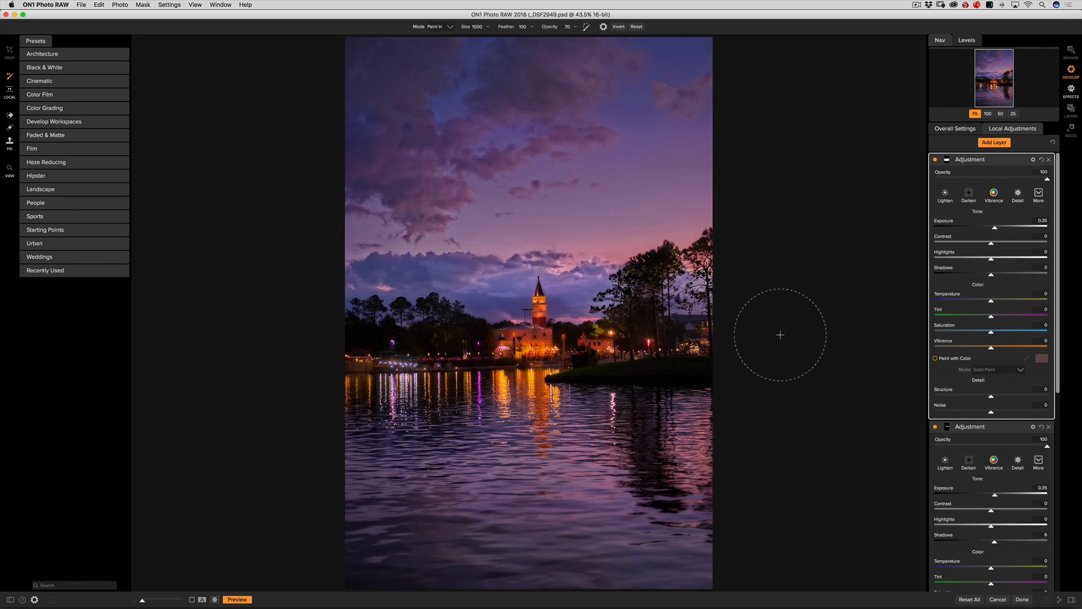
pyautogui.moveTo(904, 283)
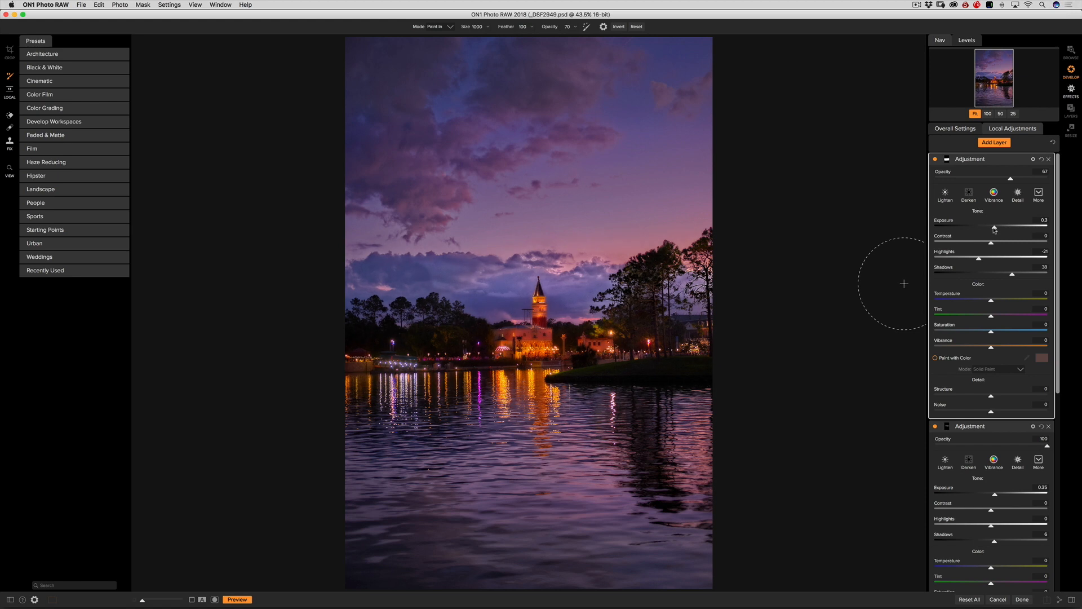
pyautogui.moveTo(499, 183)
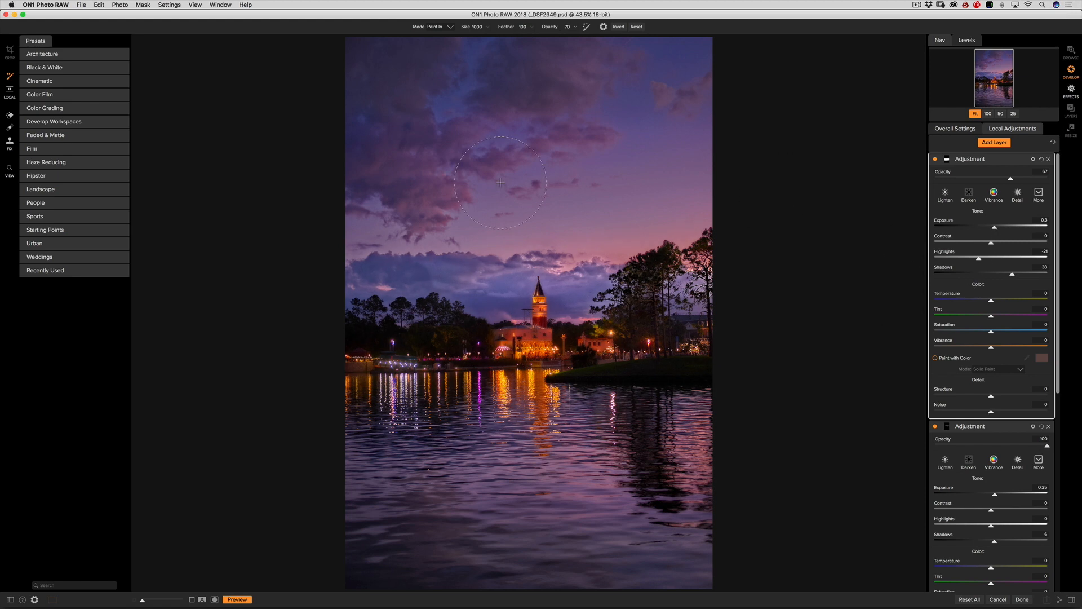
pyautogui.moveTo(552, 146)
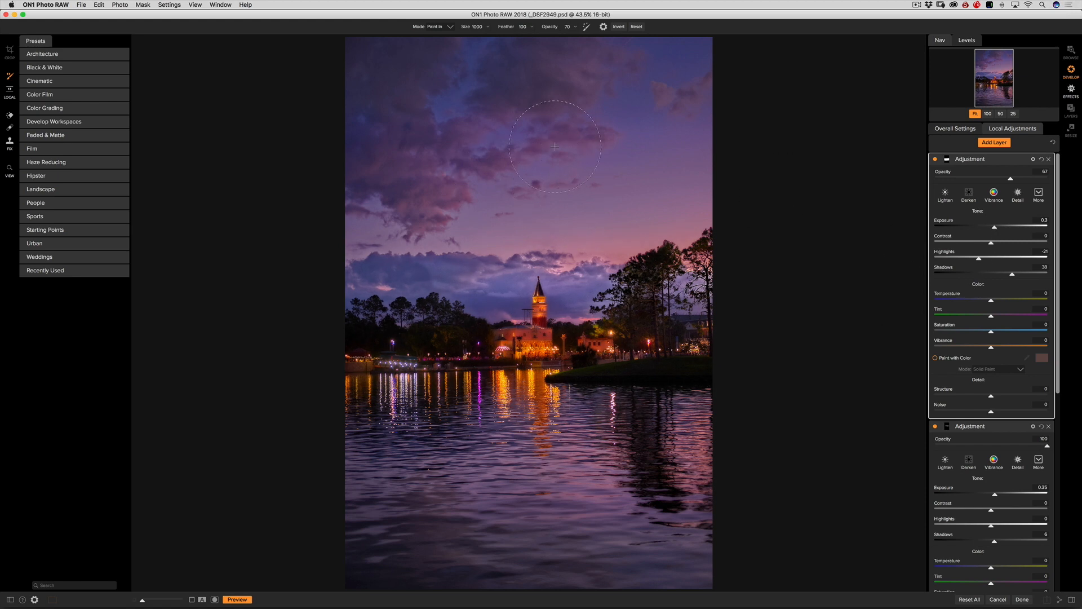
pyautogui.moveTo(921, 576)
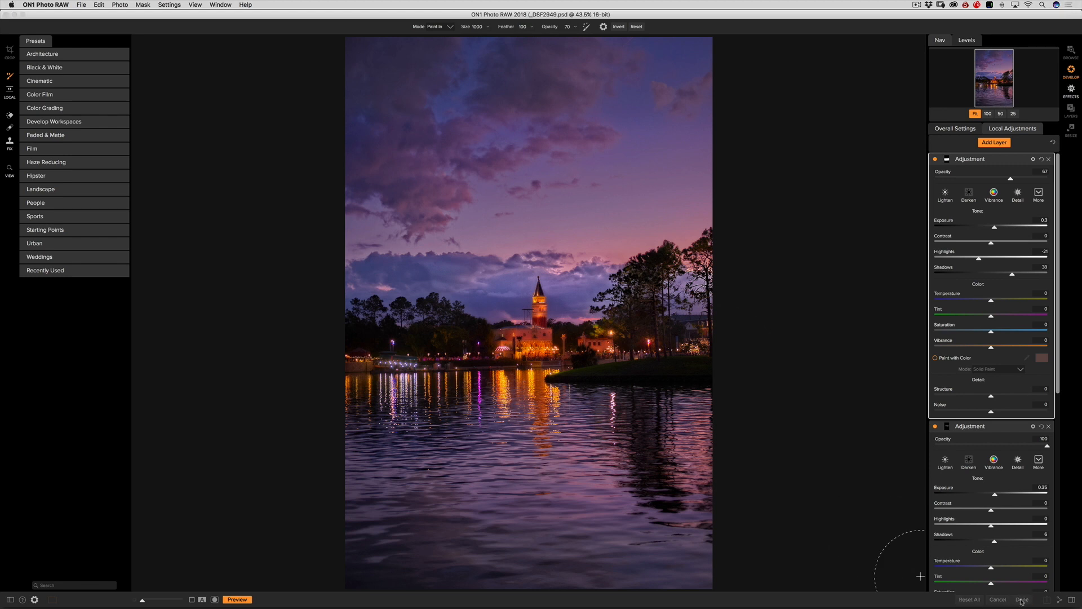
# Step: Apply all ON1 edits with Done and return the lakeside layer to Photoshop
pyautogui.click(1022, 598)
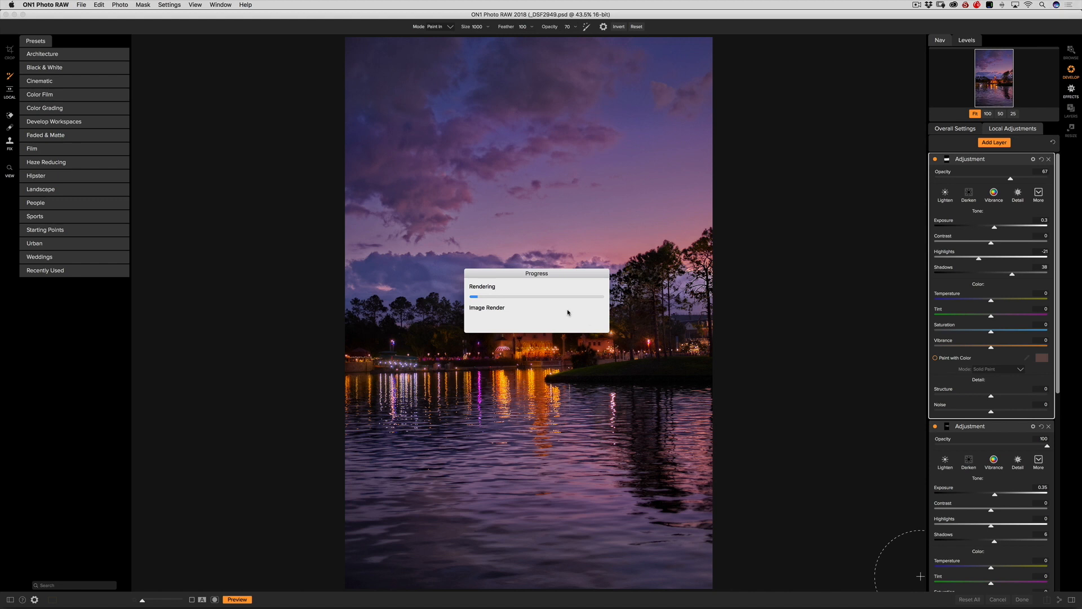
pyautogui.moveTo(540, 292)
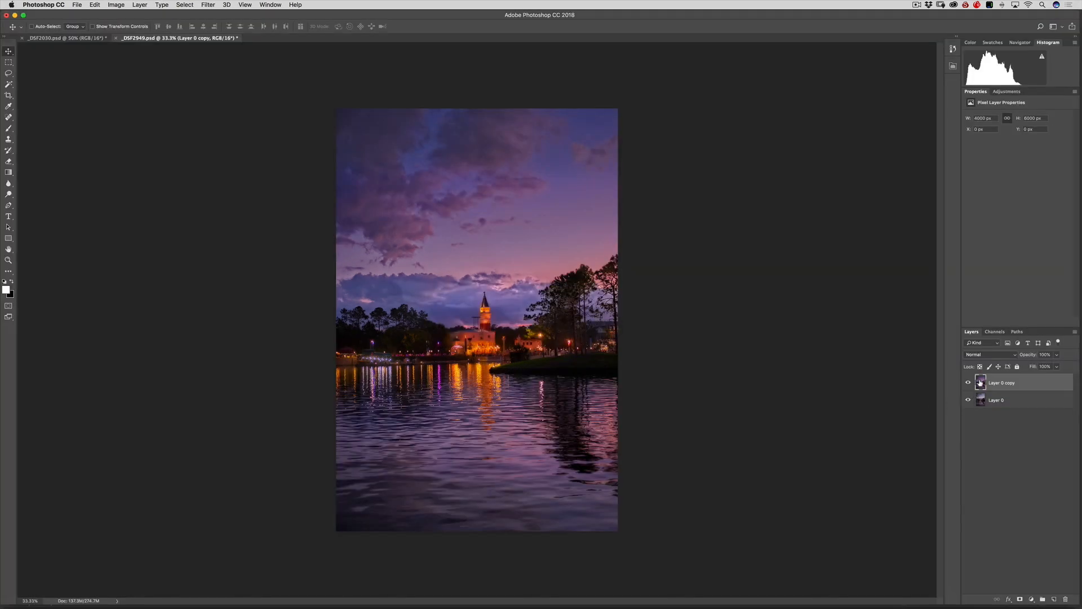
pyautogui.click(967, 383)
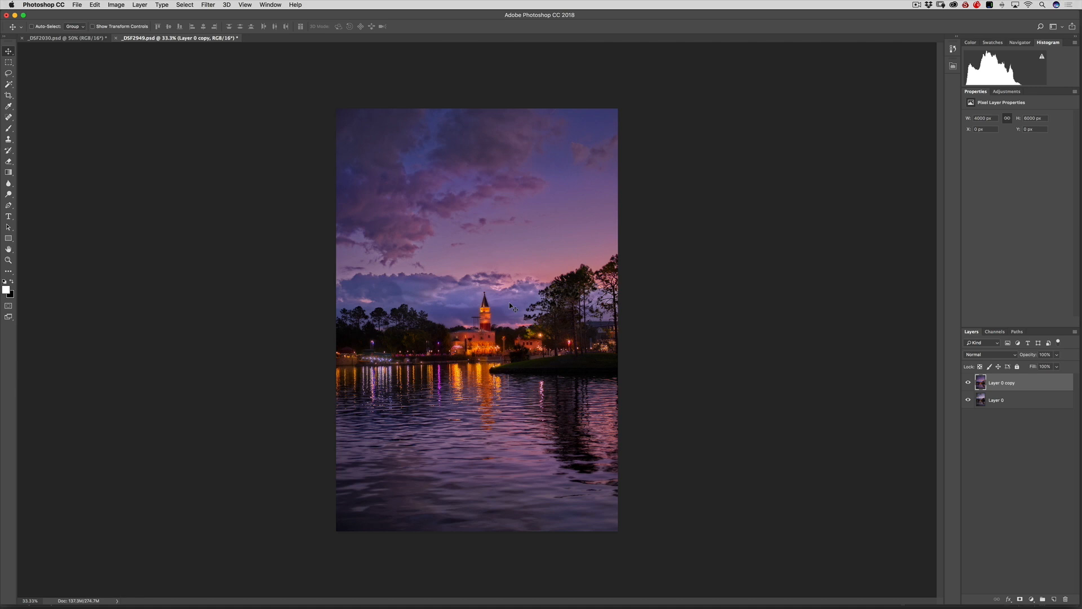
pyautogui.moveTo(512, 307)
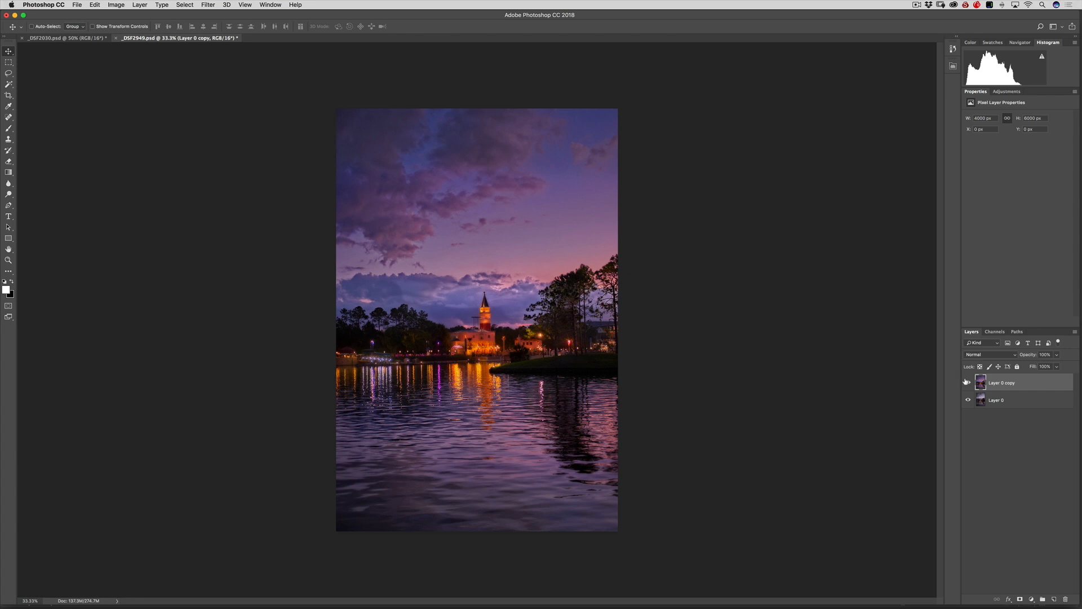
pyautogui.moveTo(966, 382)
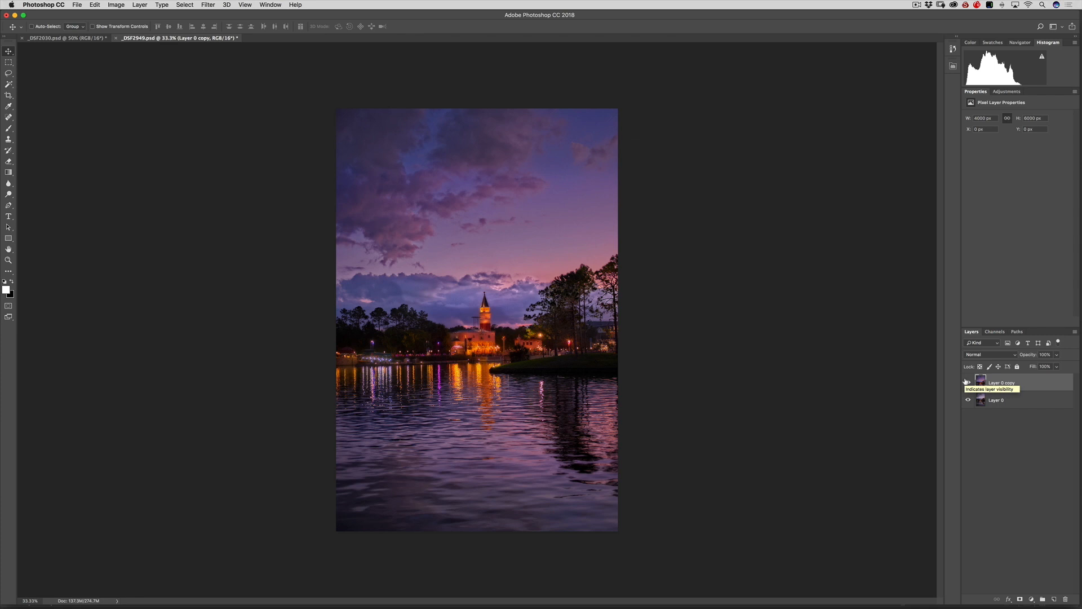
pyautogui.click(967, 382)
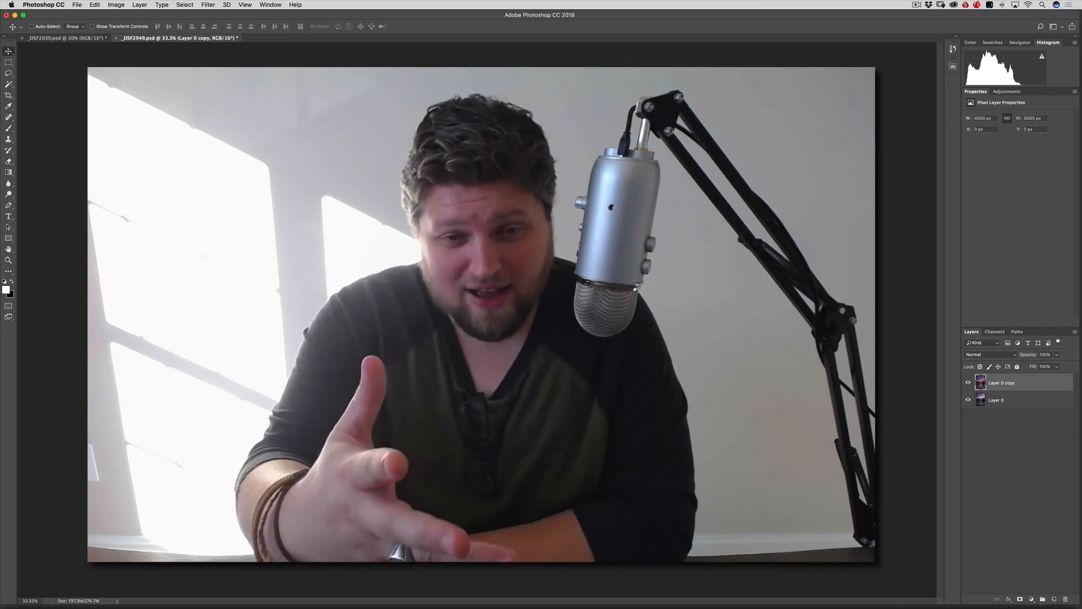
# Step: Switch to the sunset hotel document _DSF2030.psd and send its duplicate layer to ON1 Photo RAW
pyautogui.click(62, 37)
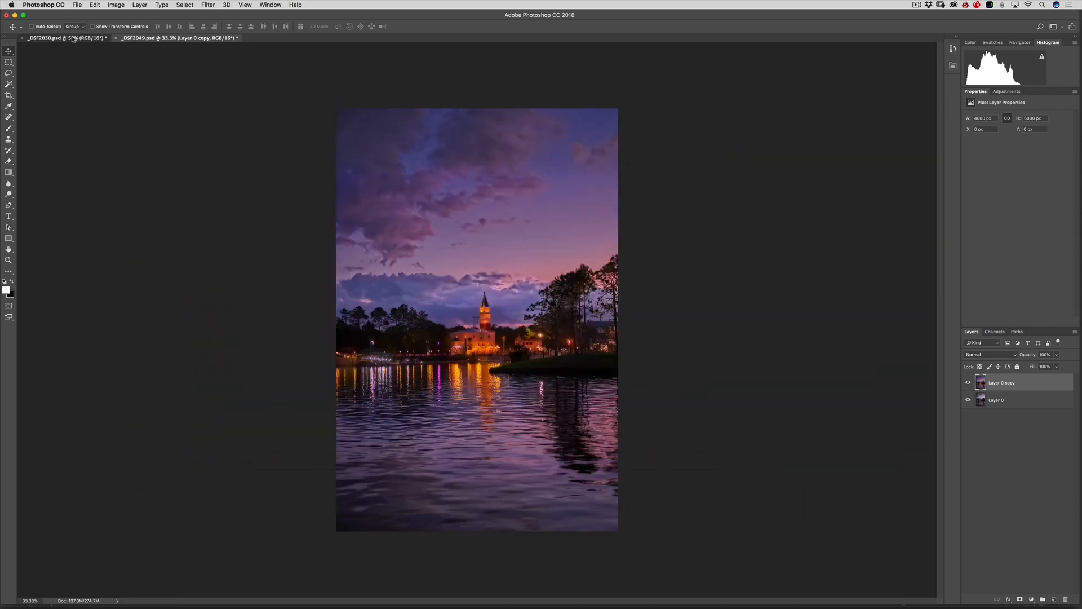
pyautogui.click(65, 37)
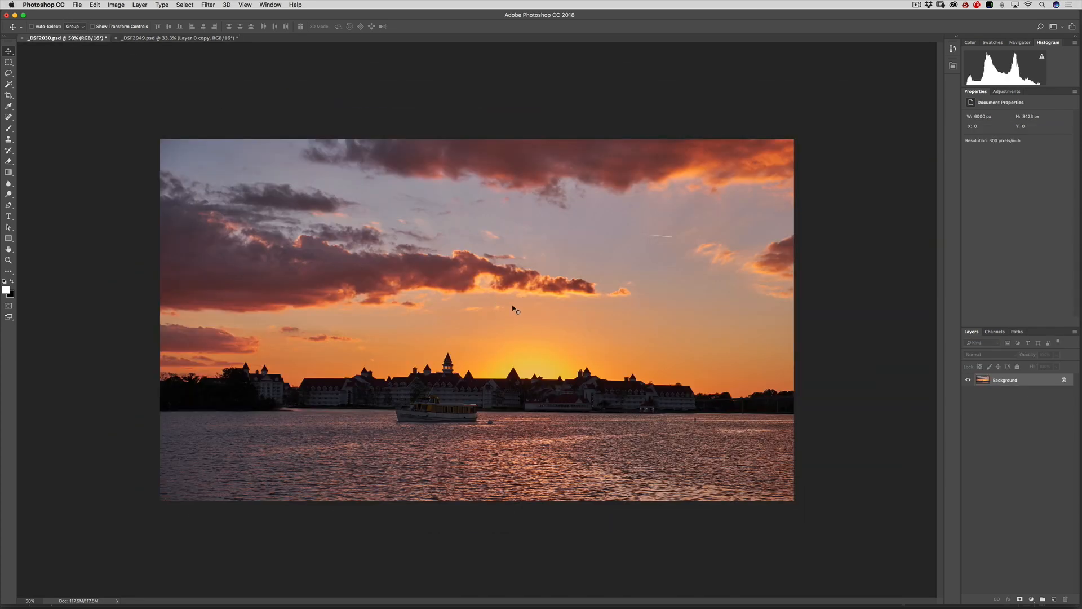
pyautogui.moveTo(545, 406)
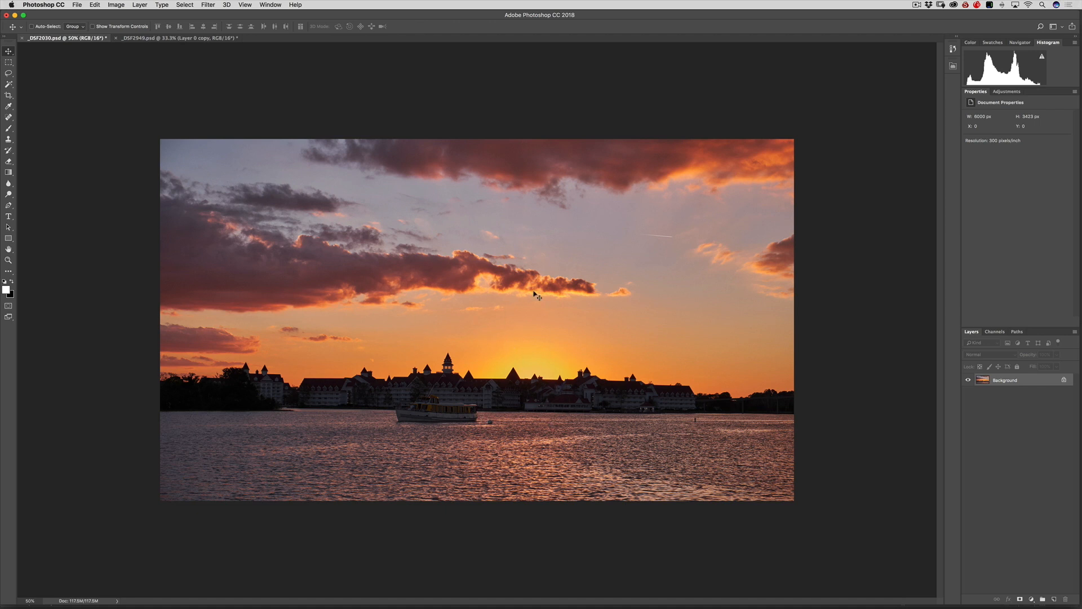
pyautogui.moveTo(445, 343)
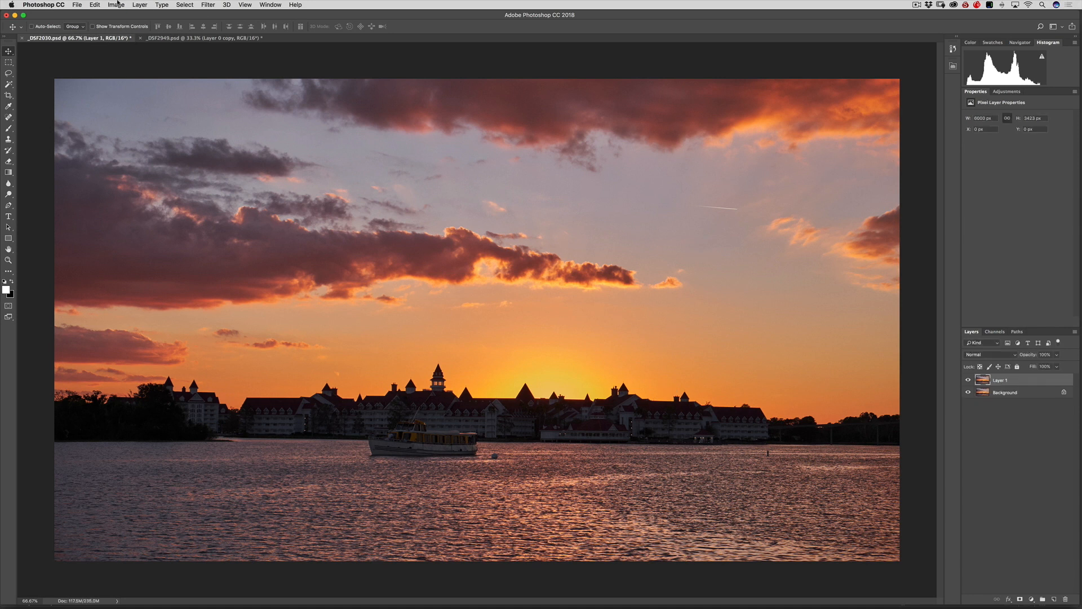
pyautogui.click(207, 4)
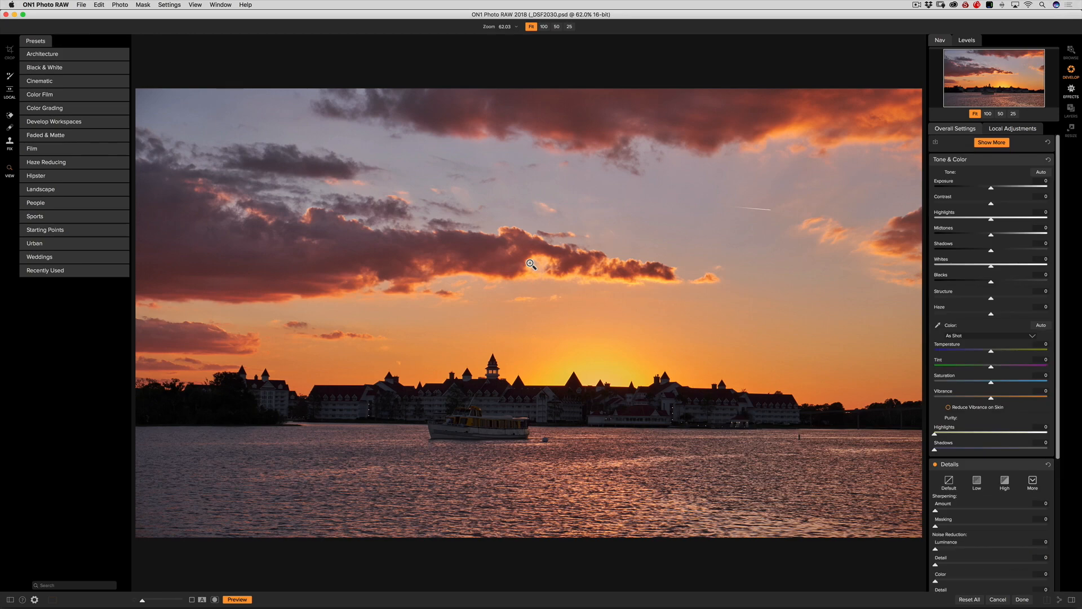
pyautogui.moveTo(941, 204)
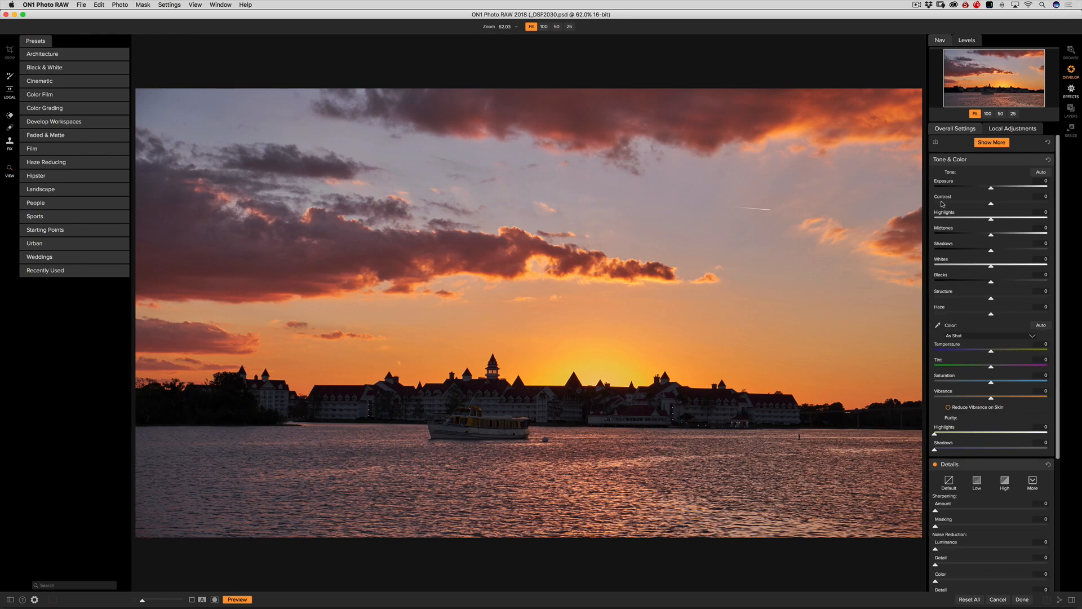
pyautogui.moveTo(992, 213)
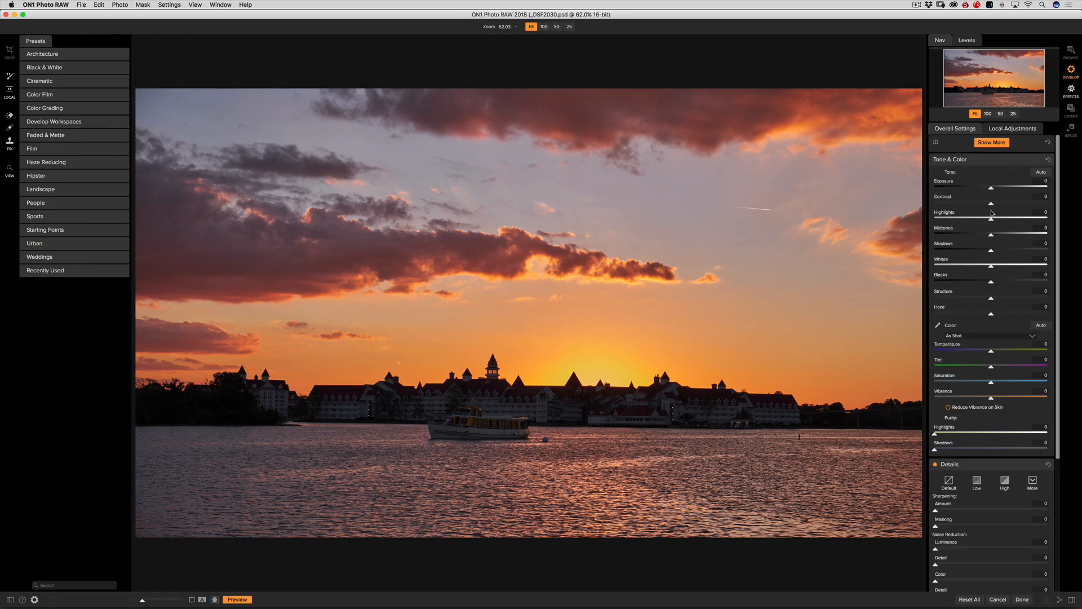
pyautogui.moveTo(997, 255)
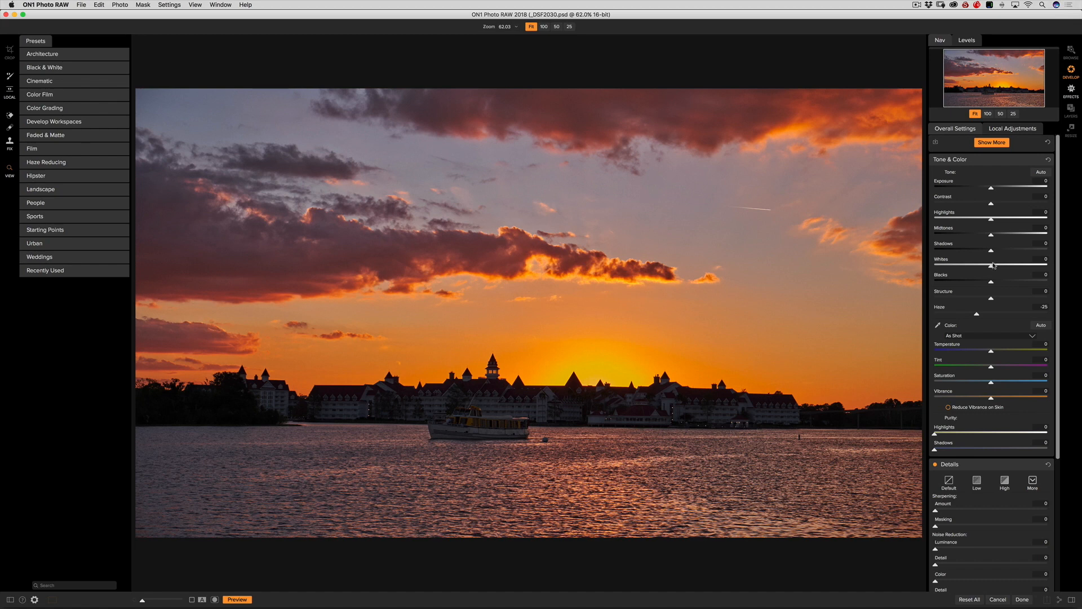
# Step: Set Haze -25, Shadows 8, Whites 5, Blacks 12, Exposure 0.05 and Highlights -57
pyautogui.click(966, 41)
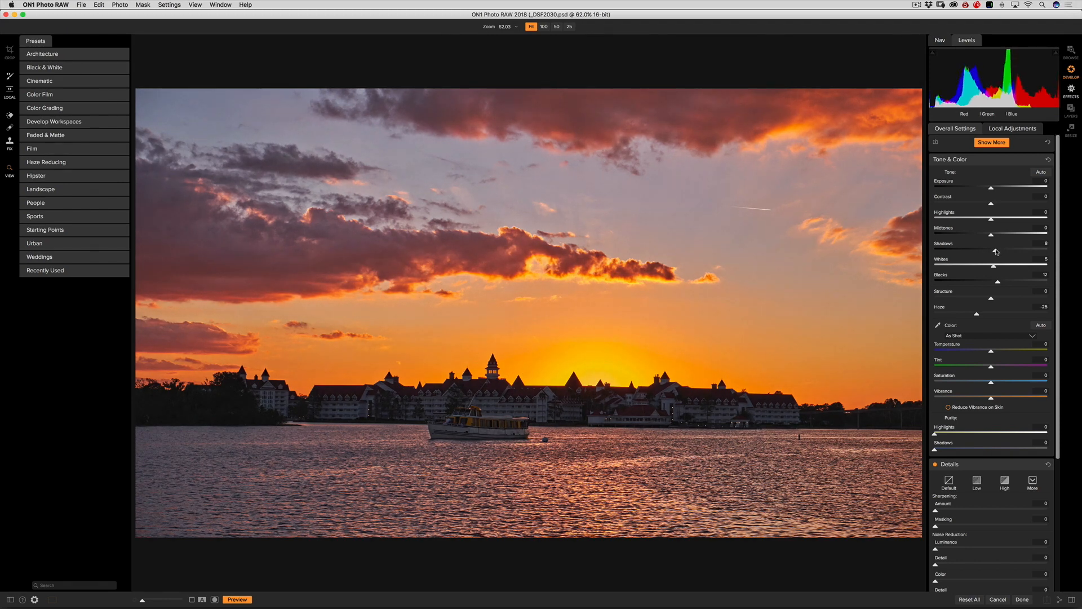
pyautogui.moveTo(506, 370)
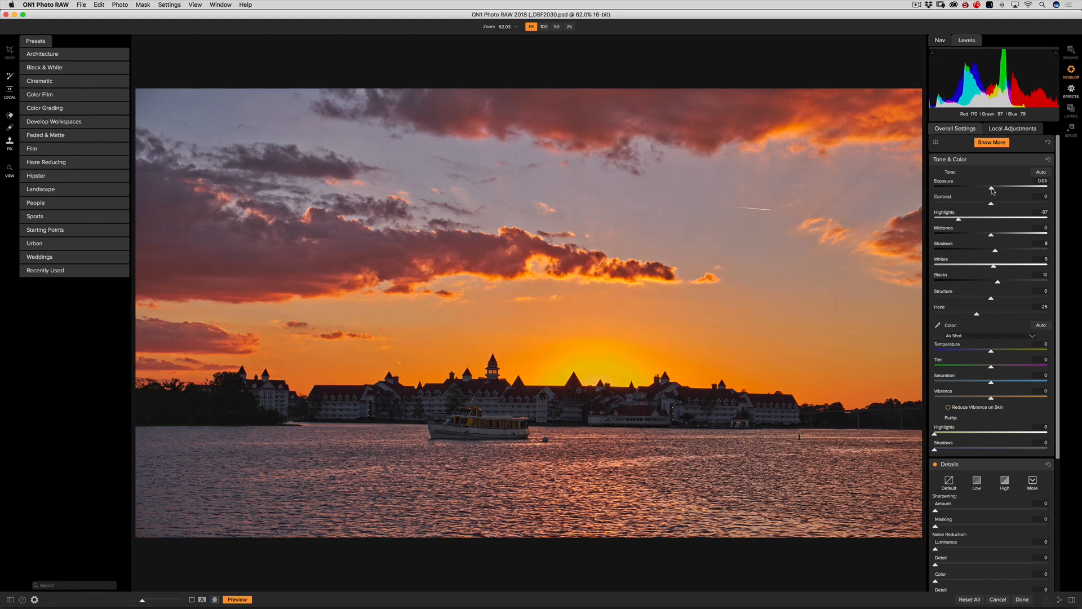
pyautogui.moveTo(965, 227)
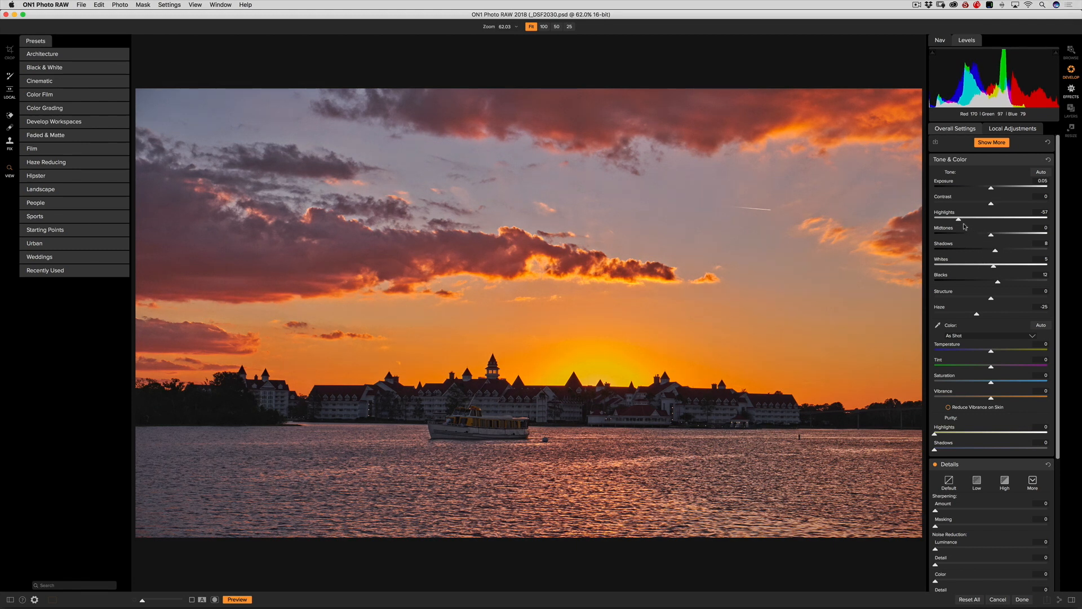
# Step: Set Highlights -71, Structure -25, Temperature 24, Tint 20, Vibrance 8, then show the navigator preview
pyautogui.click(991, 142)
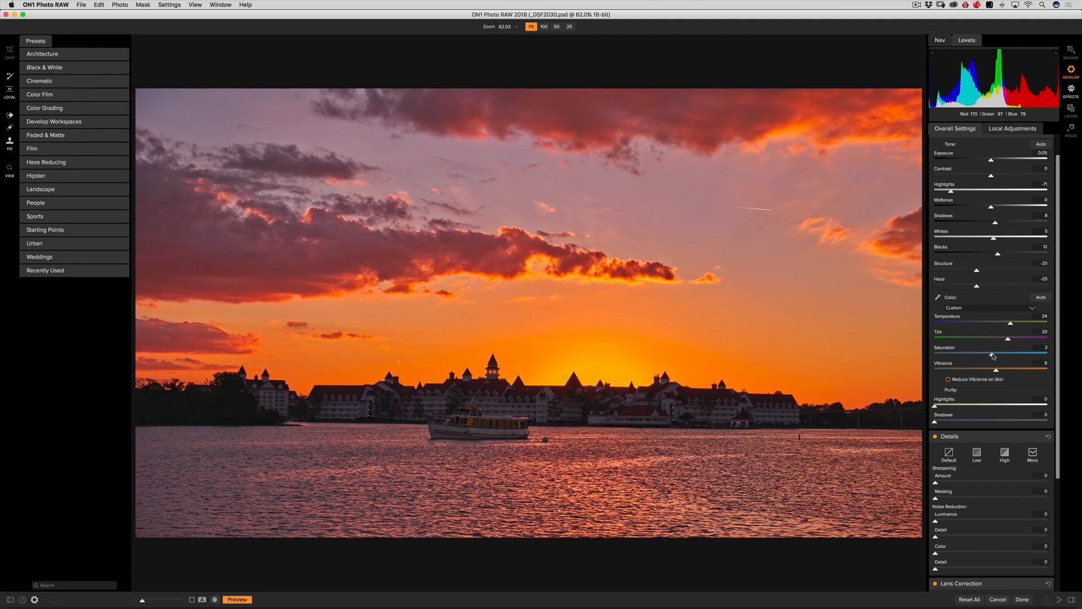
pyautogui.click(544, 26)
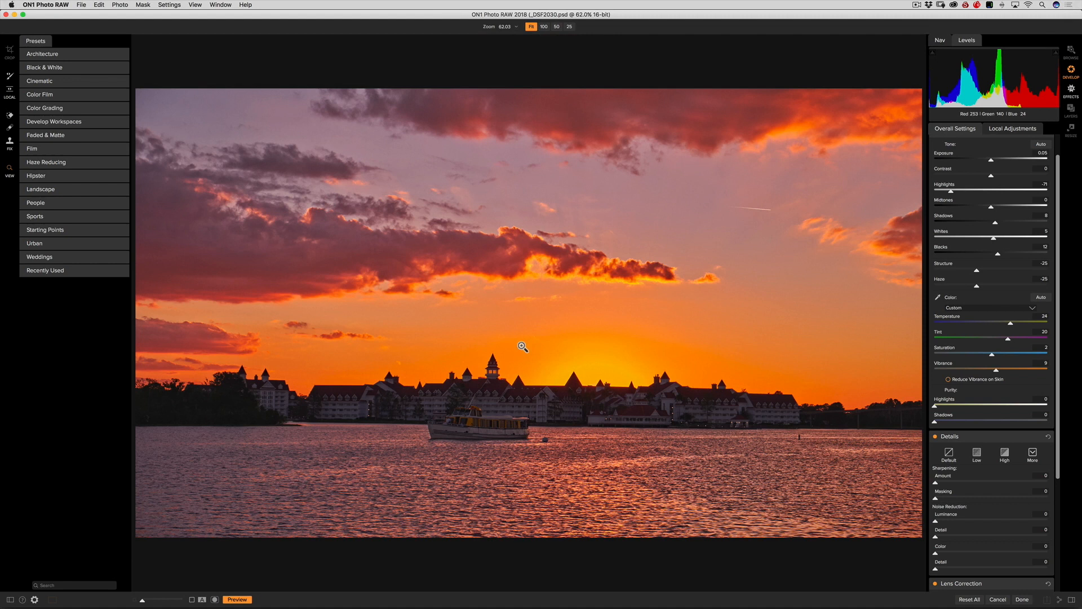
pyautogui.click(939, 40)
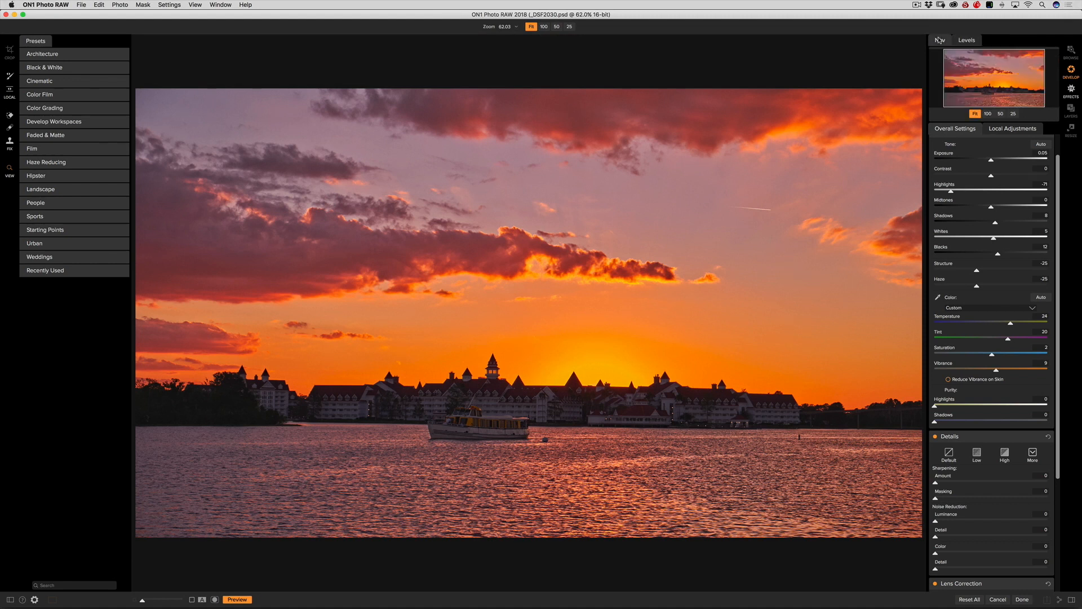
pyautogui.moveTo(604, 362)
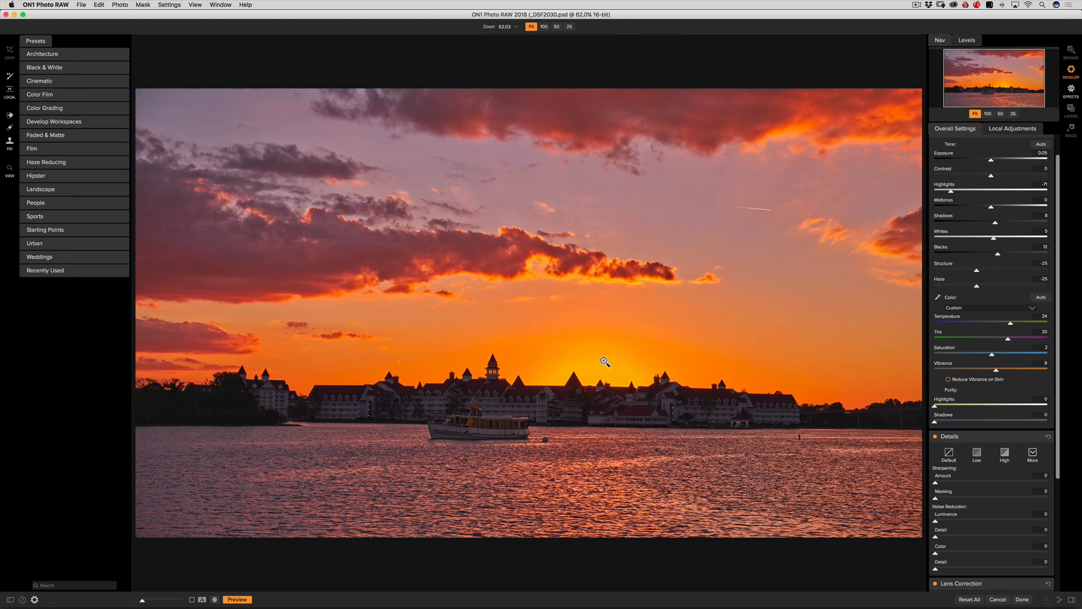
pyautogui.moveTo(513, 419)
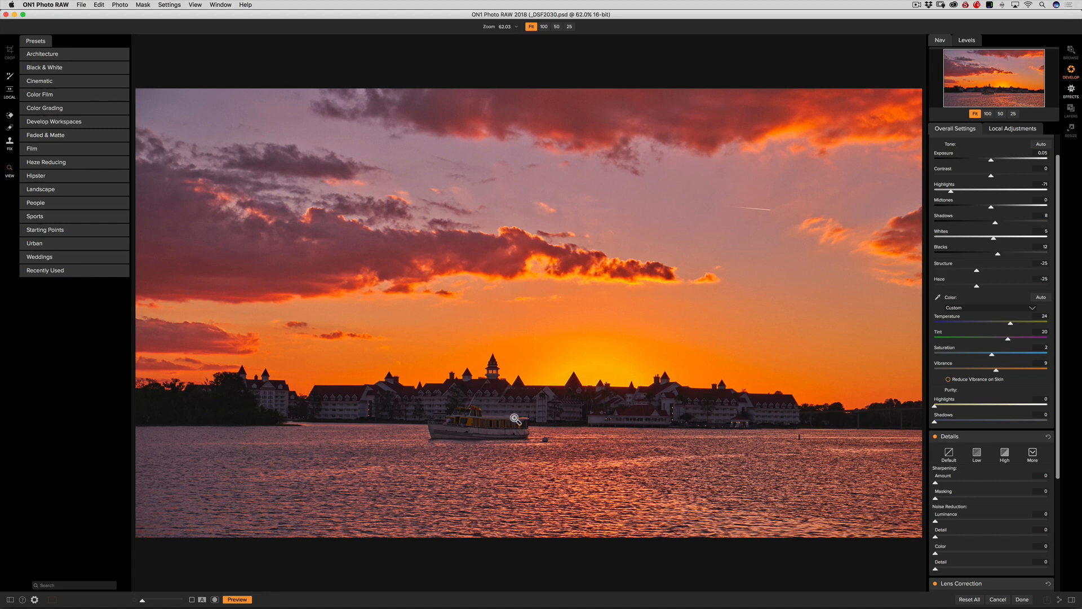
pyautogui.moveTo(523, 401)
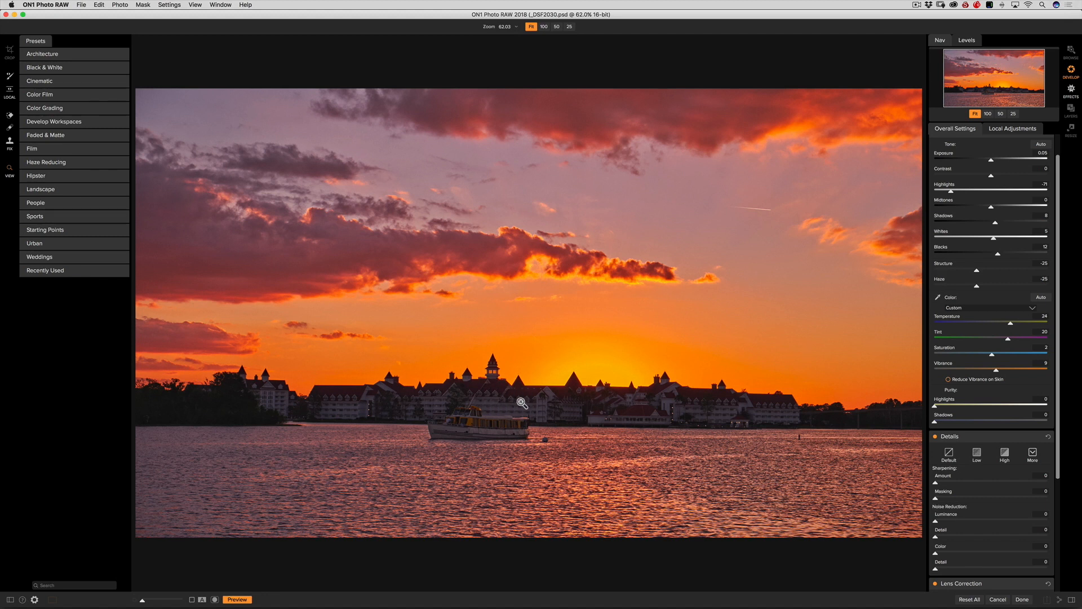
pyautogui.moveTo(645, 356)
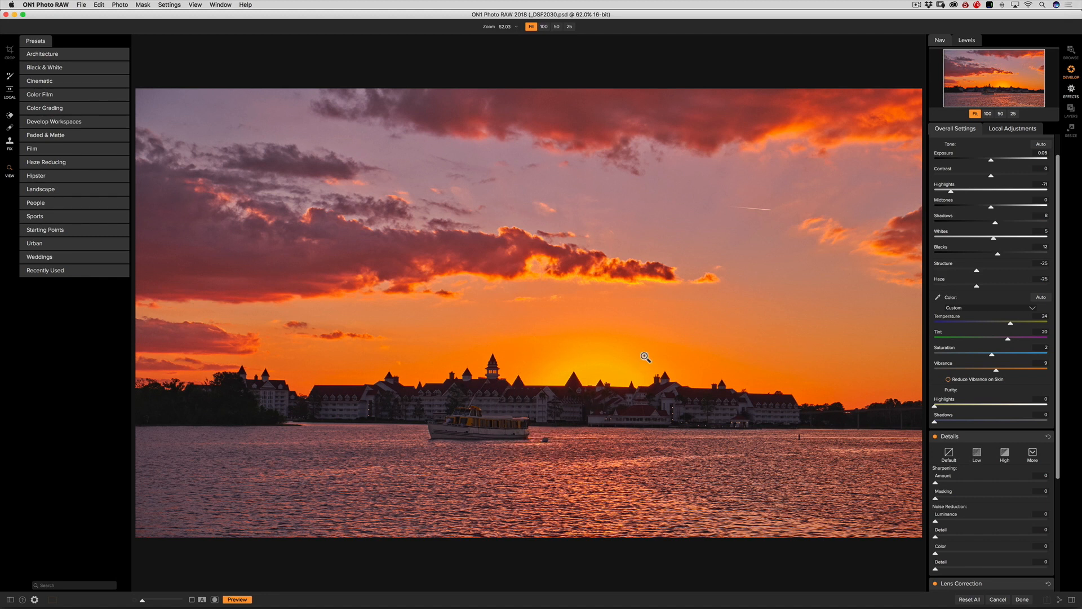
pyautogui.moveTo(496, 359)
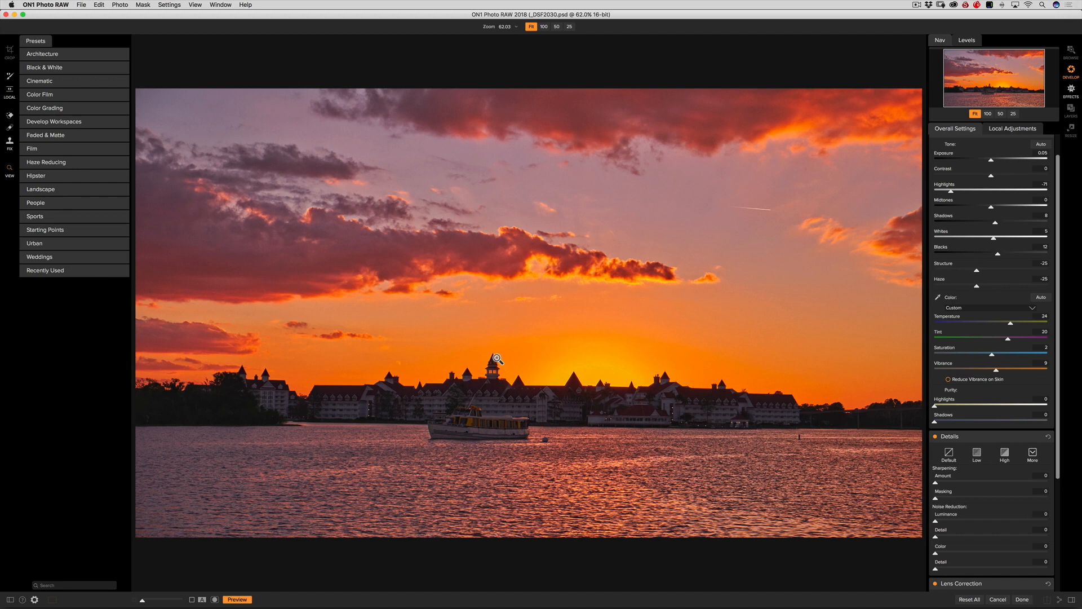
pyautogui.moveTo(492, 399)
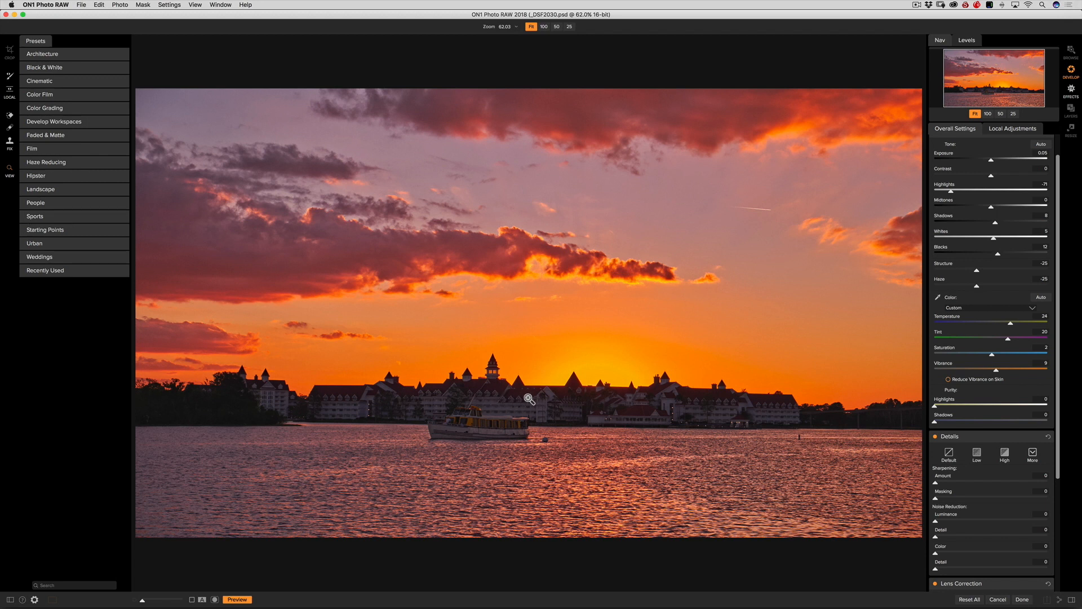
pyautogui.moveTo(633, 373)
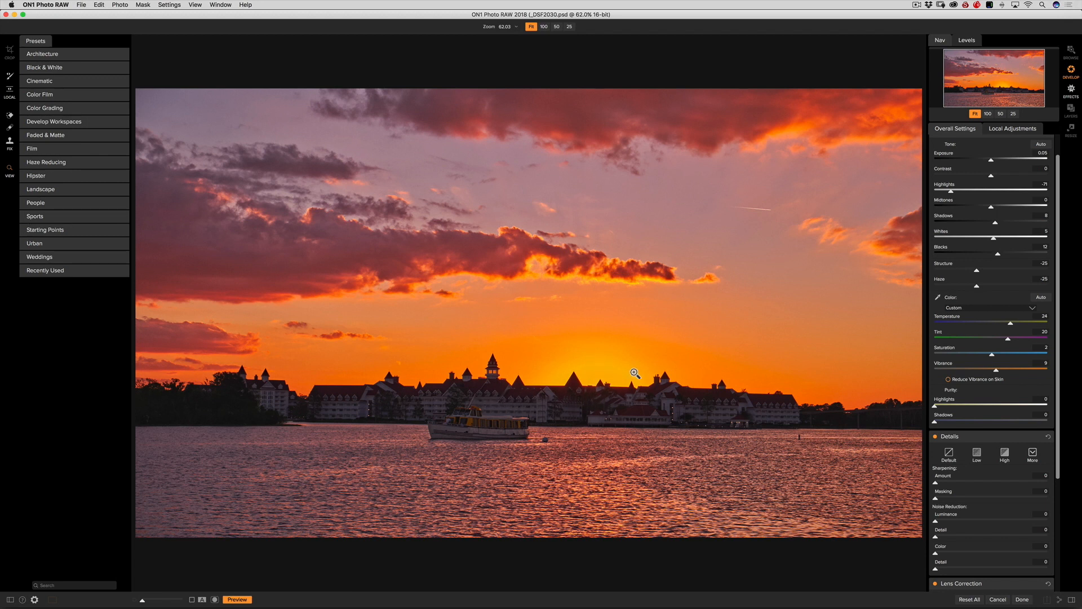
pyautogui.scroll(-3)
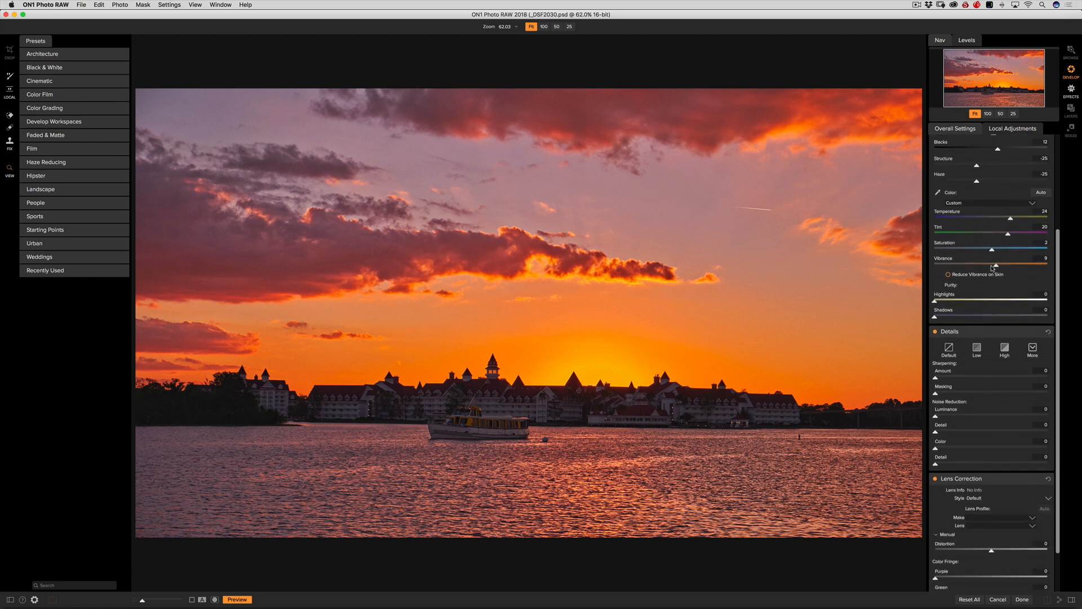
pyautogui.scroll(-3)
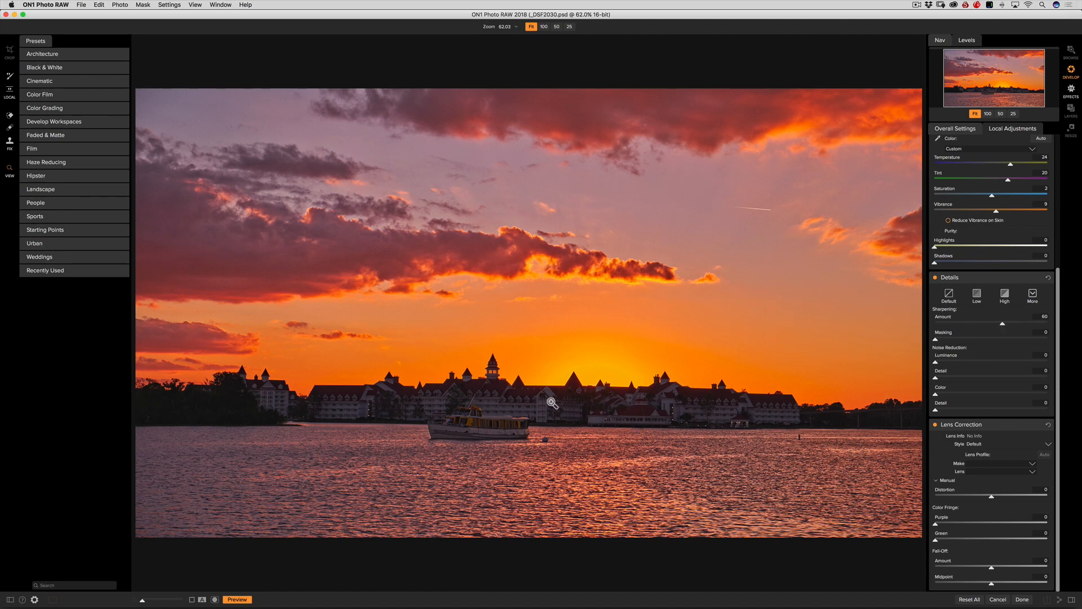
pyautogui.click(543, 27)
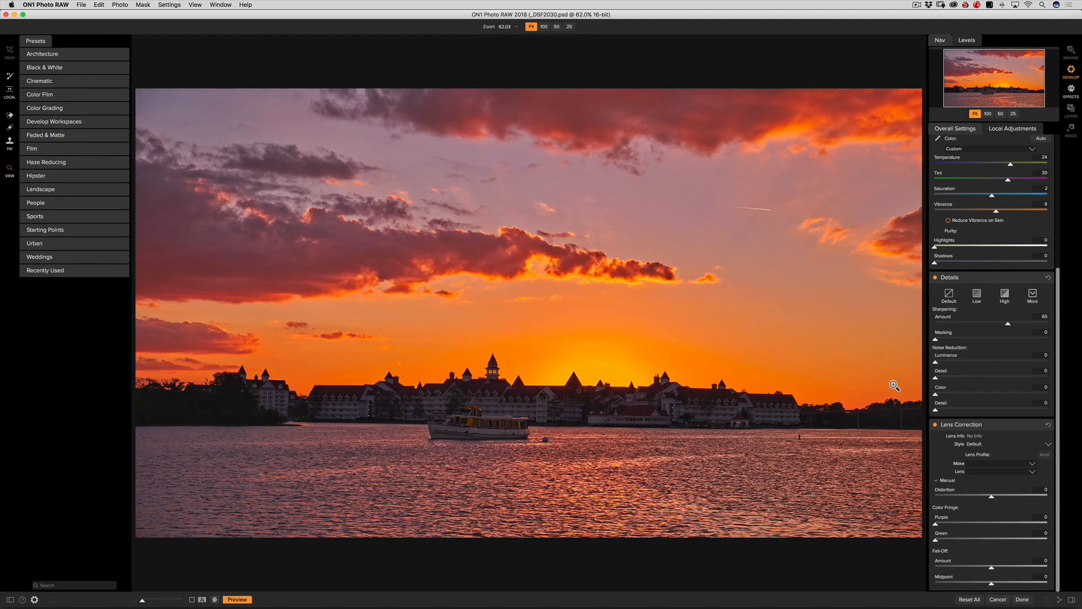
pyautogui.scroll(3)
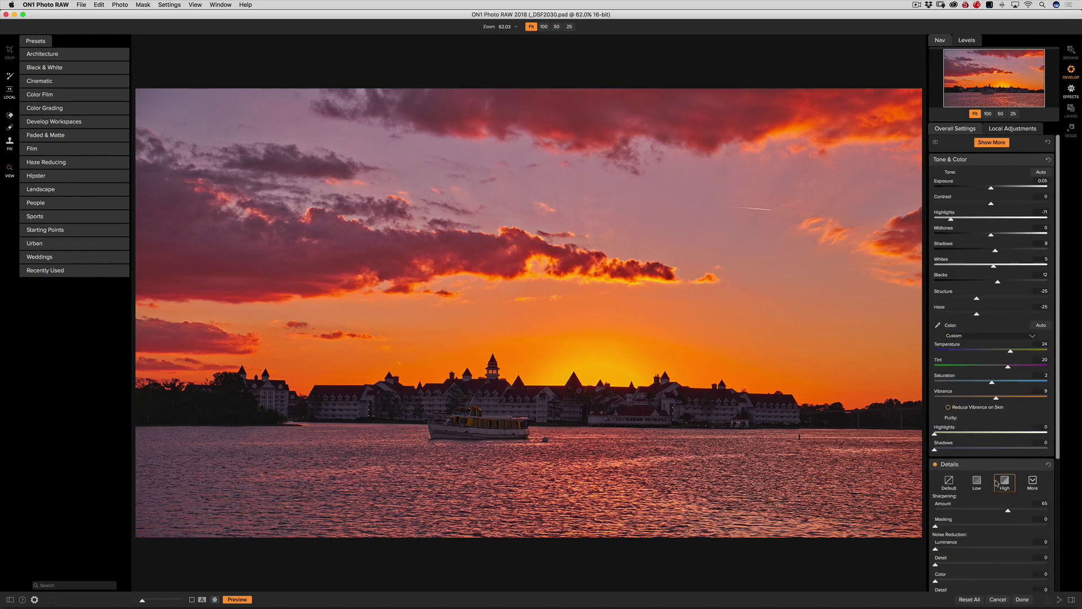
# Step: Peek at the extra filters list, then raise Contrast to 3 and Whites to 12
pyautogui.click(991, 142)
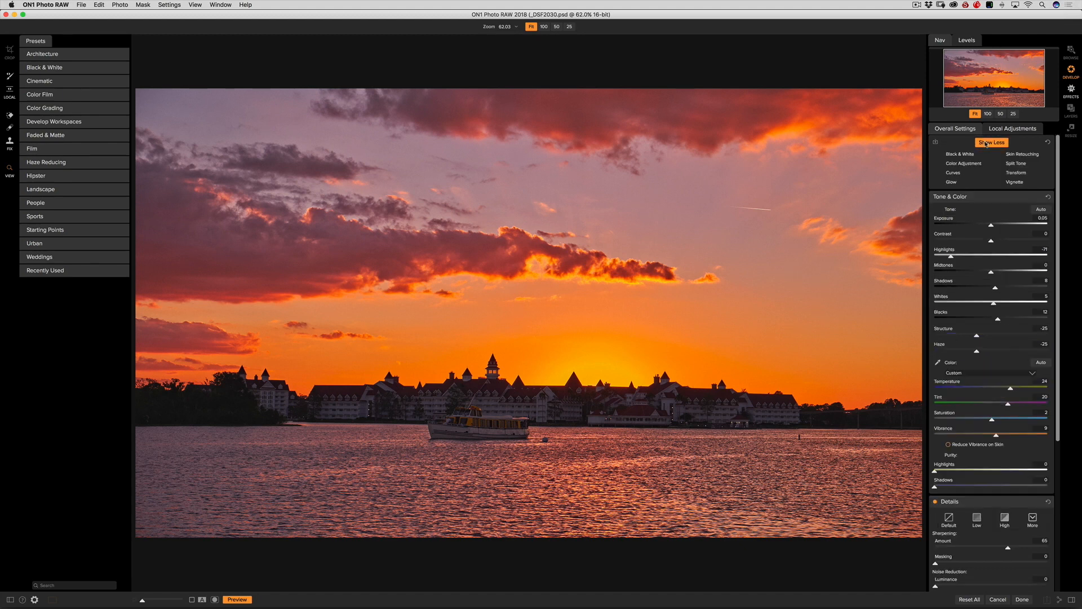
pyautogui.click(991, 142)
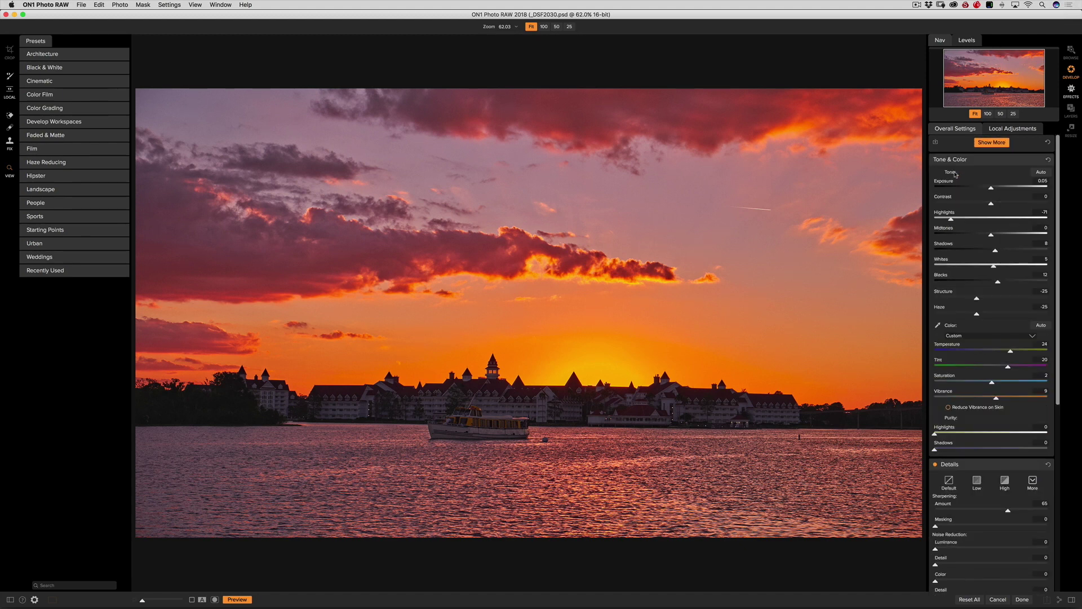
pyautogui.scroll(-3)
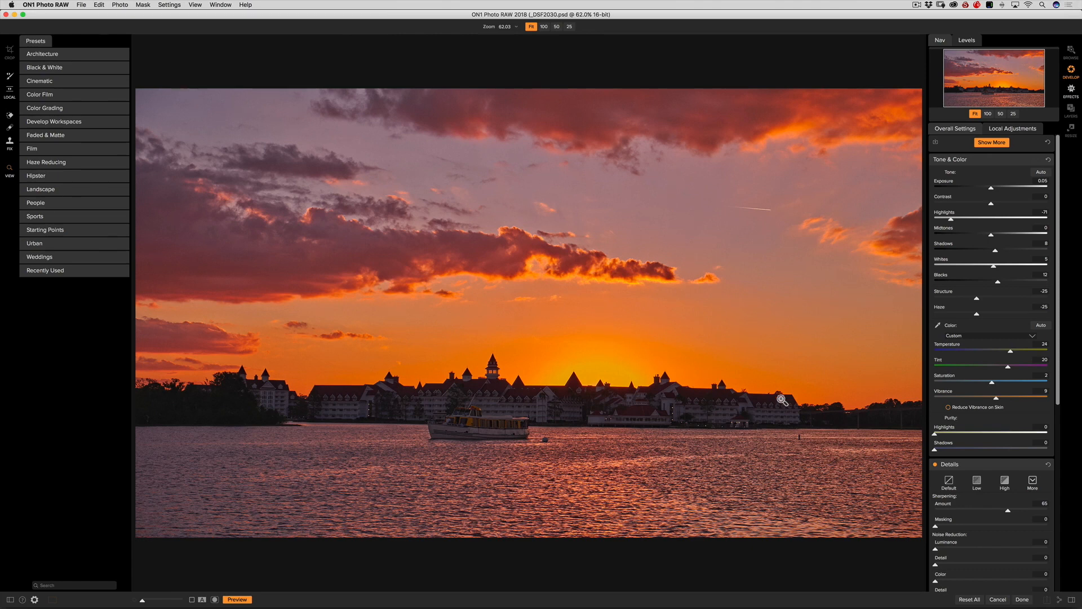
pyautogui.moveTo(960, 351)
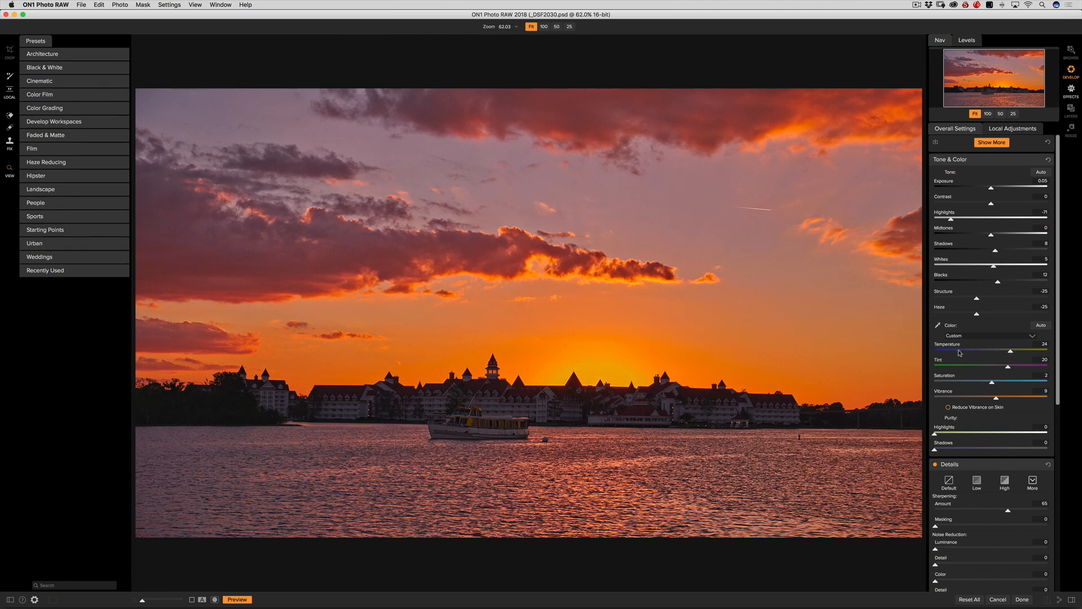
pyautogui.moveTo(995, 270)
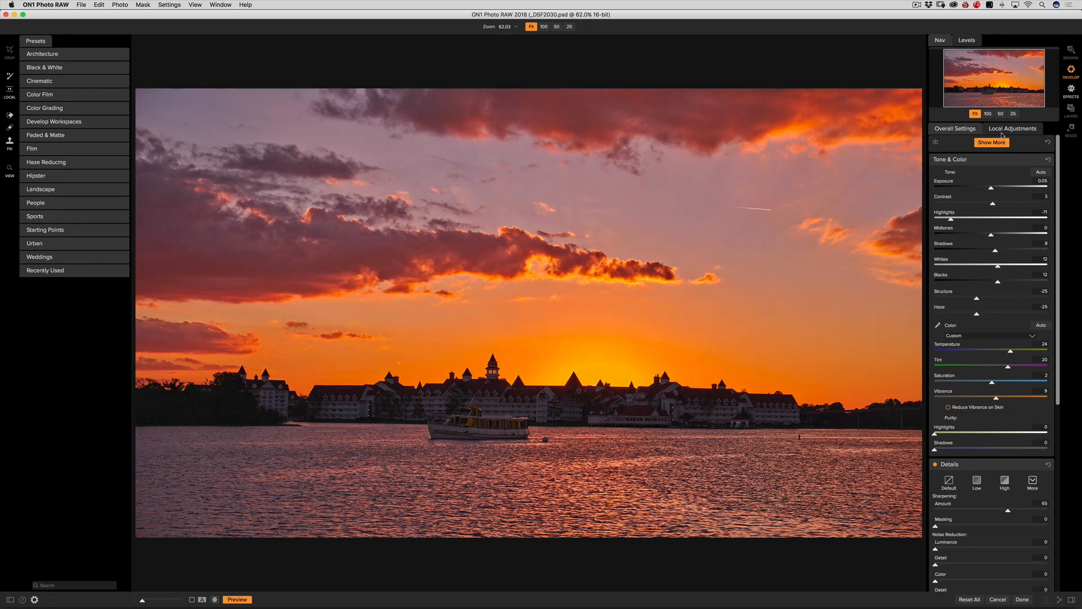
# Step: Paint a local adjustment with Exposure 0.25 and Structure 25 over the hotel, then show its mask
pyautogui.click(993, 143)
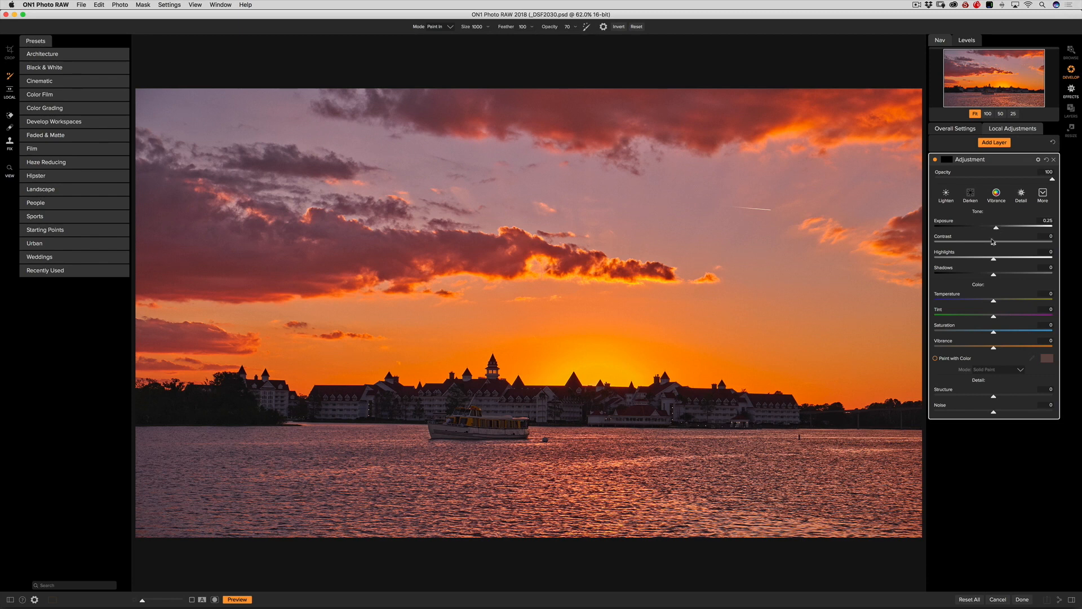
pyautogui.moveTo(988, 296)
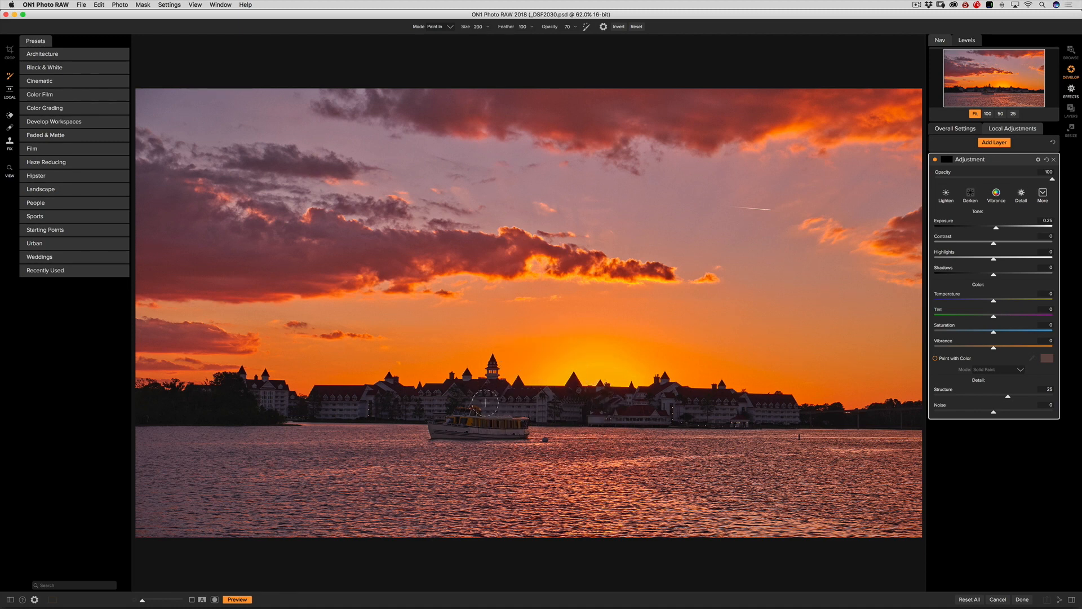
pyautogui.moveTo(581, 108)
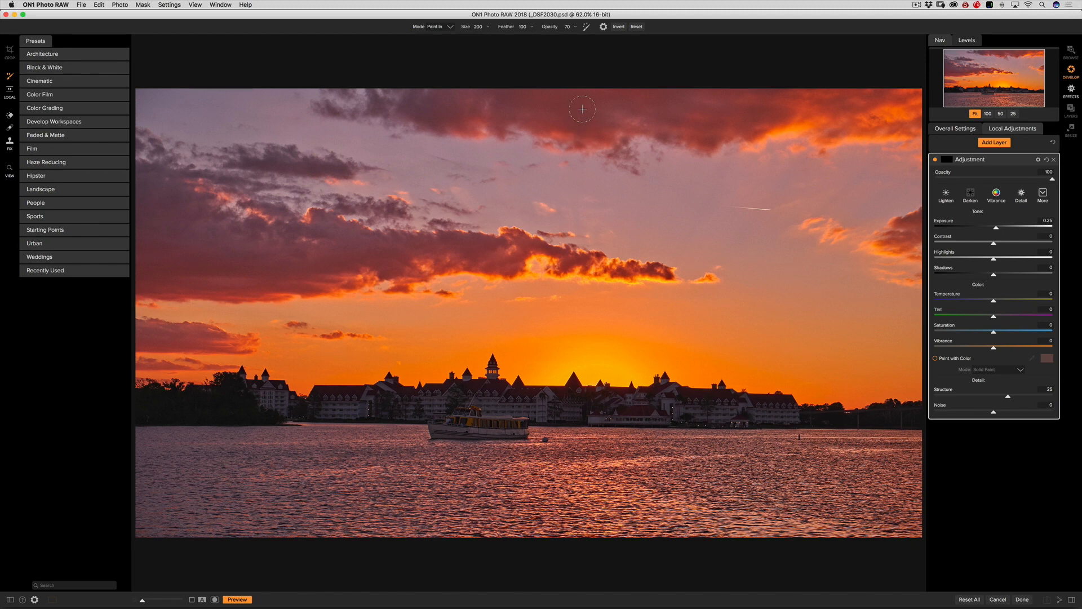
pyautogui.moveTo(588, 36)
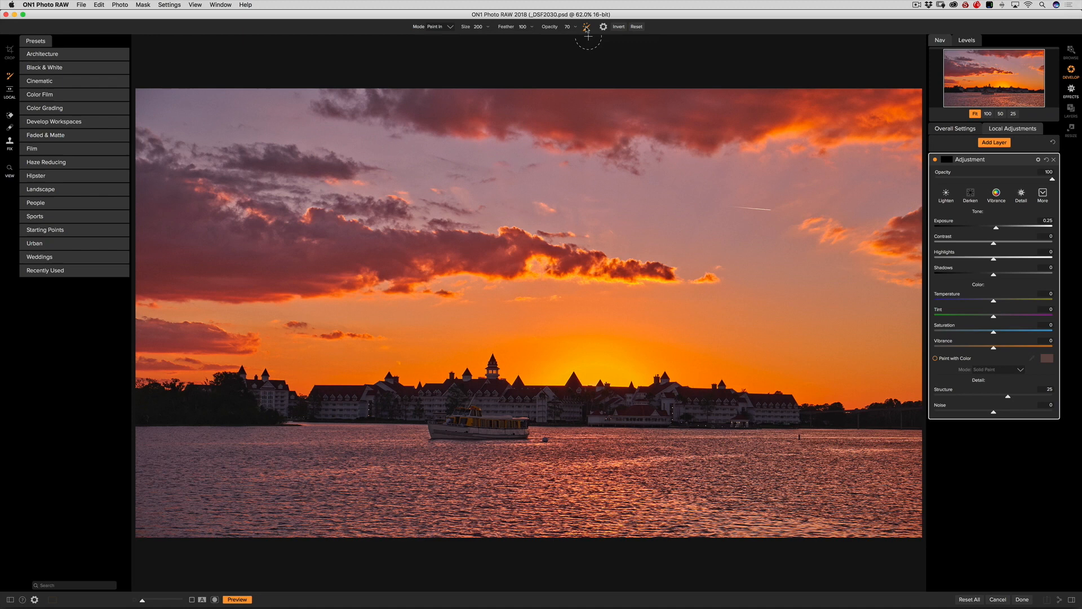
pyautogui.moveTo(586, 26)
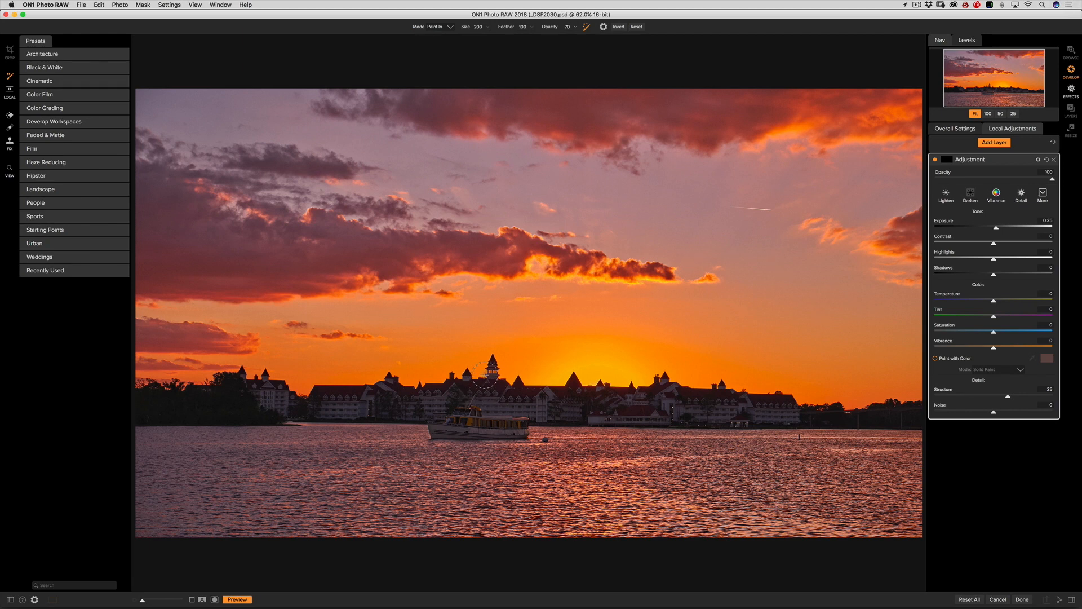
pyautogui.moveTo(433, 402)
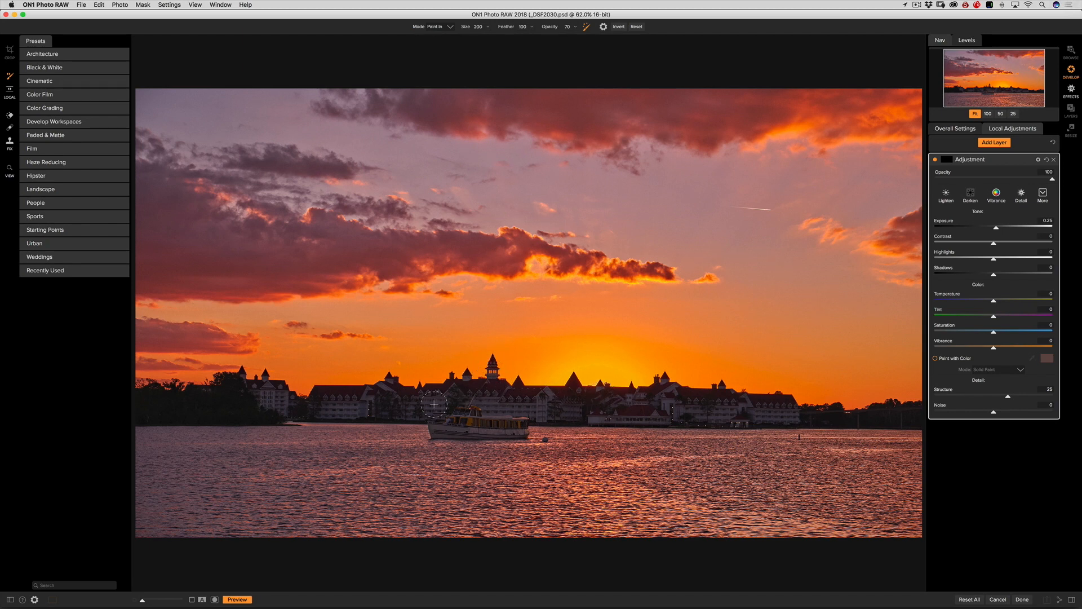
pyautogui.moveTo(328, 404)
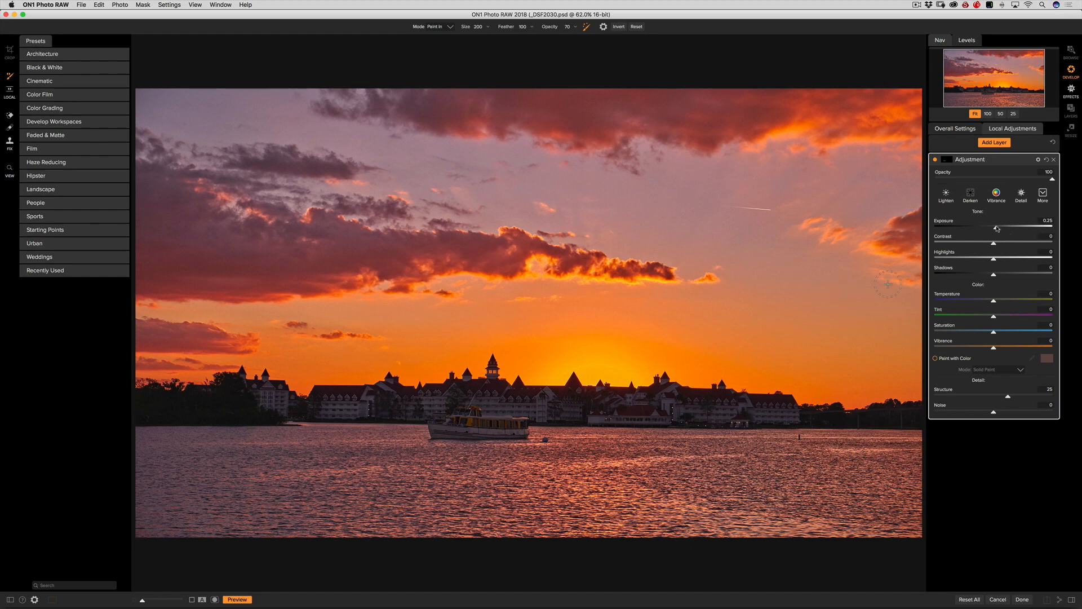
pyautogui.moveTo(958, 154)
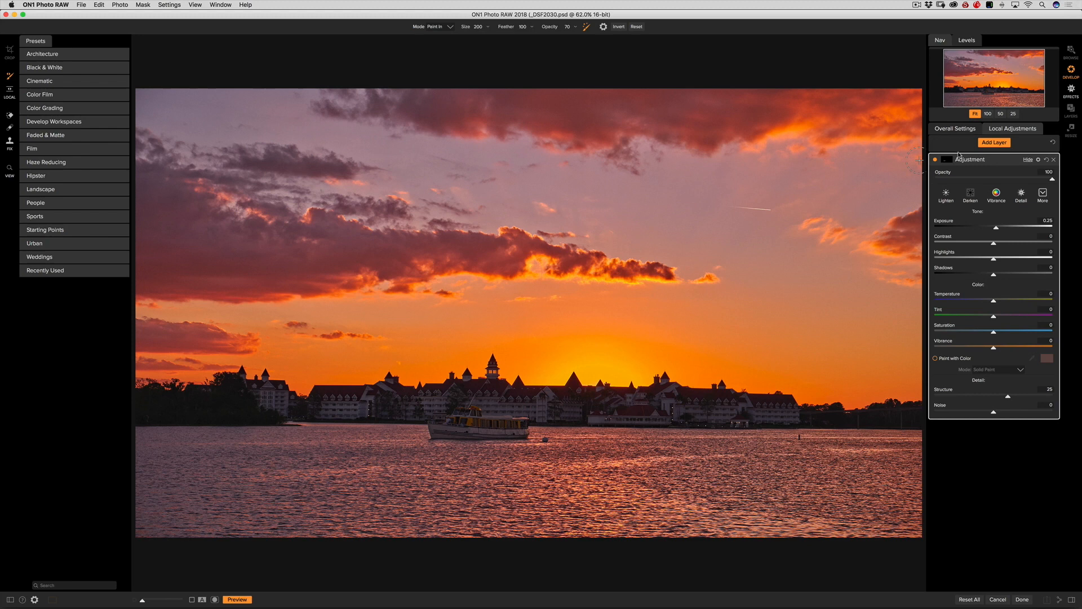
pyautogui.click(940, 159)
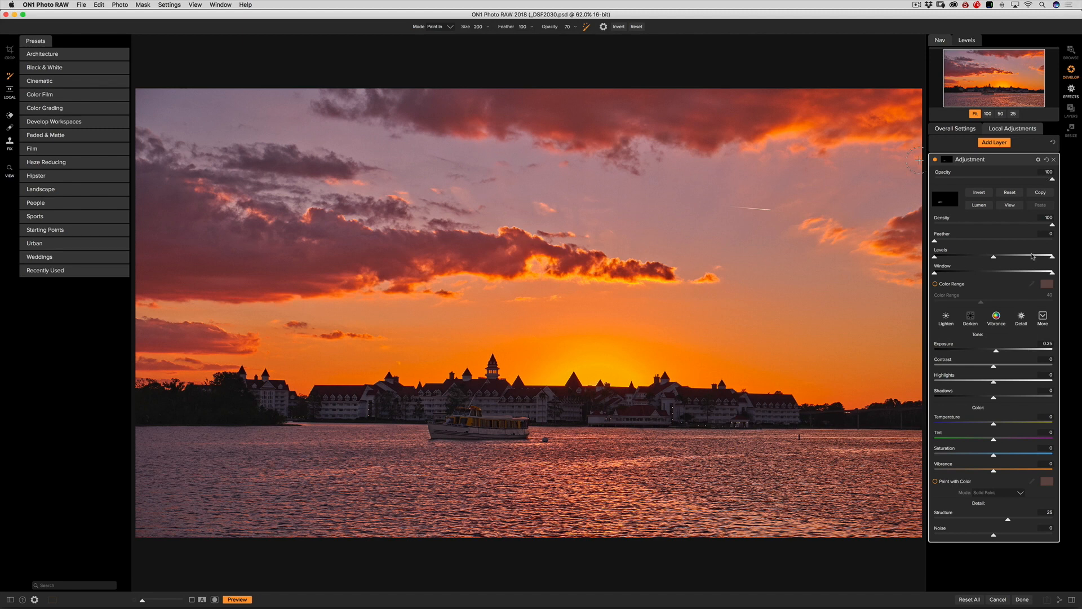
pyautogui.moveTo(461, 421)
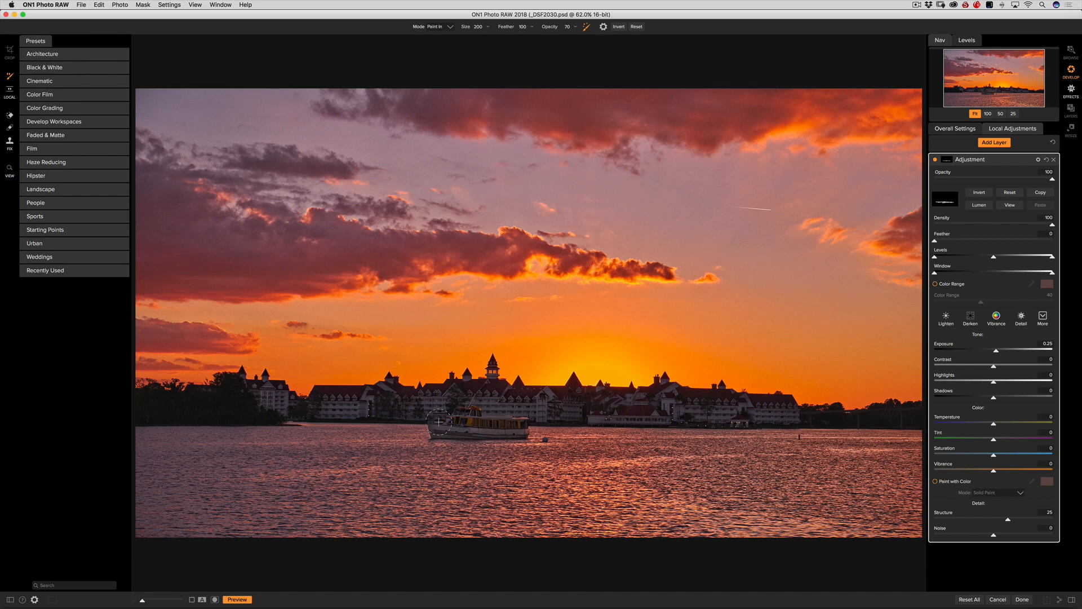
pyautogui.moveTo(511, 344)
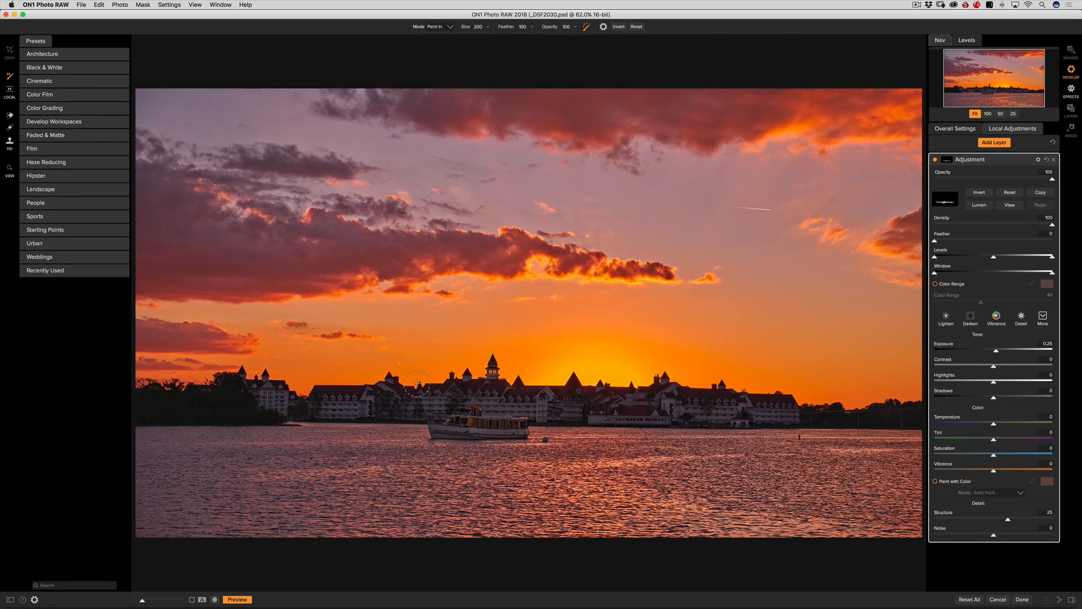
pyautogui.moveTo(399, 399)
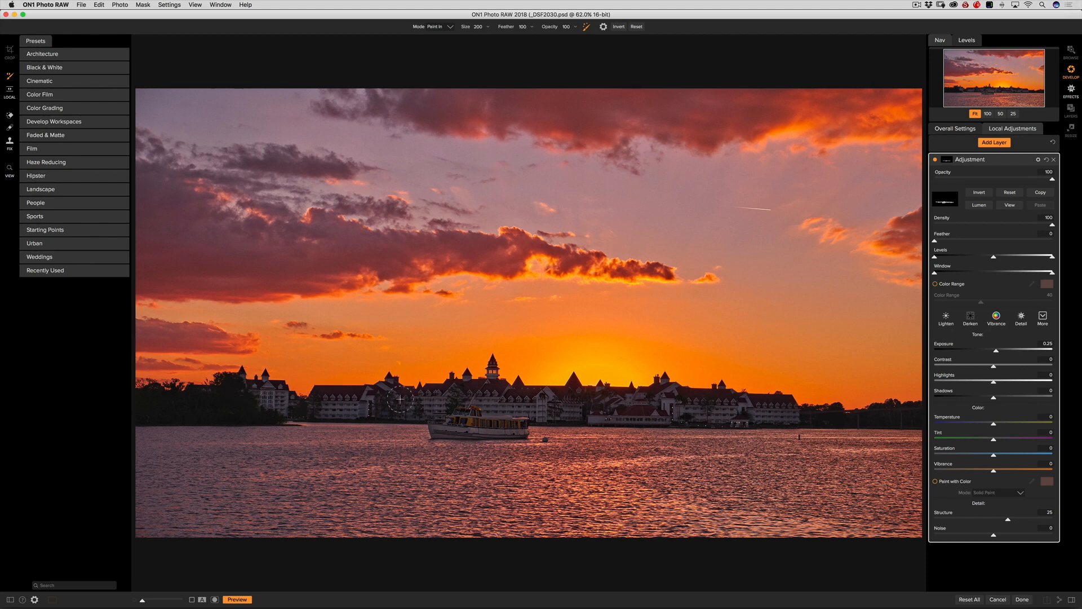
pyautogui.moveTo(562, 402)
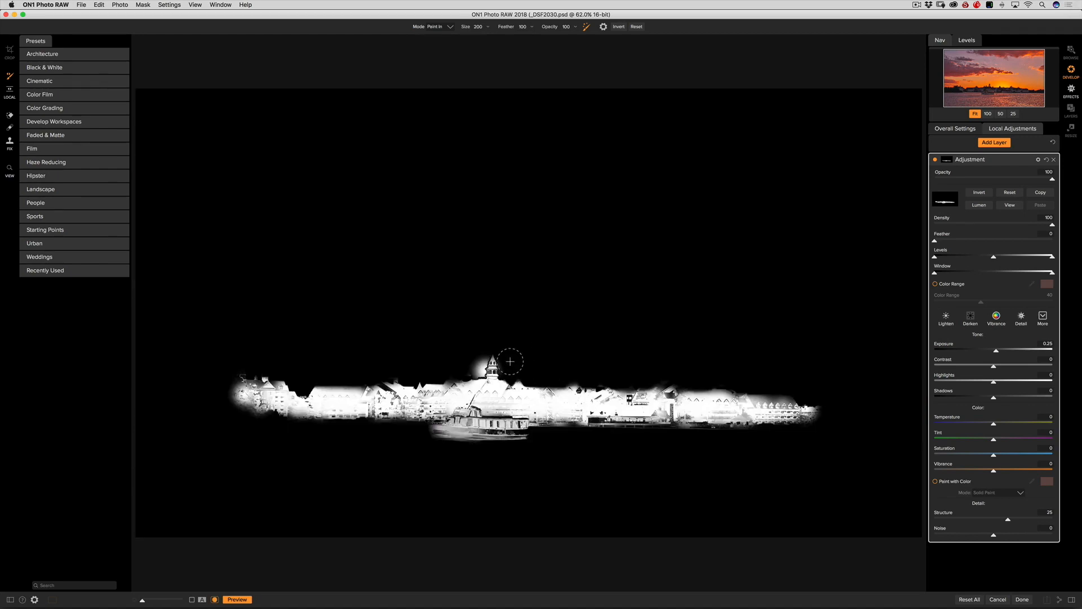
# Step: Switch the brush to Paint Out and erase mask spill around the hotel edges
pyautogui.click(437, 26)
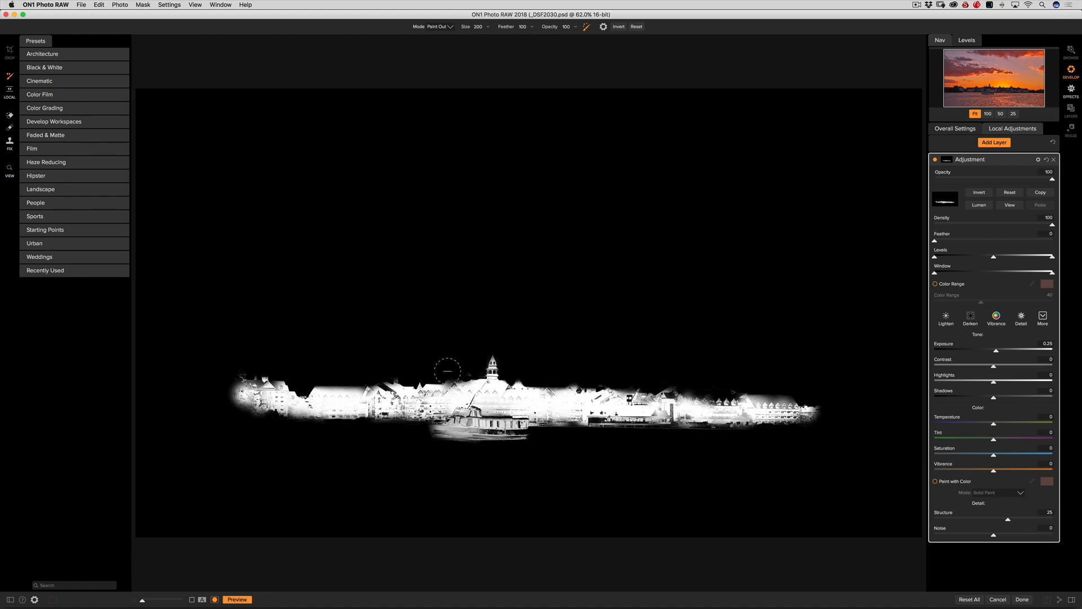
pyautogui.moveTo(410, 377)
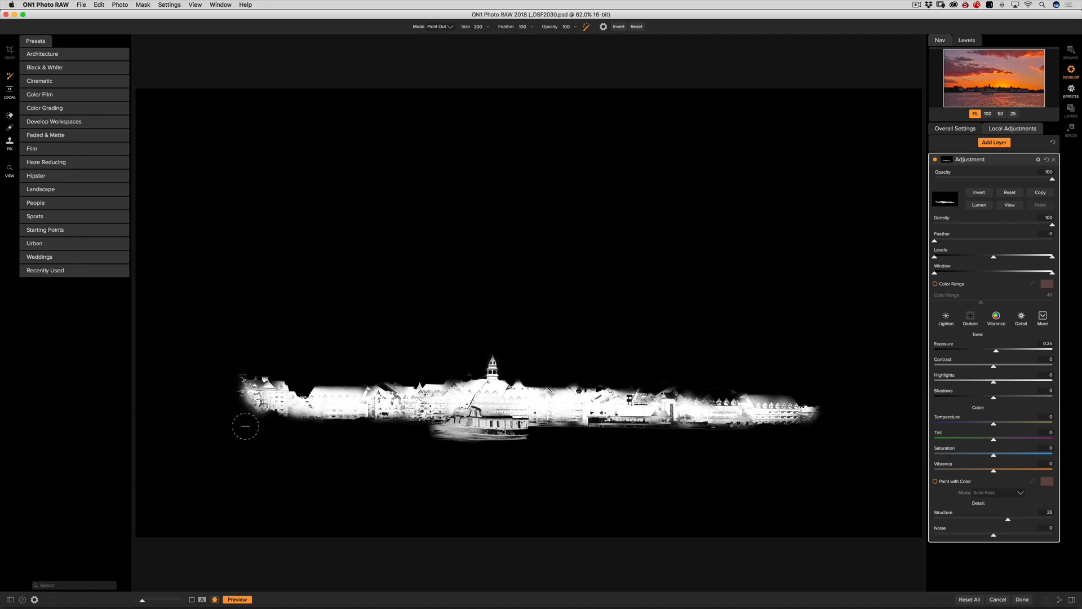
pyautogui.moveTo(328, 371)
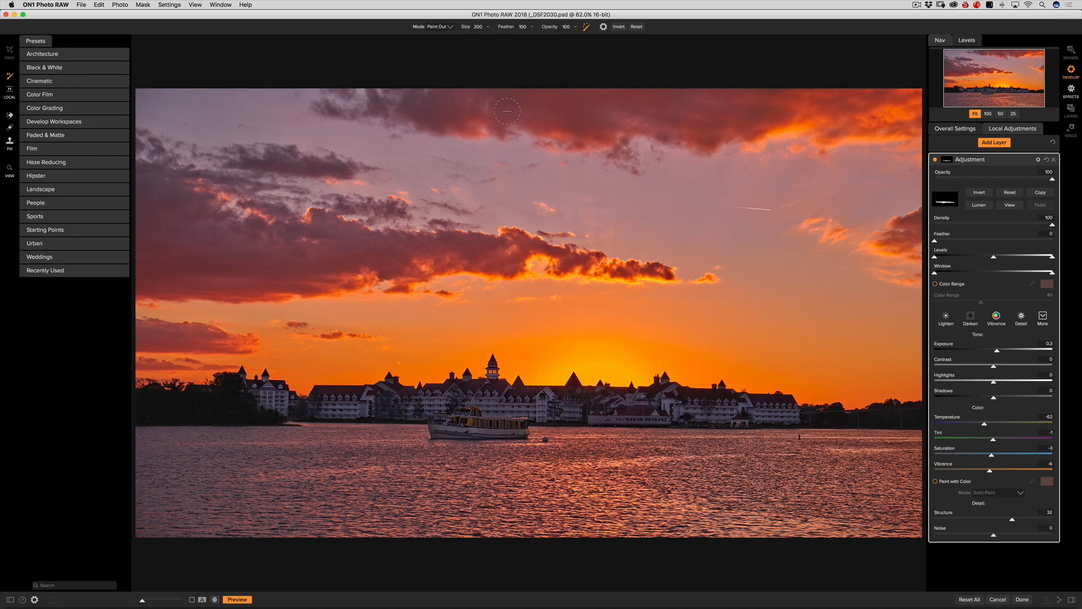
pyautogui.moveTo(551, 281)
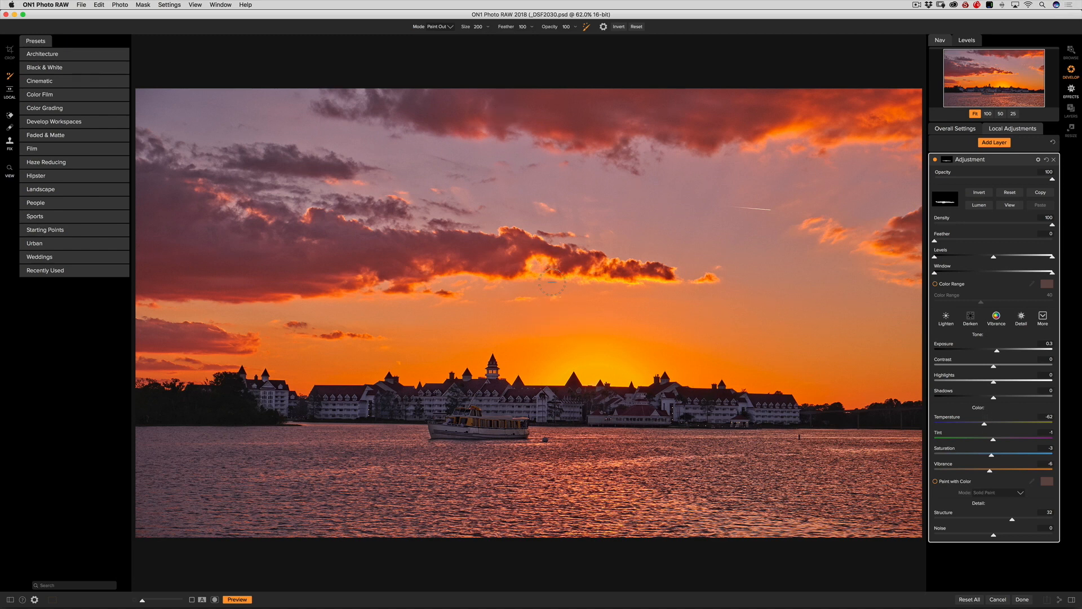
pyautogui.moveTo(684, 358)
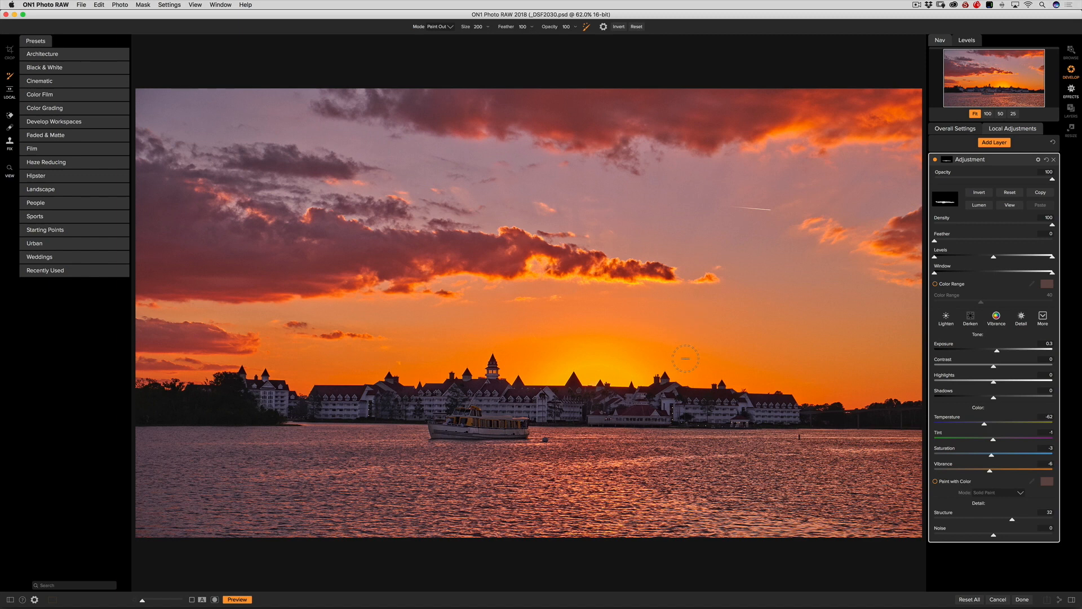
pyautogui.moveTo(863, 297)
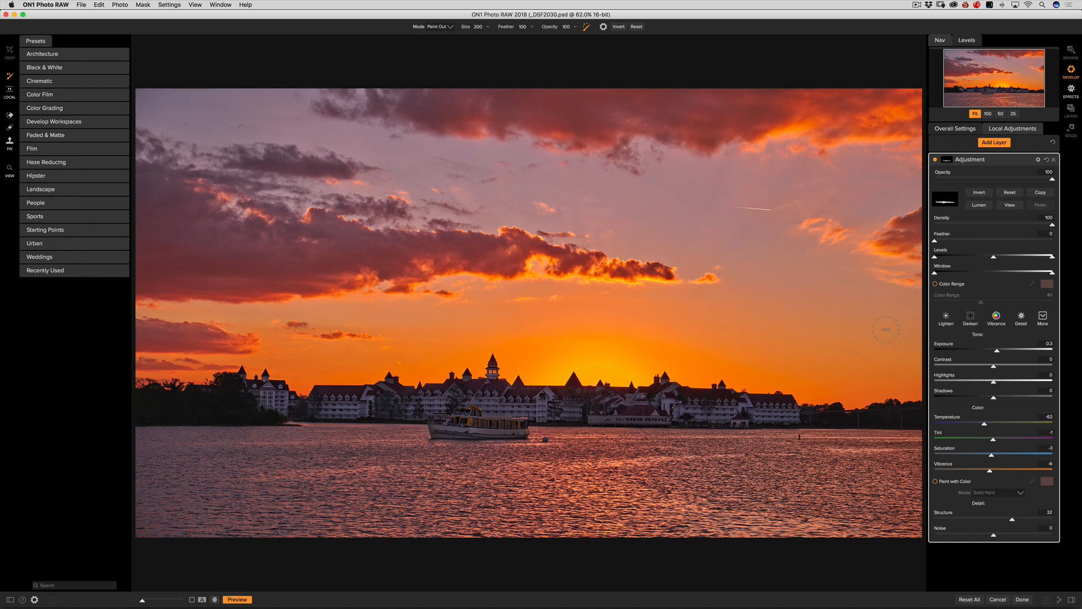
pyautogui.moveTo(883, 328)
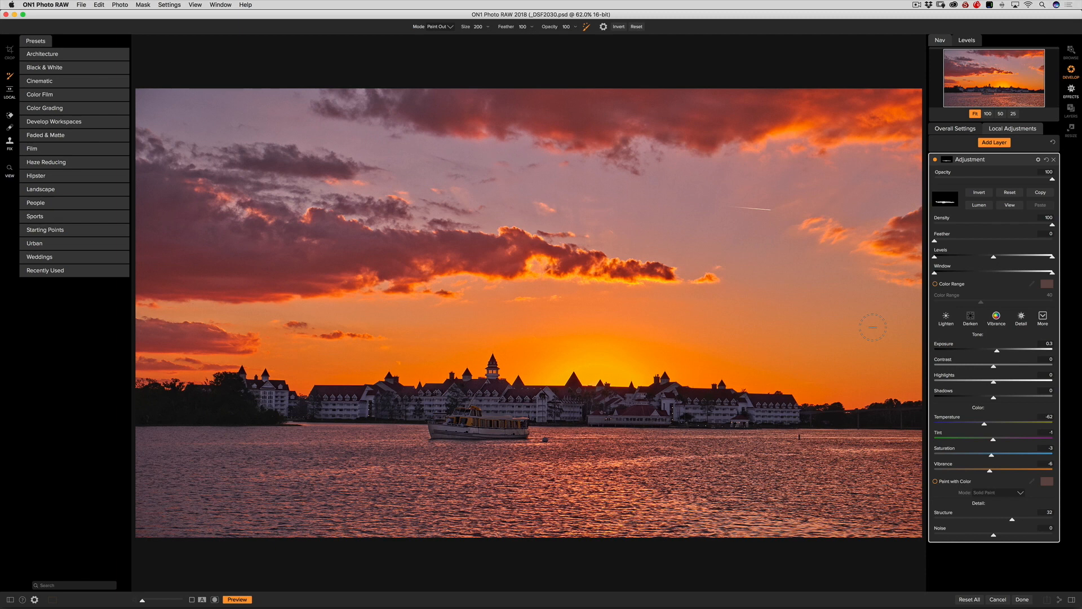